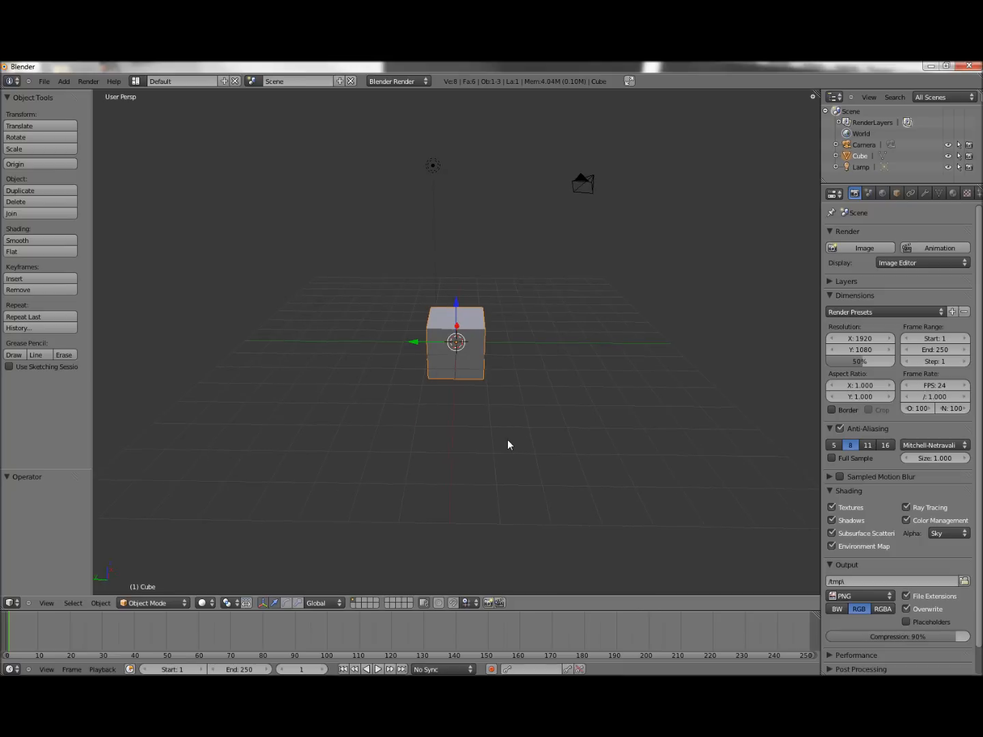
mouse_move(287, 297)
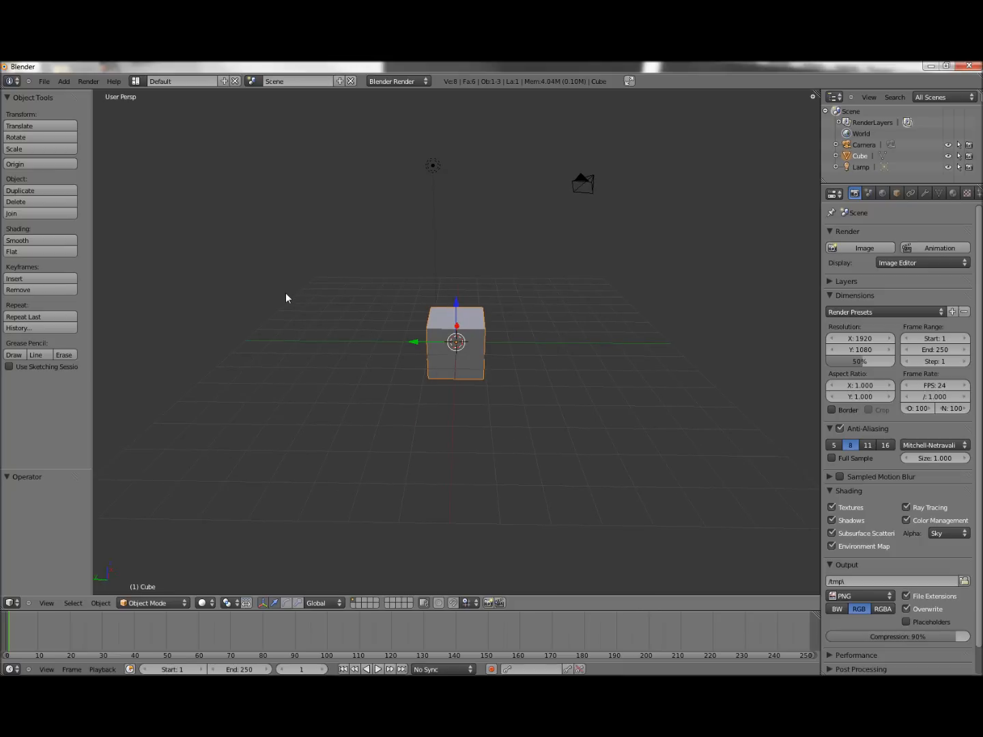
mouse_move(317, 295)
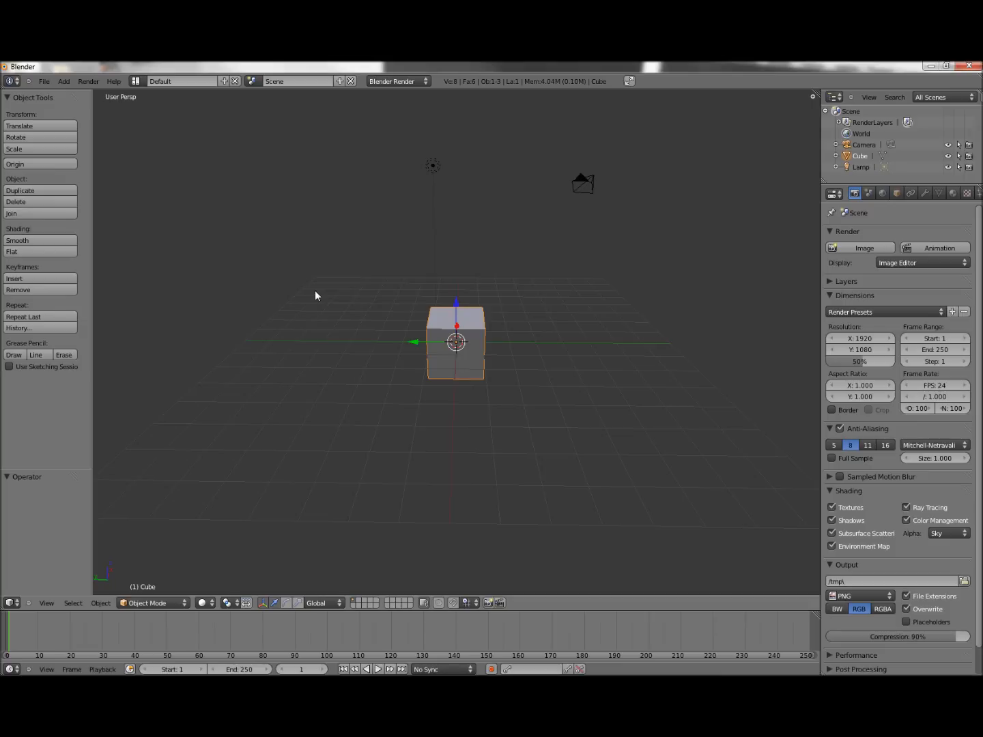
mouse_move(495, 245)
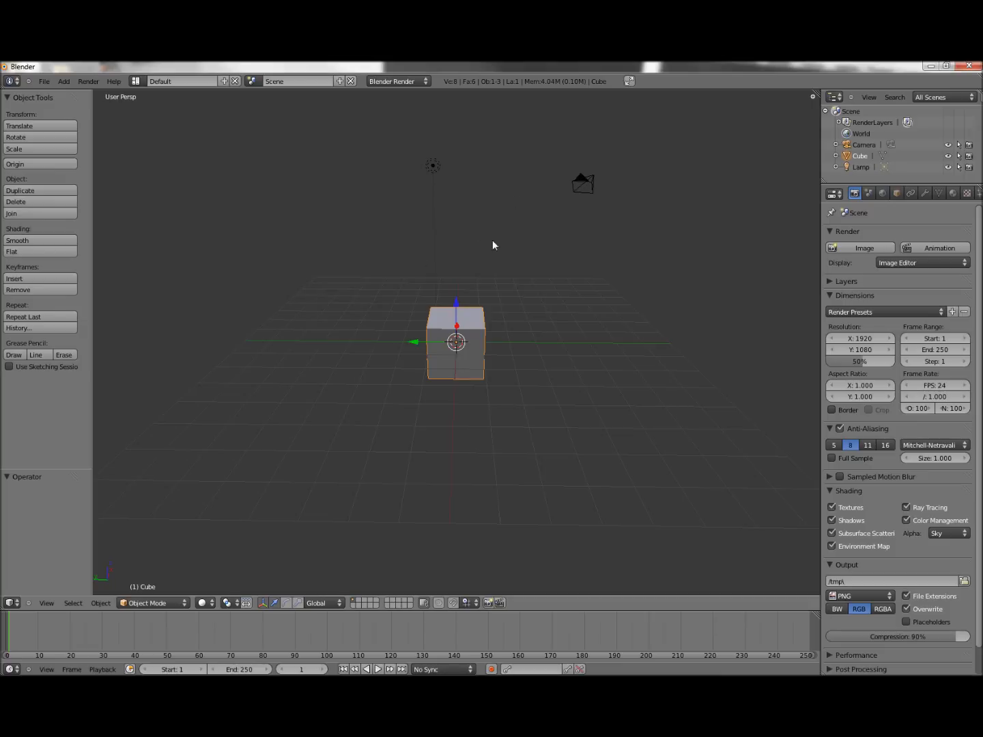
mouse_move(420, 145)
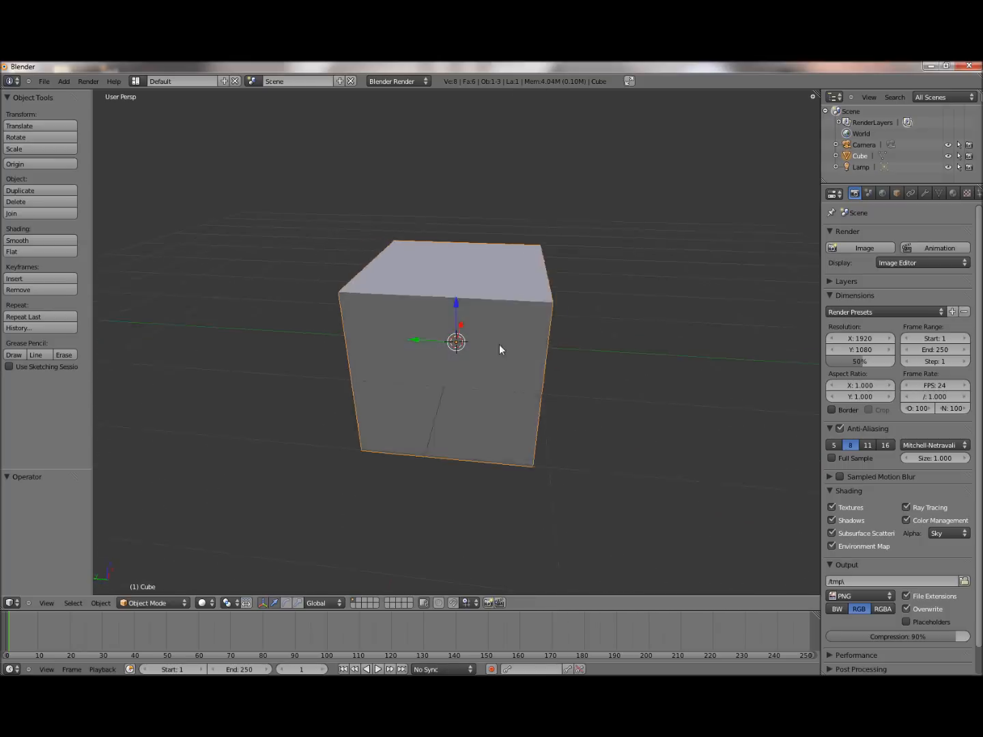
Zoom the viewport out around the wireframe cube
scroll(down, 3)
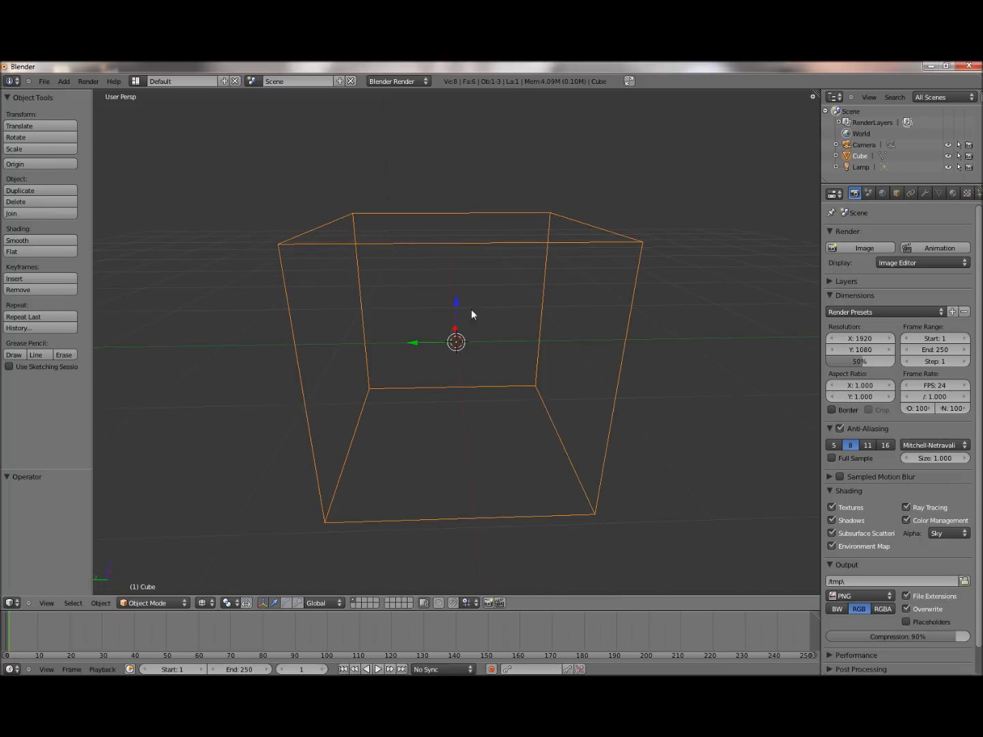
mouse_move(353, 213)
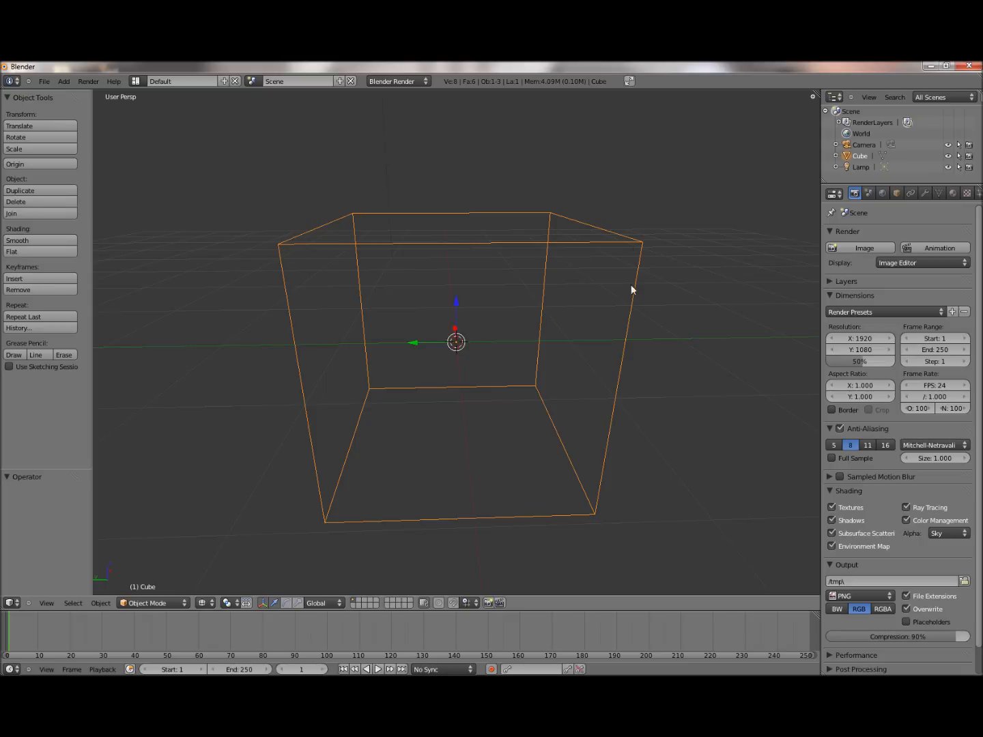
mouse_move(404, 363)
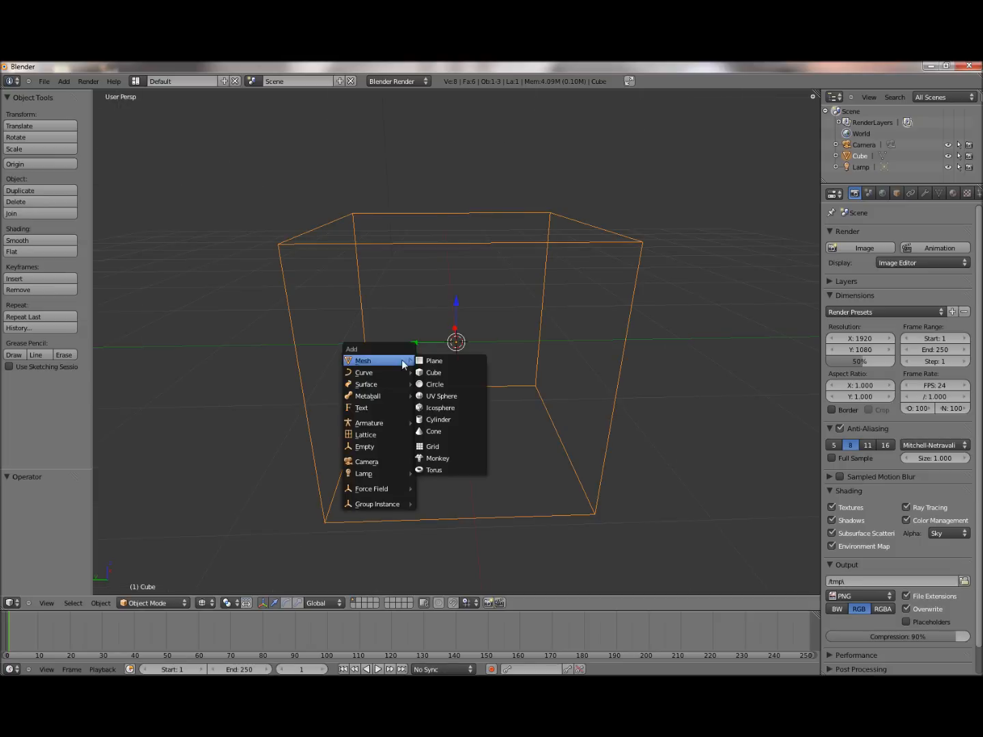
Add a UV Sphere mesh to the scene
click(441, 396)
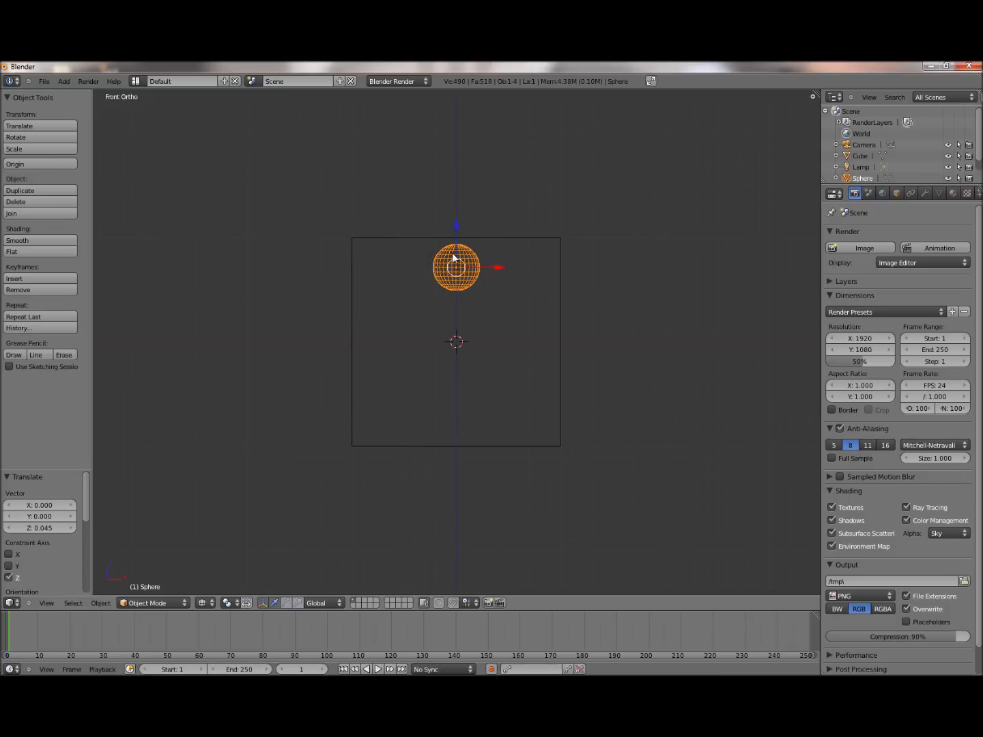
mouse_move(489, 257)
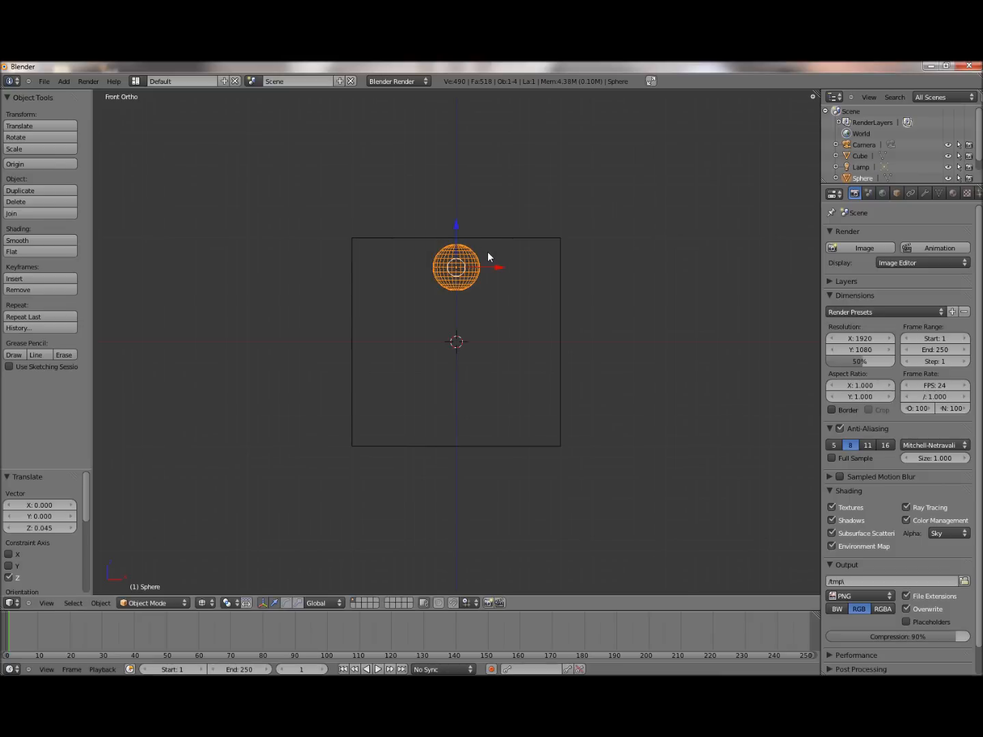
mouse_move(440, 265)
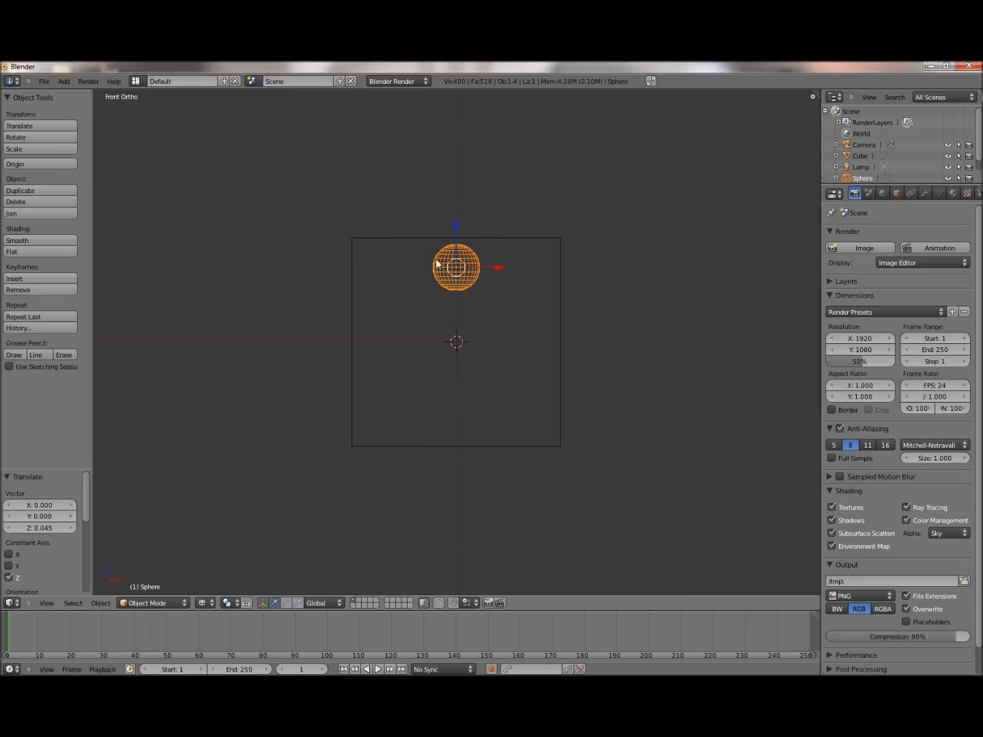
mouse_move(306, 293)
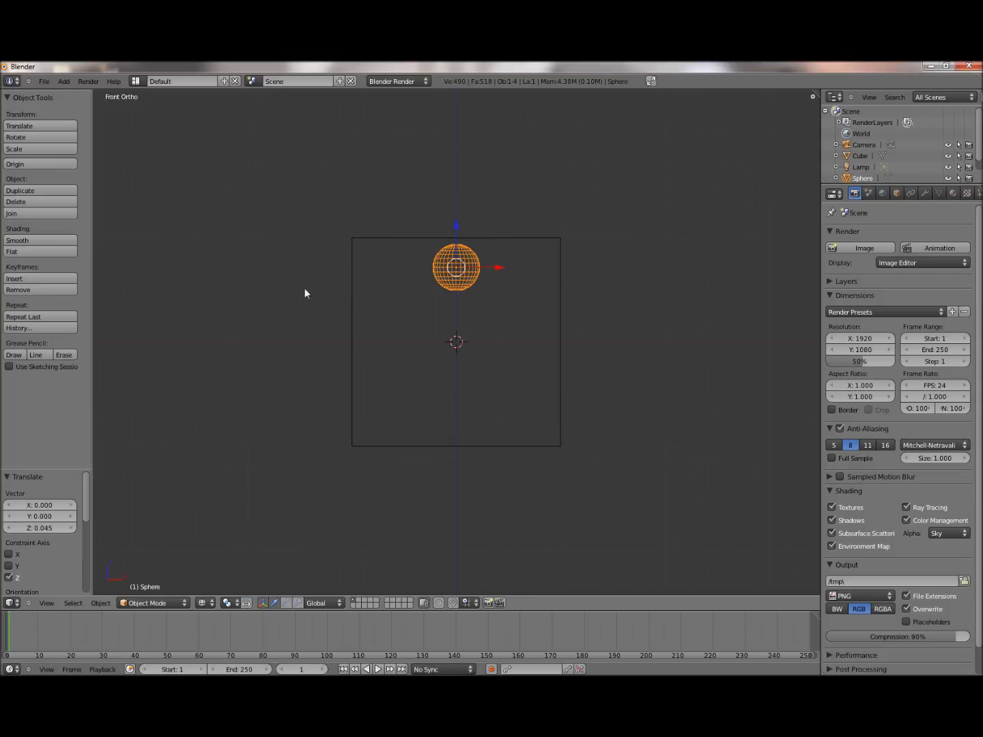
mouse_move(386, 318)
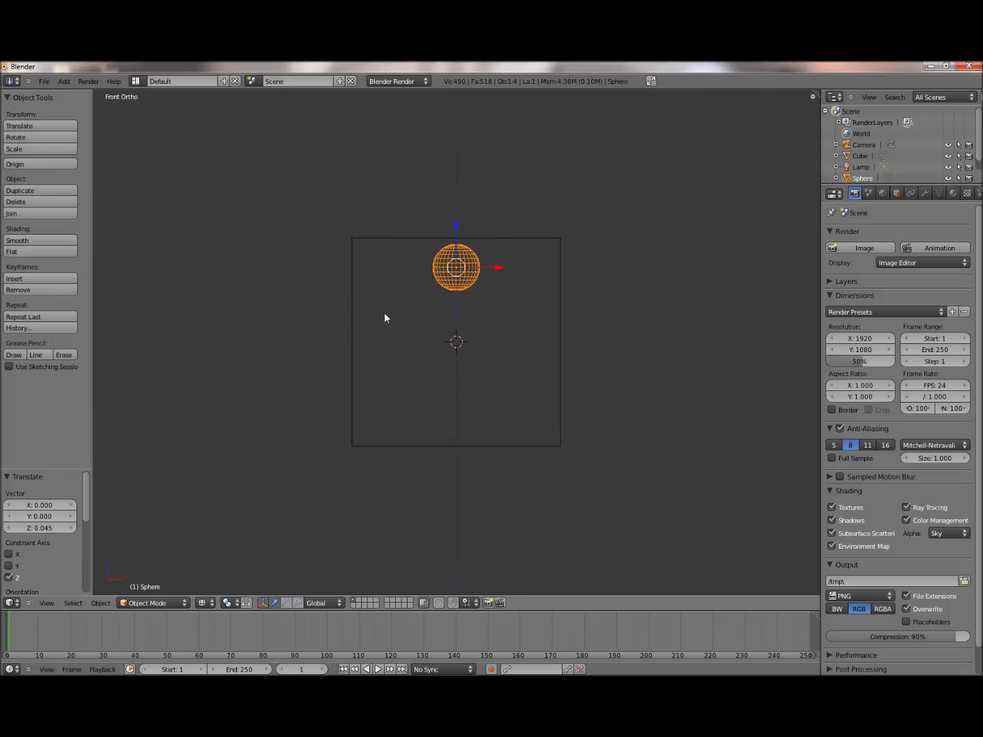
mouse_move(545, 303)
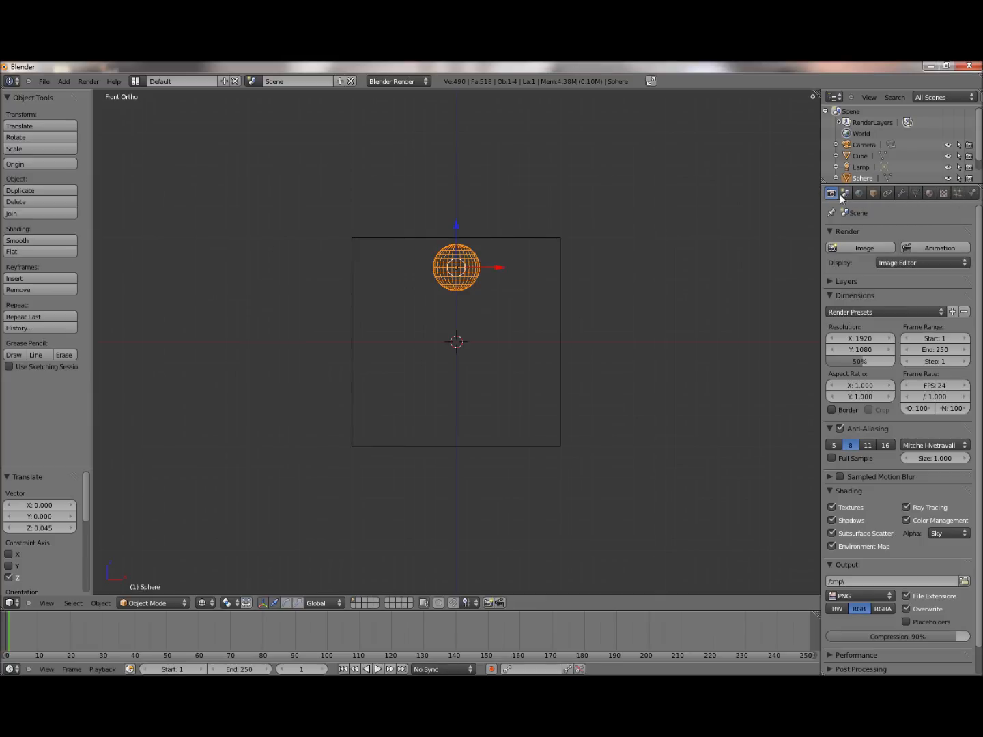
mouse_move(972, 192)
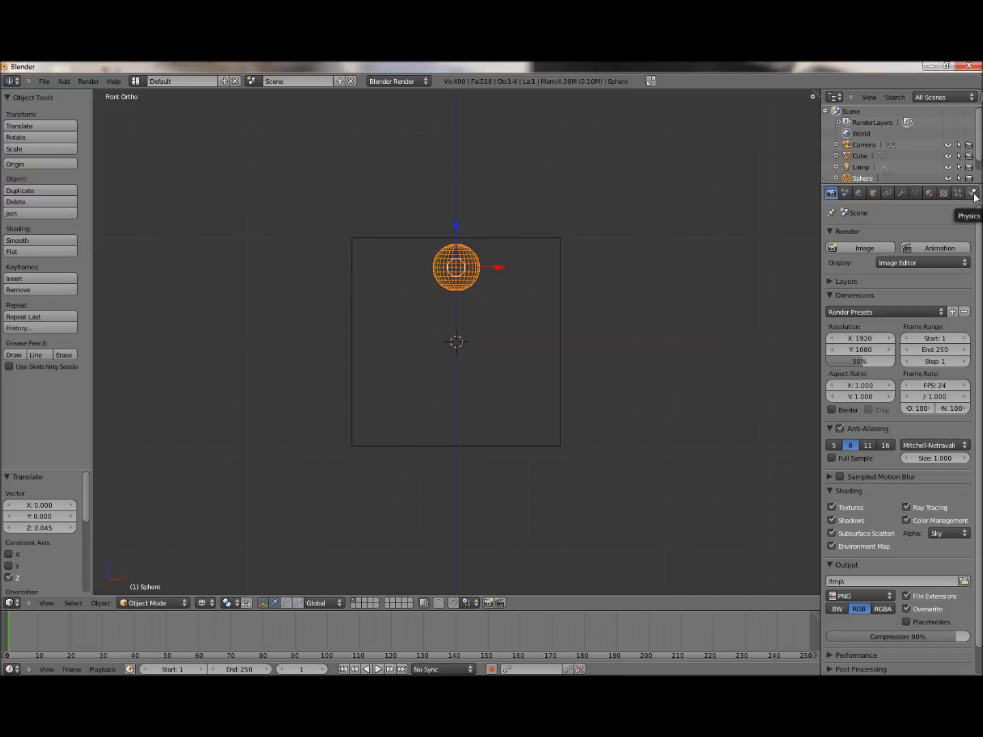
Add a fluid simulation to the sphere with its type set to Fluid
click(972, 192)
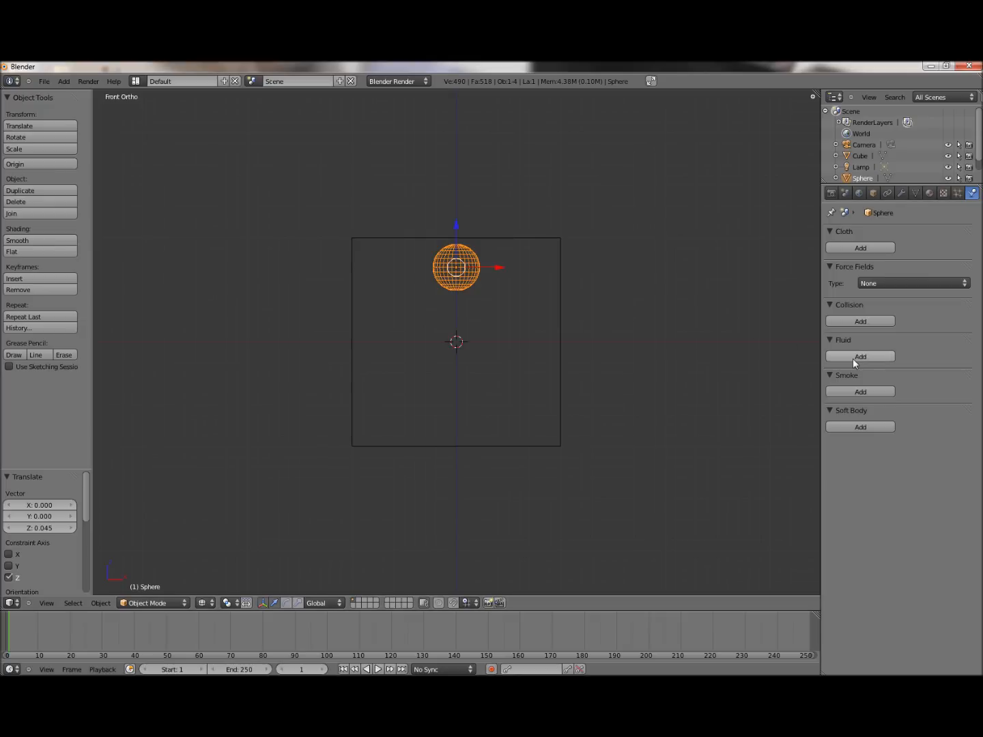
click(860, 357)
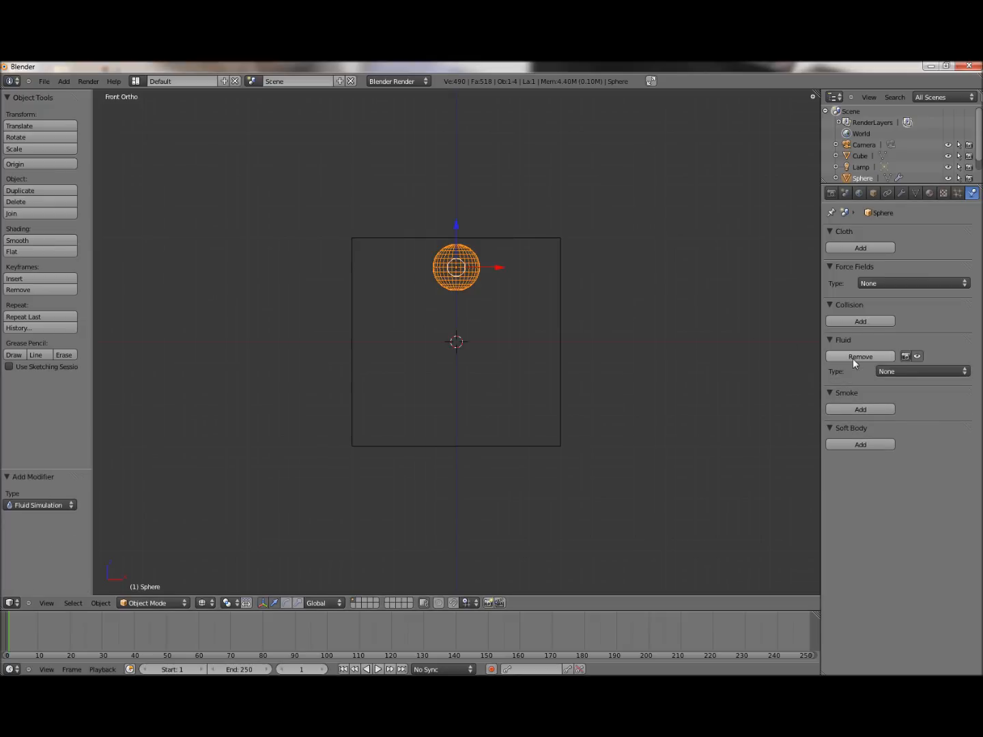
click(922, 371)
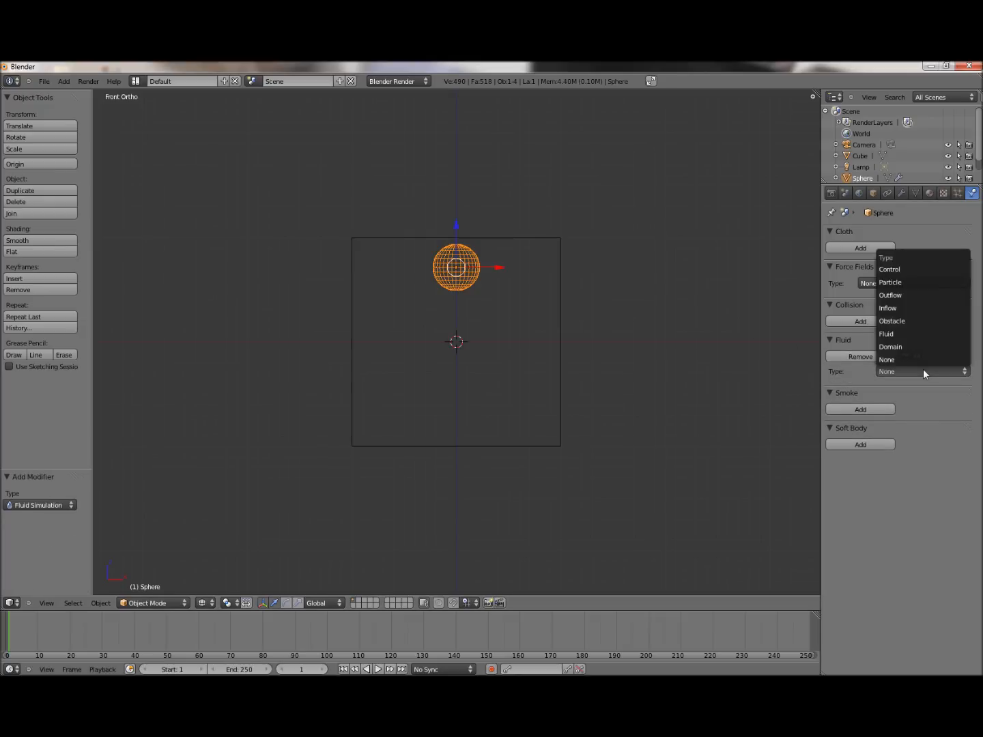
mouse_move(887, 309)
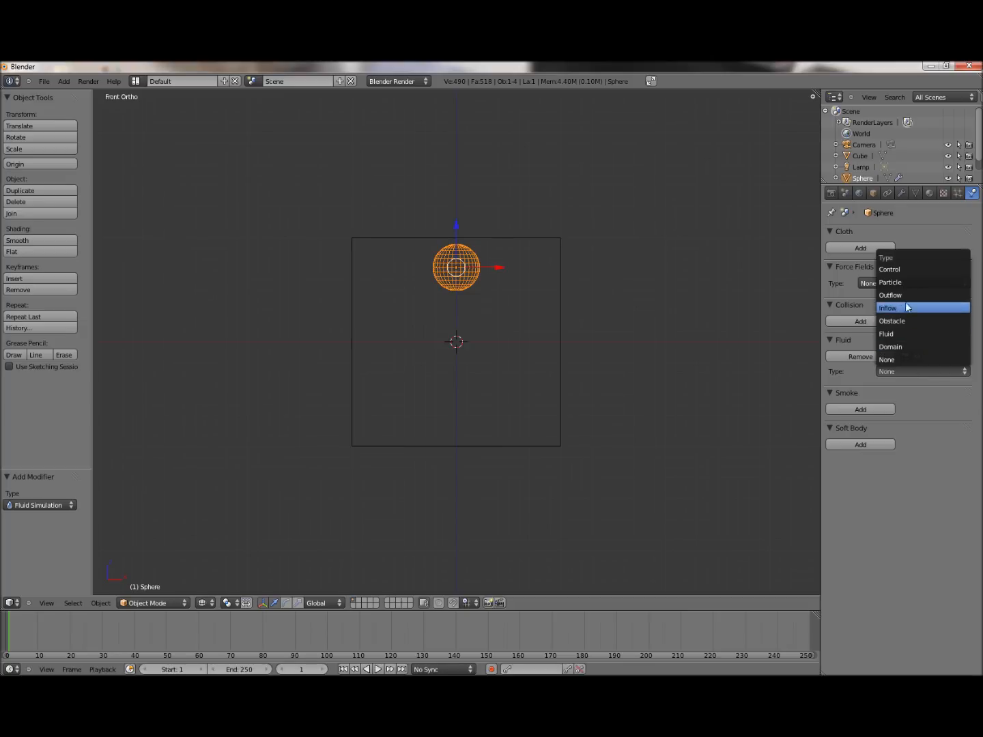
click(887, 334)
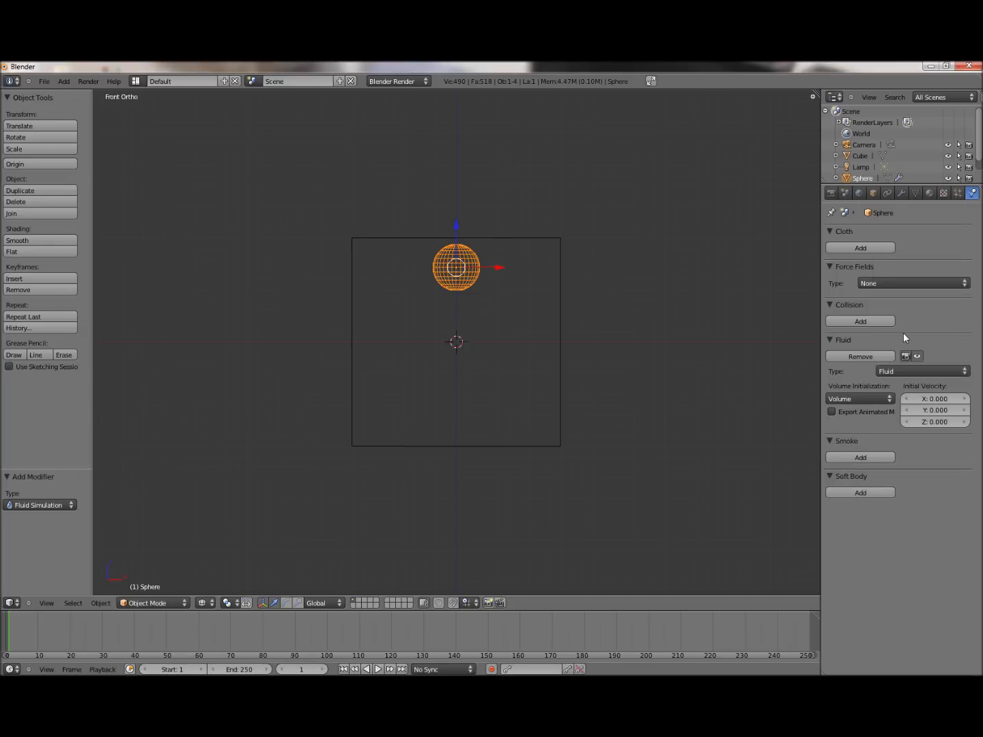
mouse_move(362, 245)
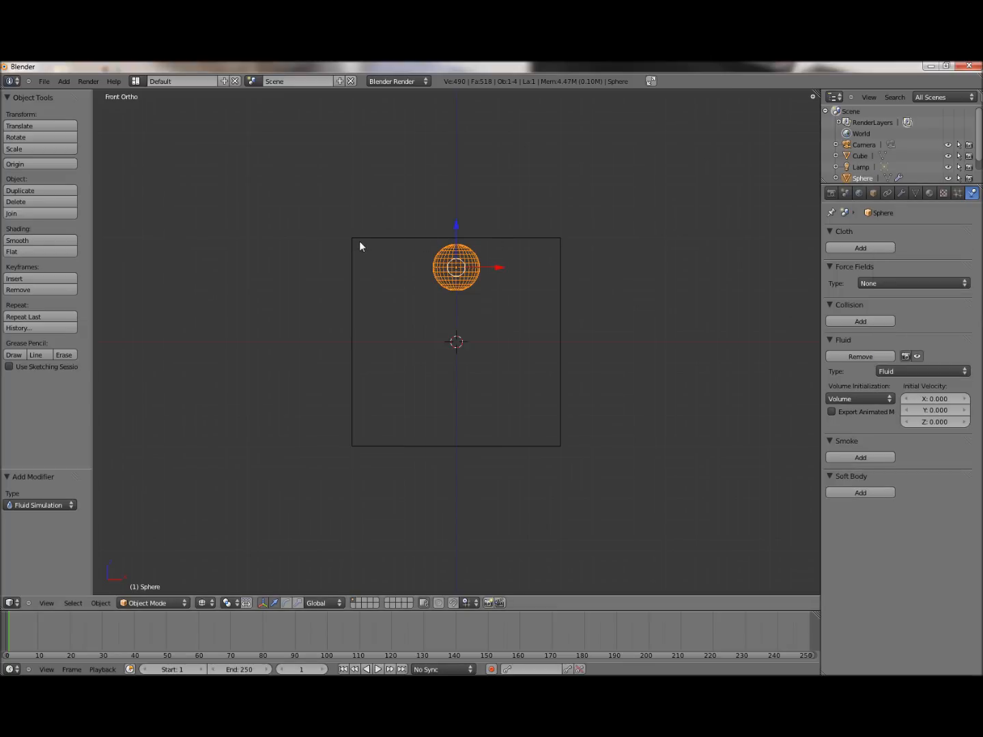
mouse_move(471, 253)
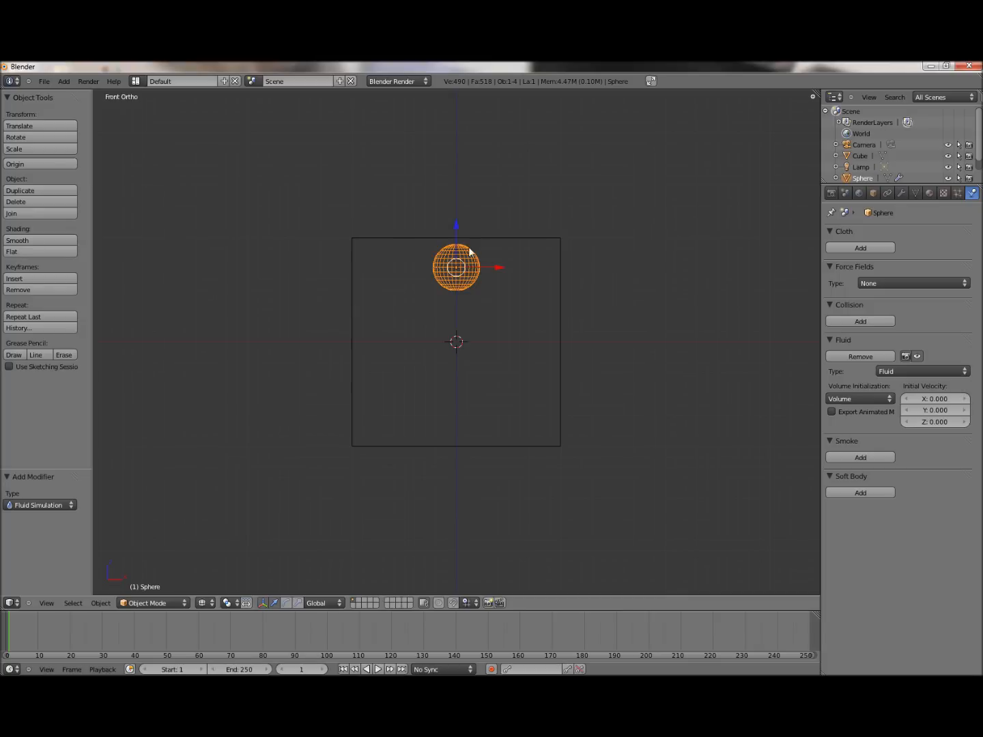
mouse_move(442, 254)
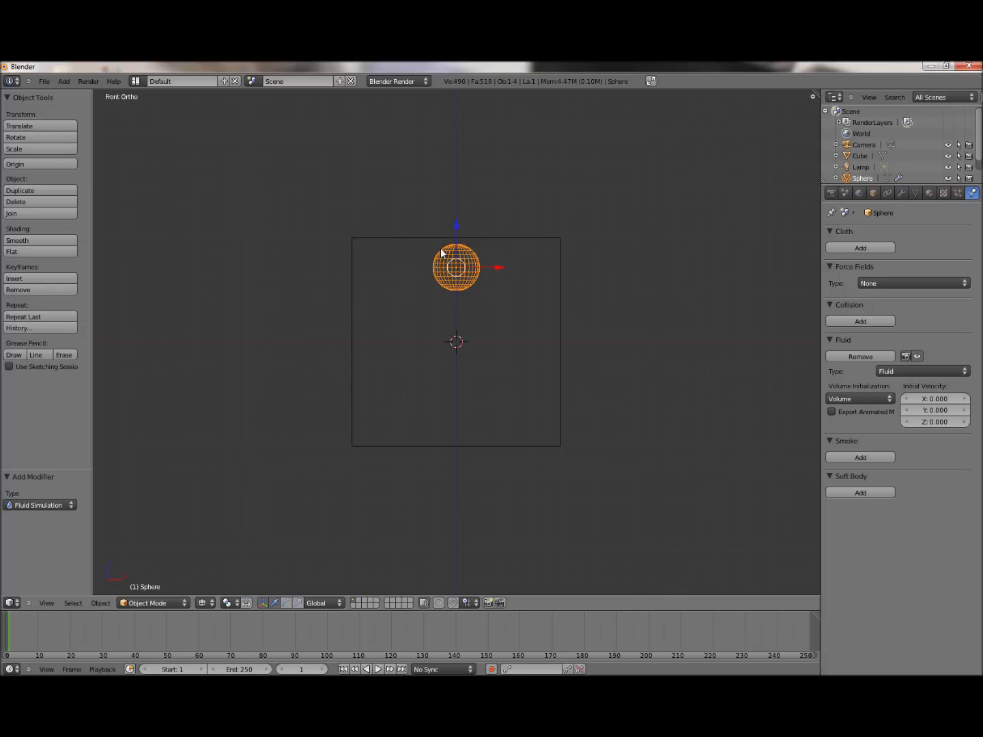
mouse_move(362, 243)
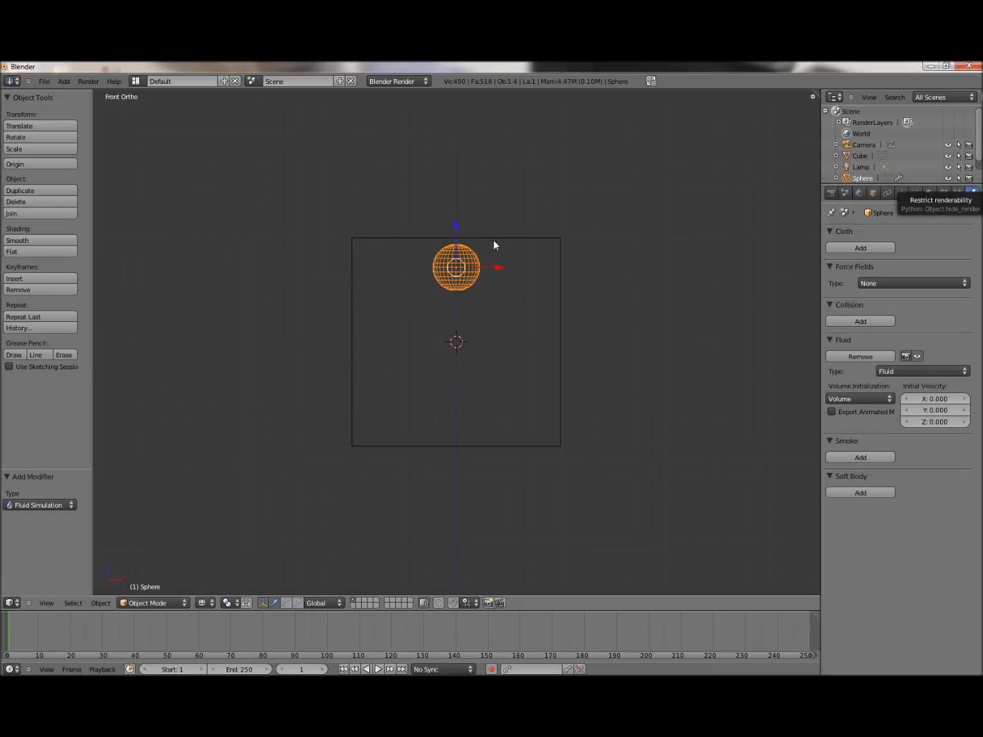
Select the cube and add a fluid simulation with its type set to Domain
click(860, 155)
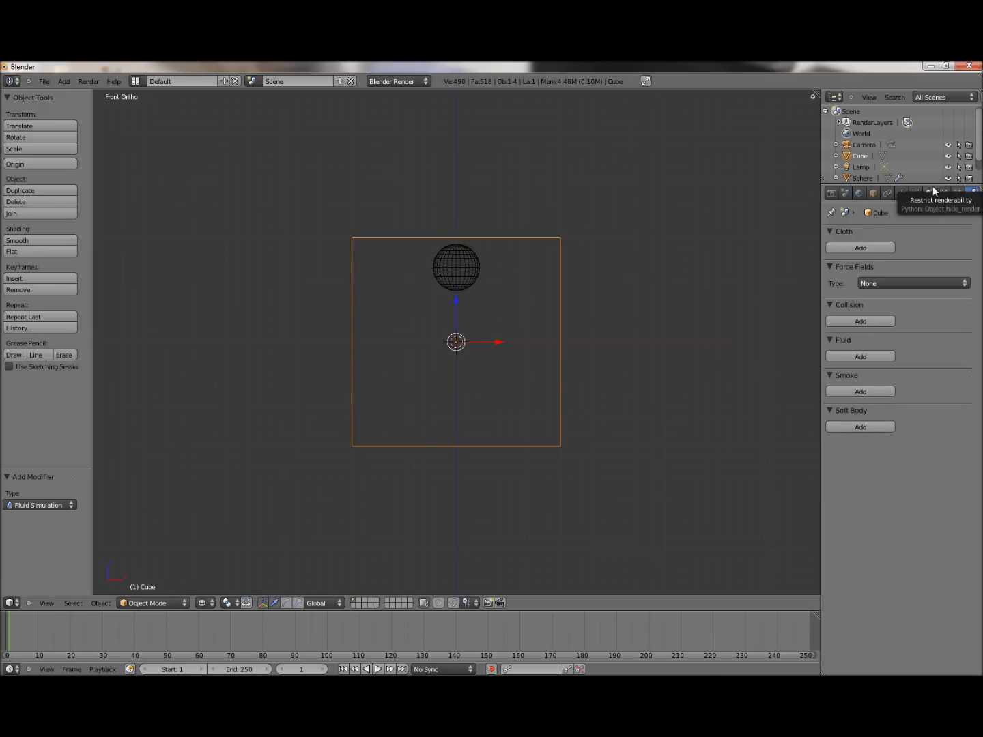
click(860, 355)
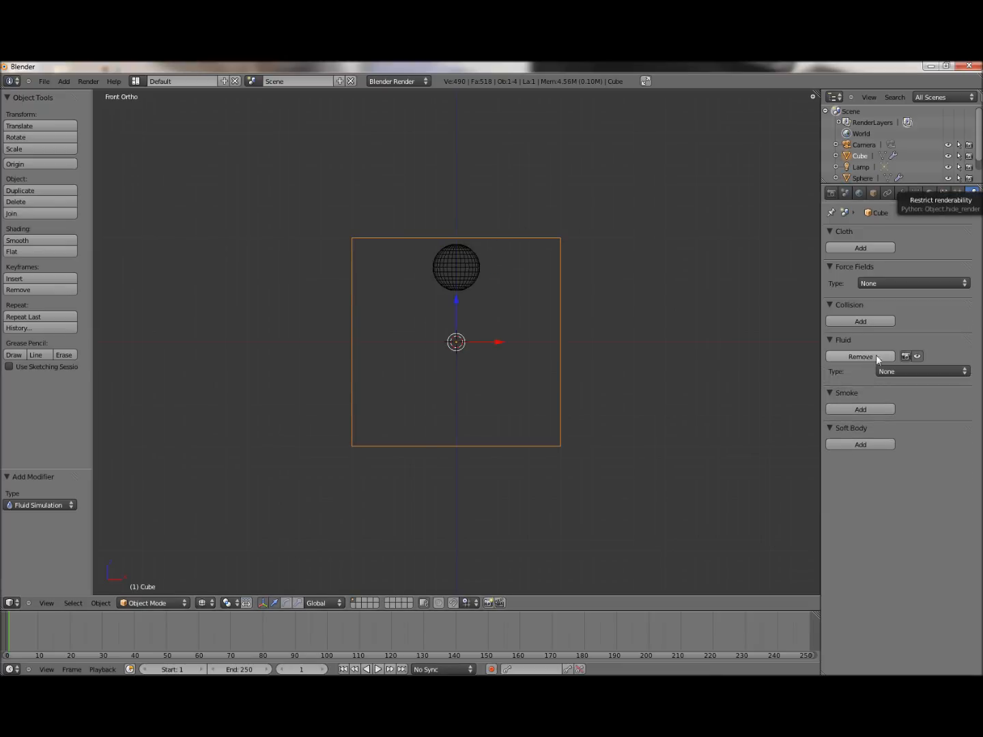
click(922, 372)
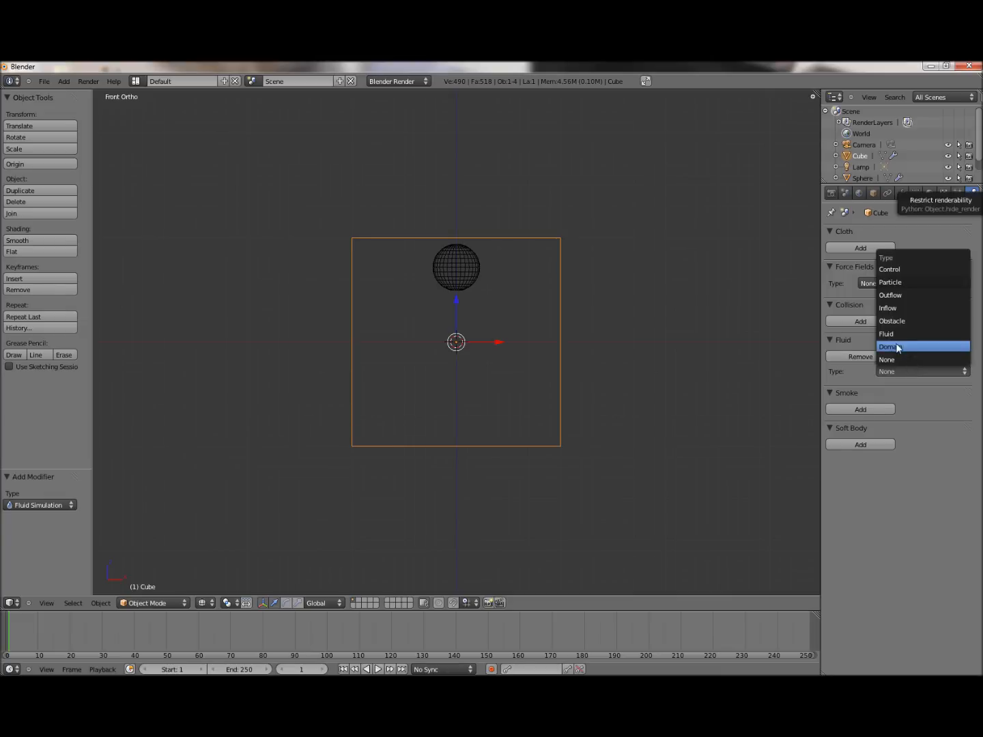
click(890, 347)
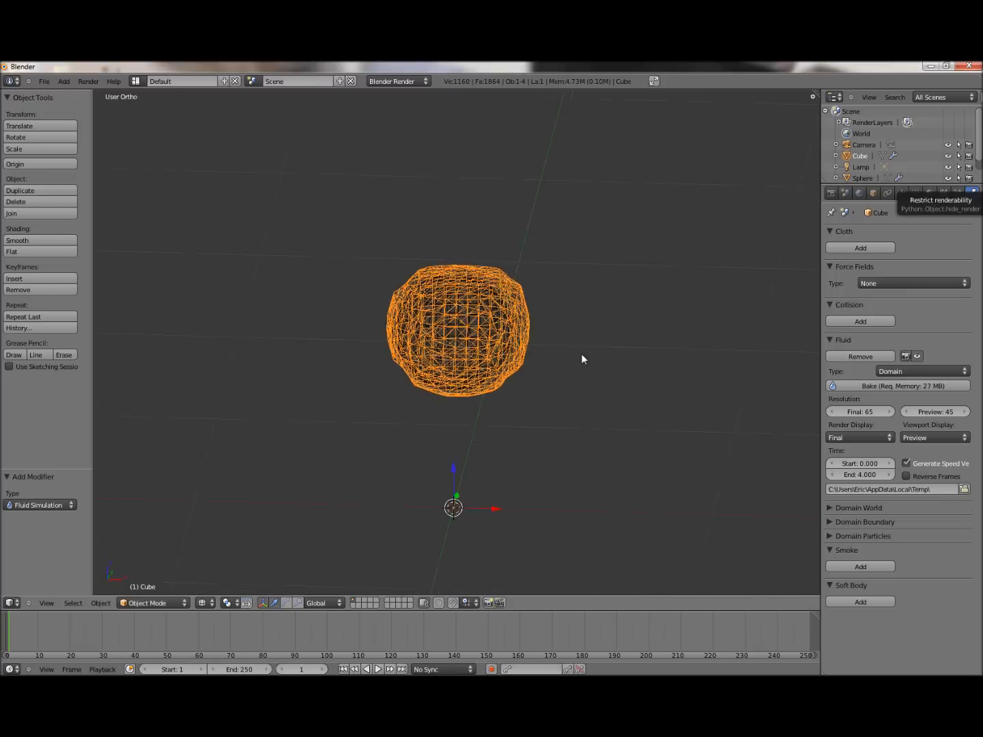
Keep the domain's viewport display at Preview and set the simulation end time to 8.000
scroll(down, 3)
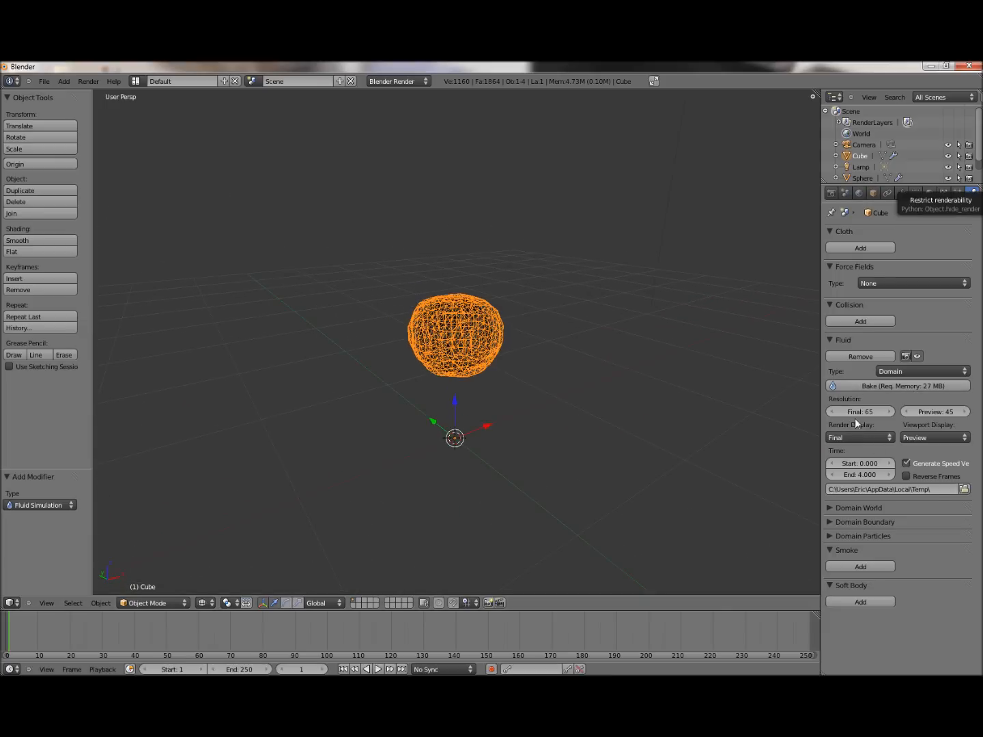
mouse_move(891, 481)
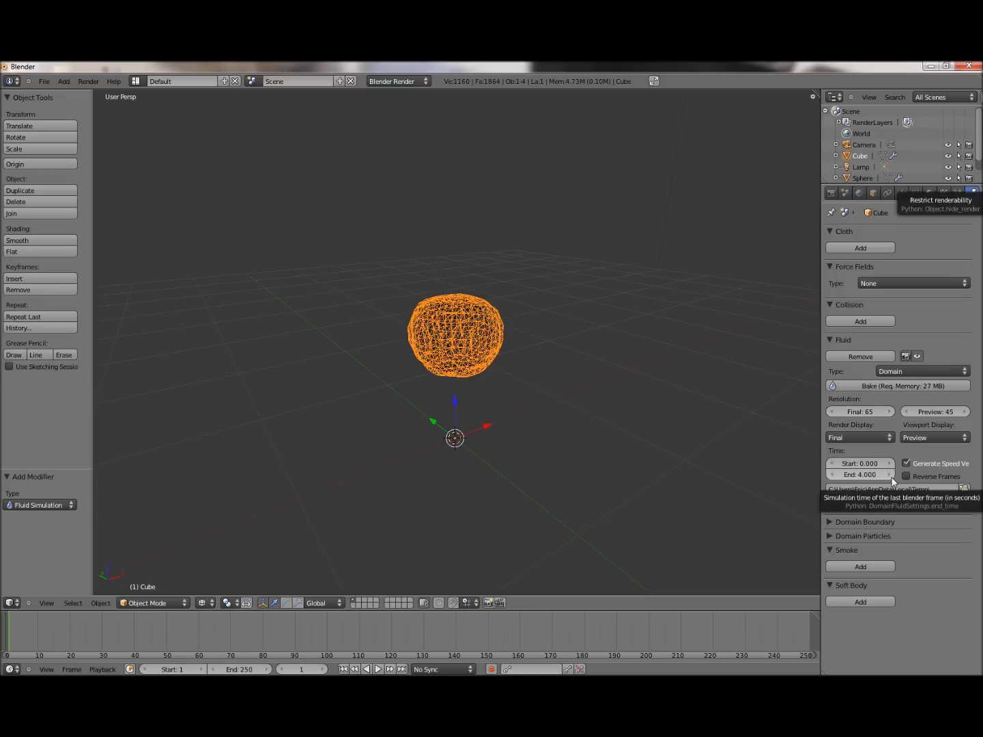
mouse_move(859, 410)
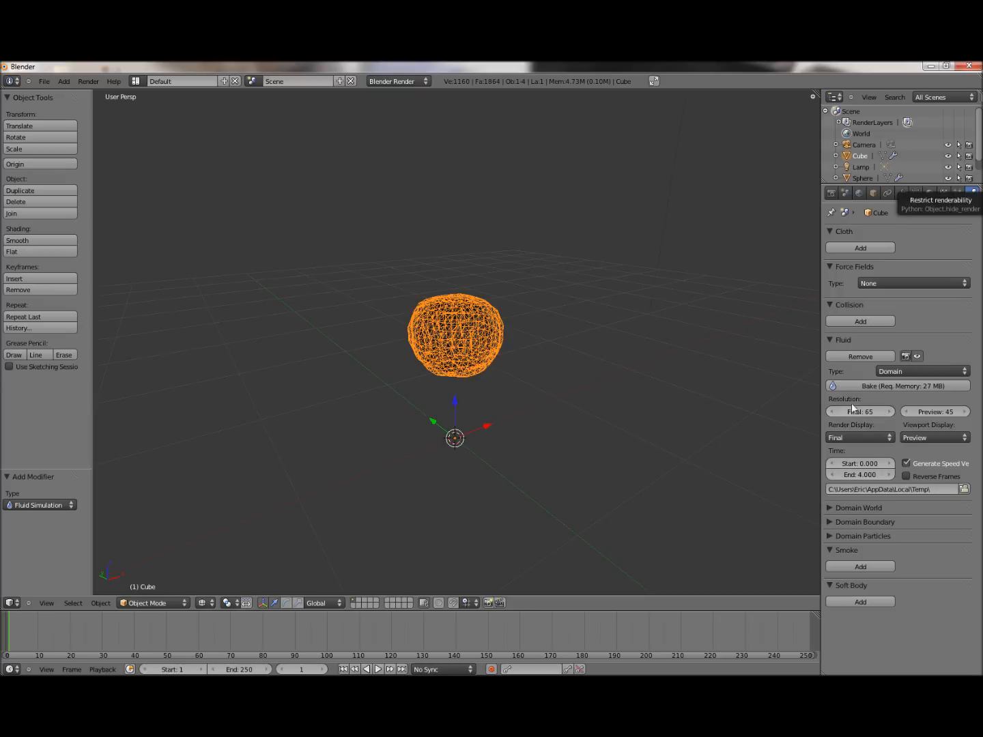
mouse_move(456, 361)
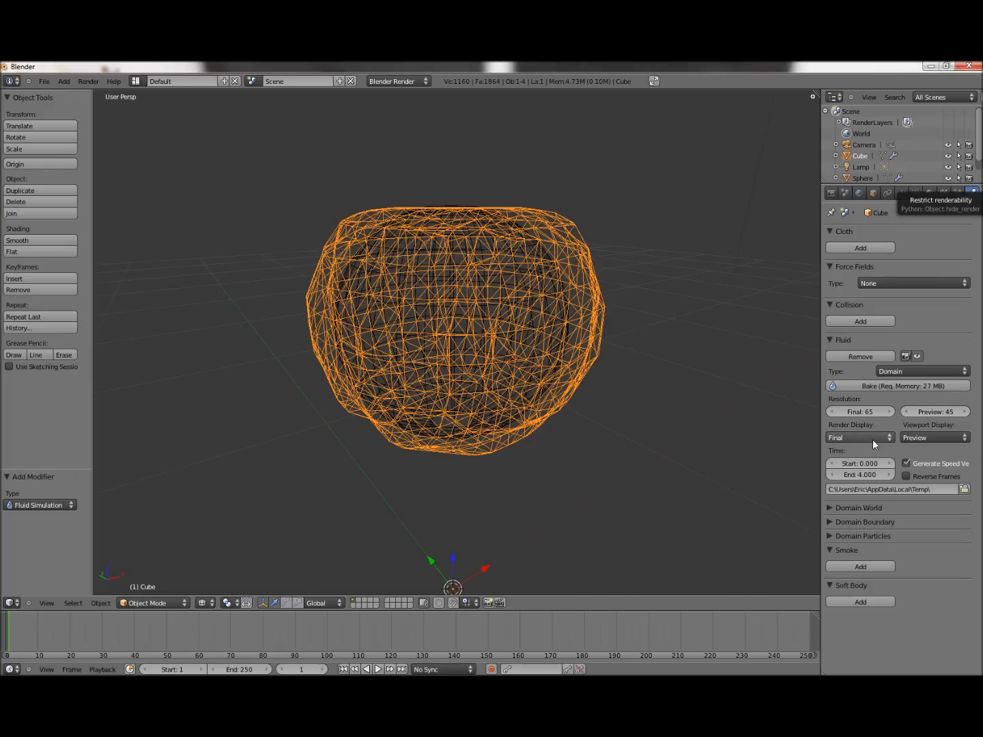
click(858, 437)
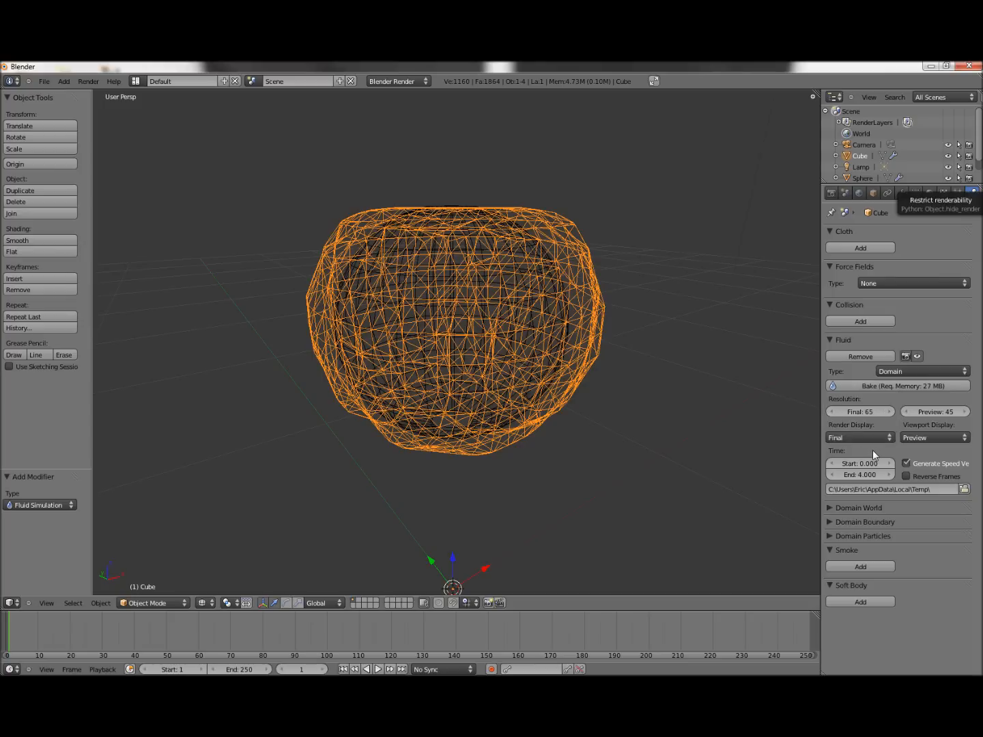
click(934, 437)
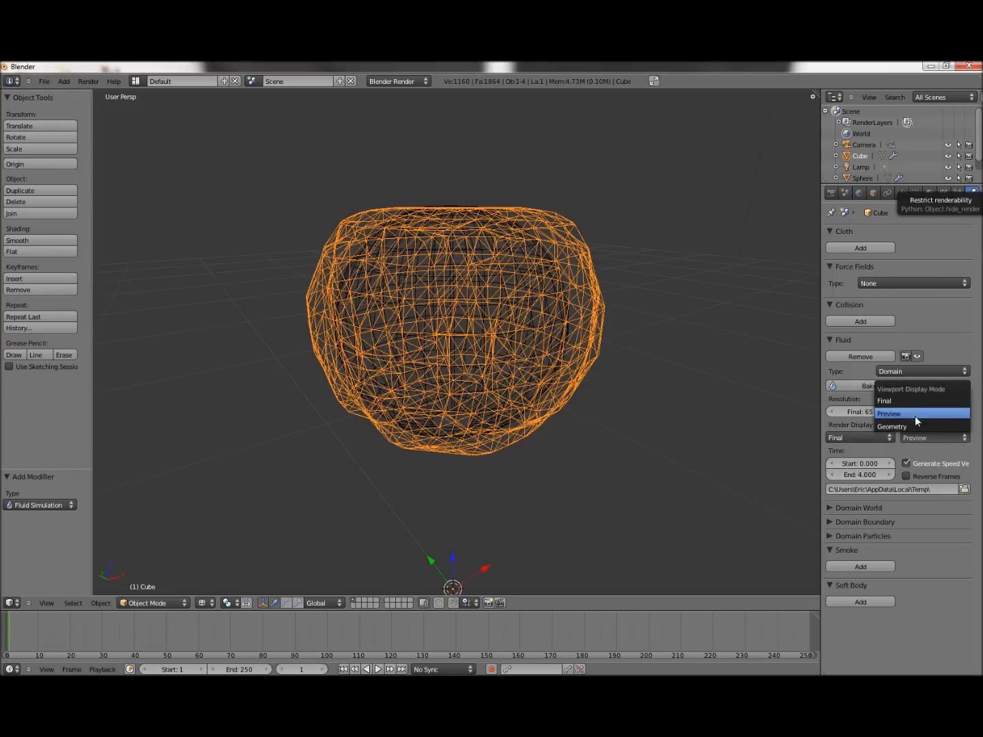
click(890, 413)
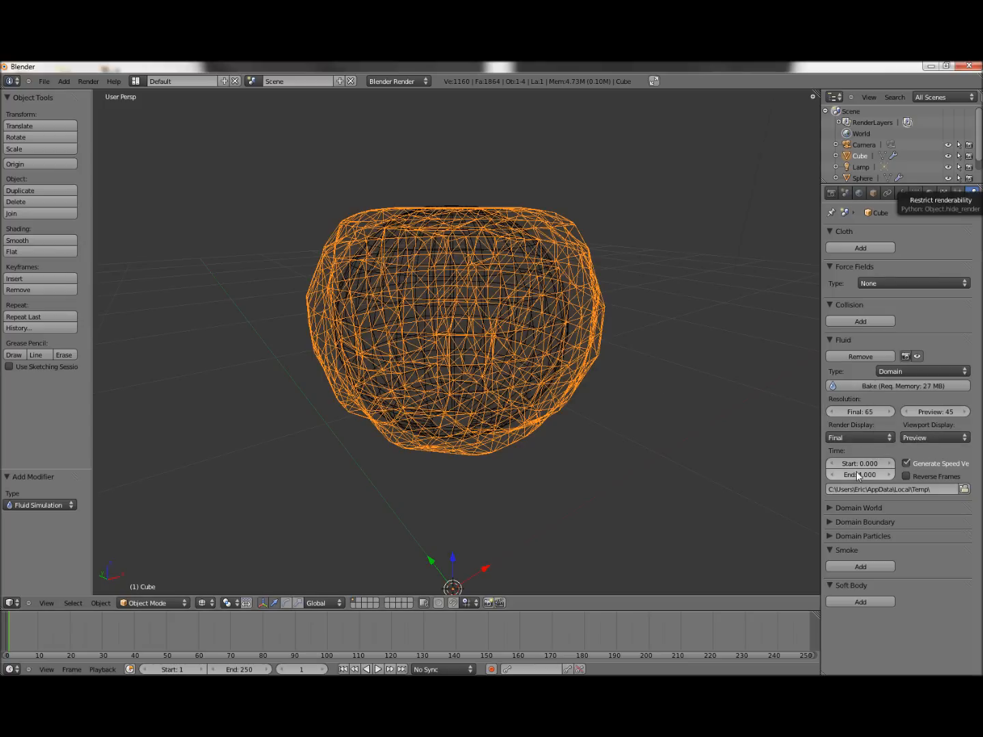
mouse_move(859, 464)
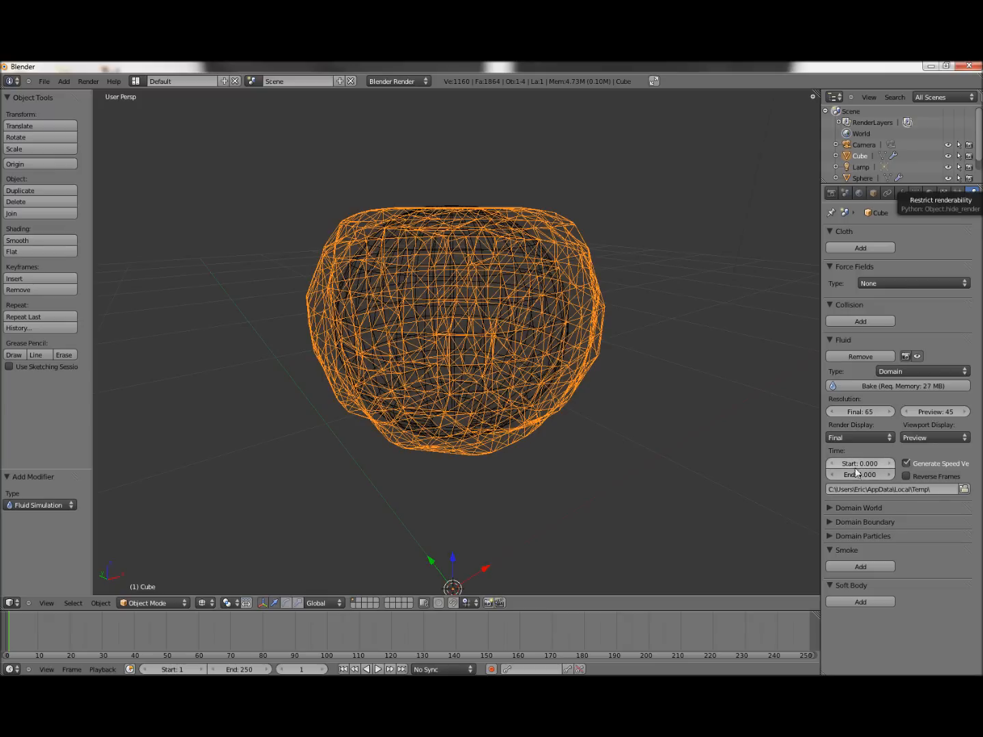
mouse_move(860, 464)
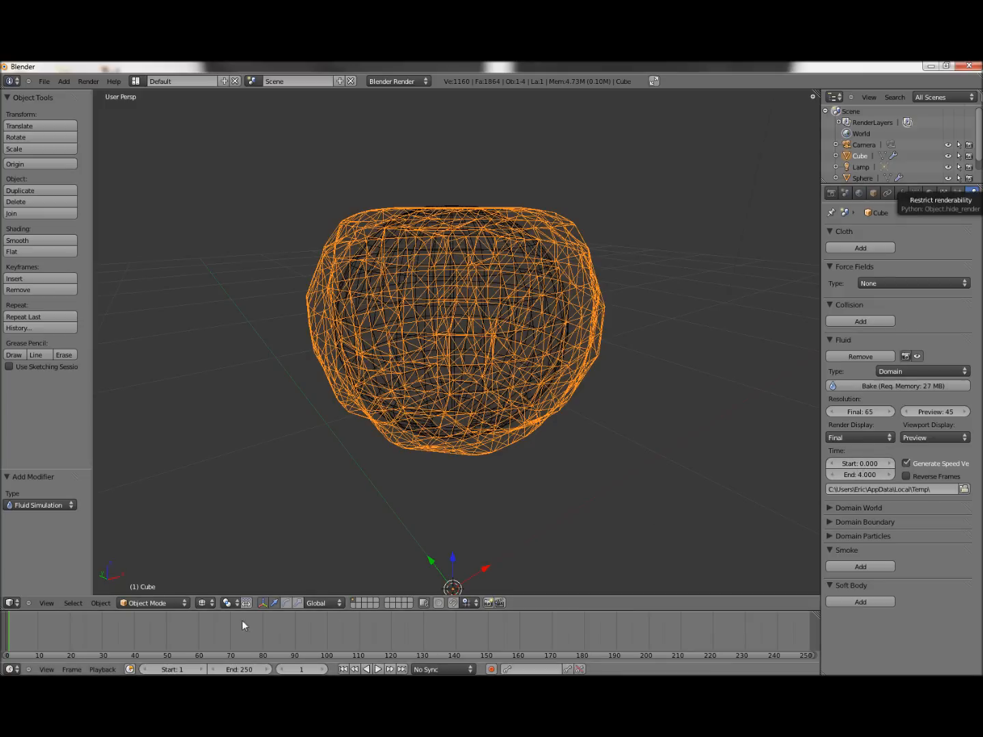
mouse_move(239, 669)
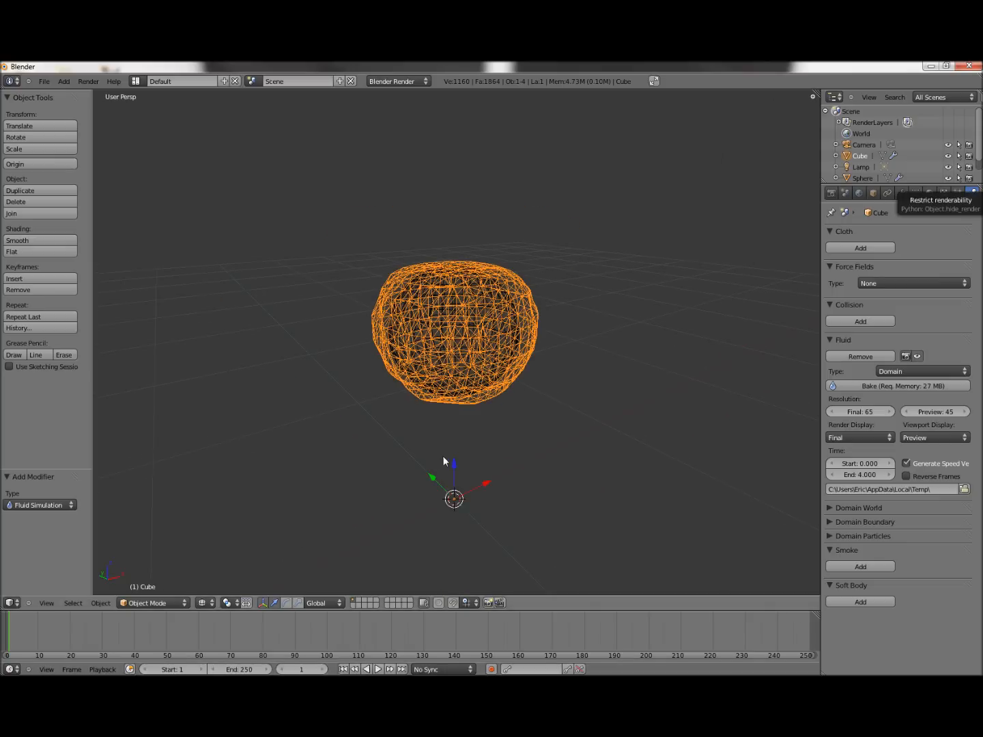
mouse_move(248, 532)
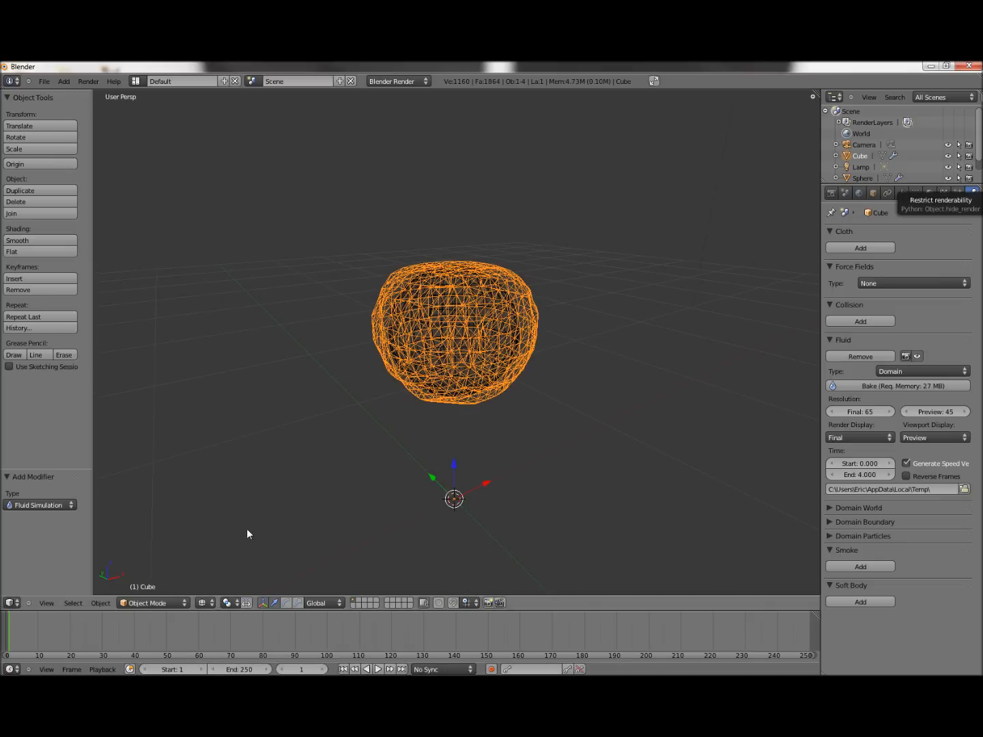
mouse_move(303, 461)
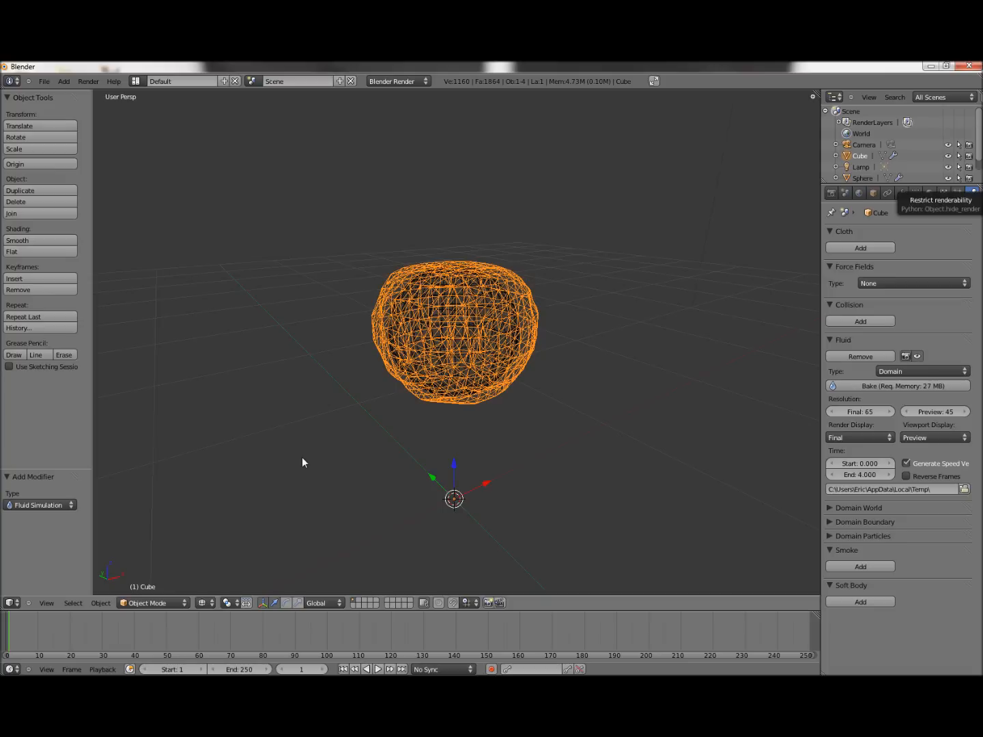
mouse_move(290, 486)
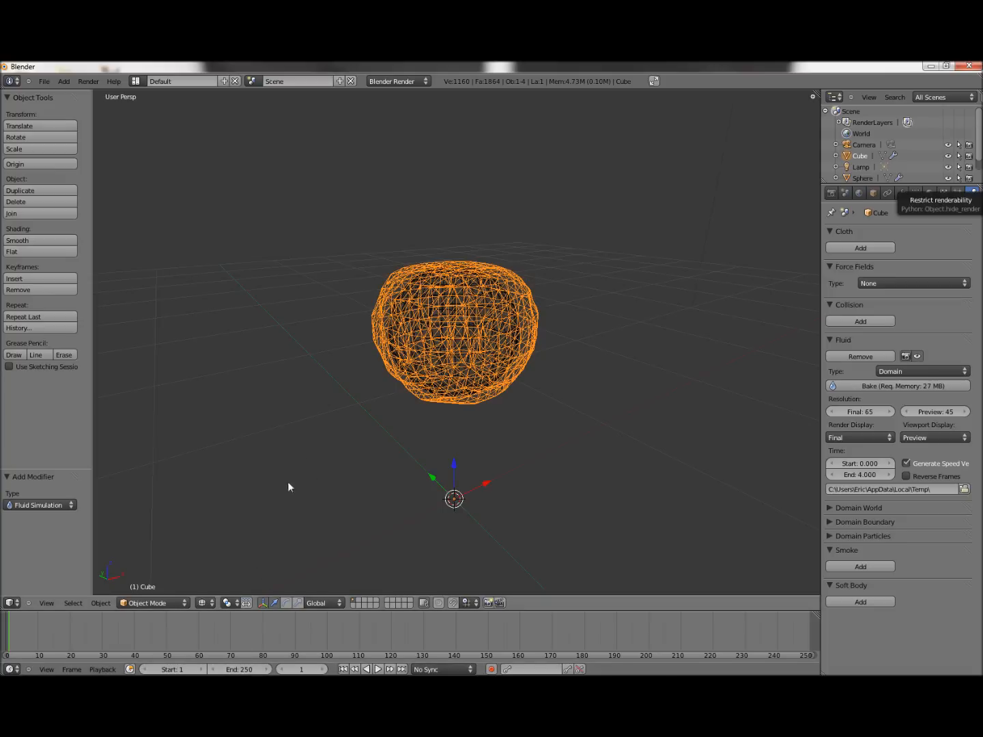
mouse_move(895, 278)
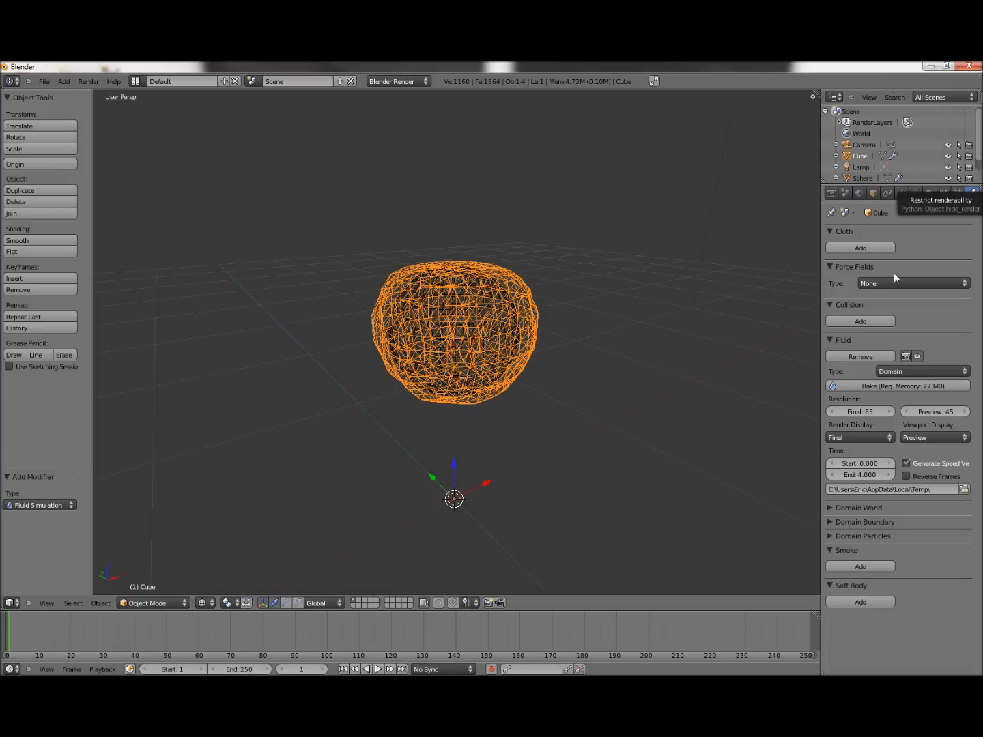
mouse_move(248, 630)
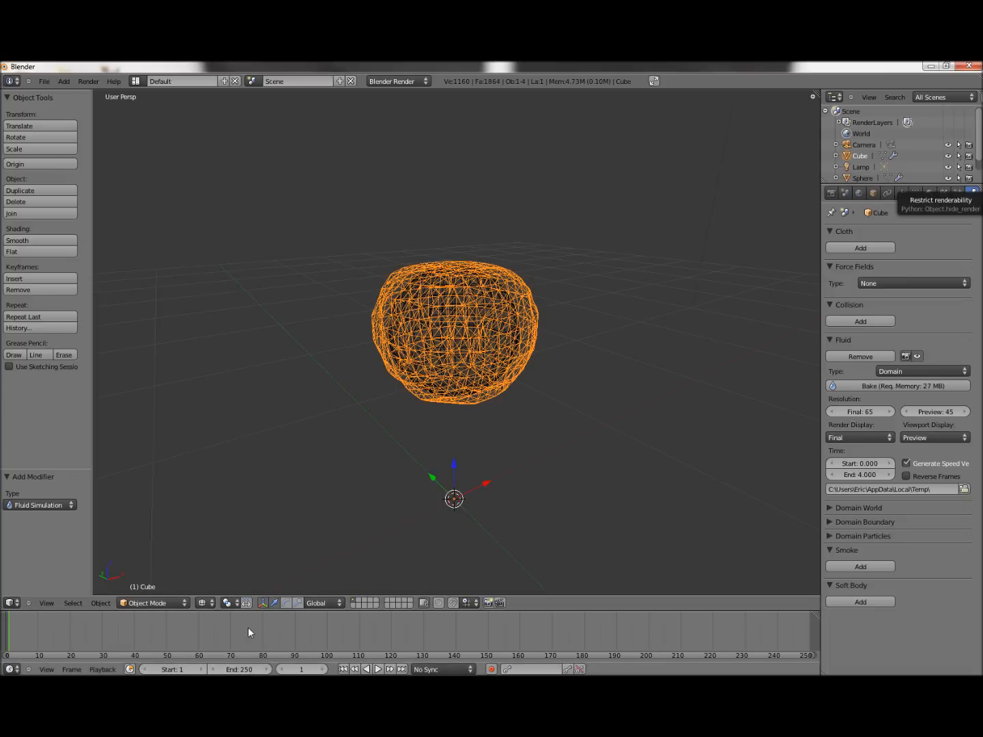
mouse_move(862, 475)
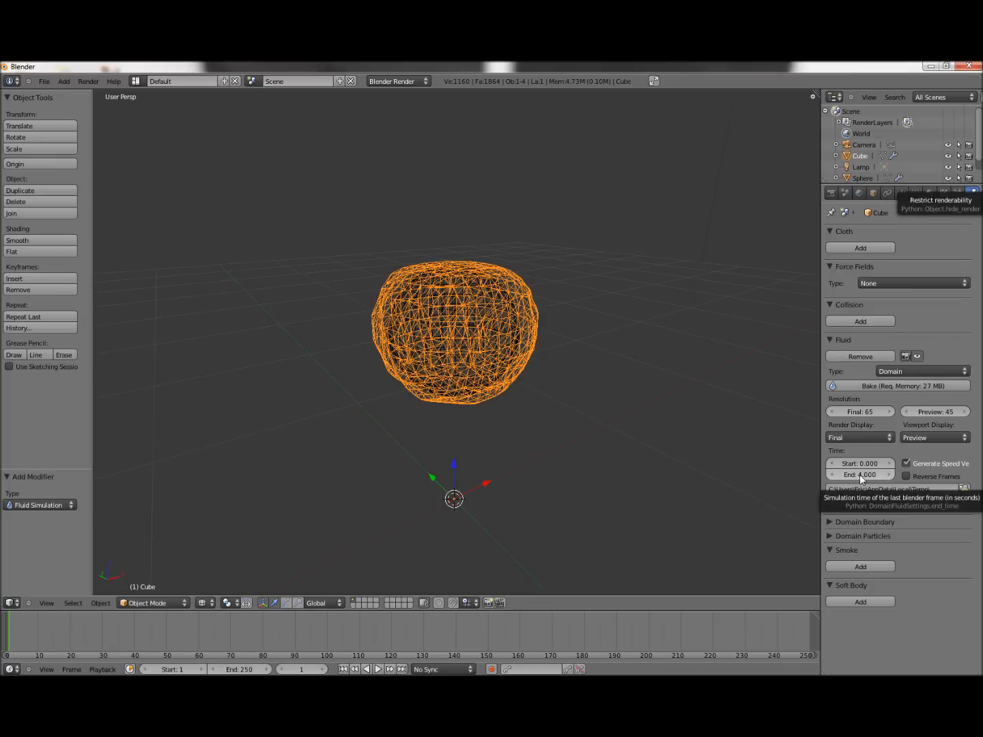
click(860, 475)
text(8)
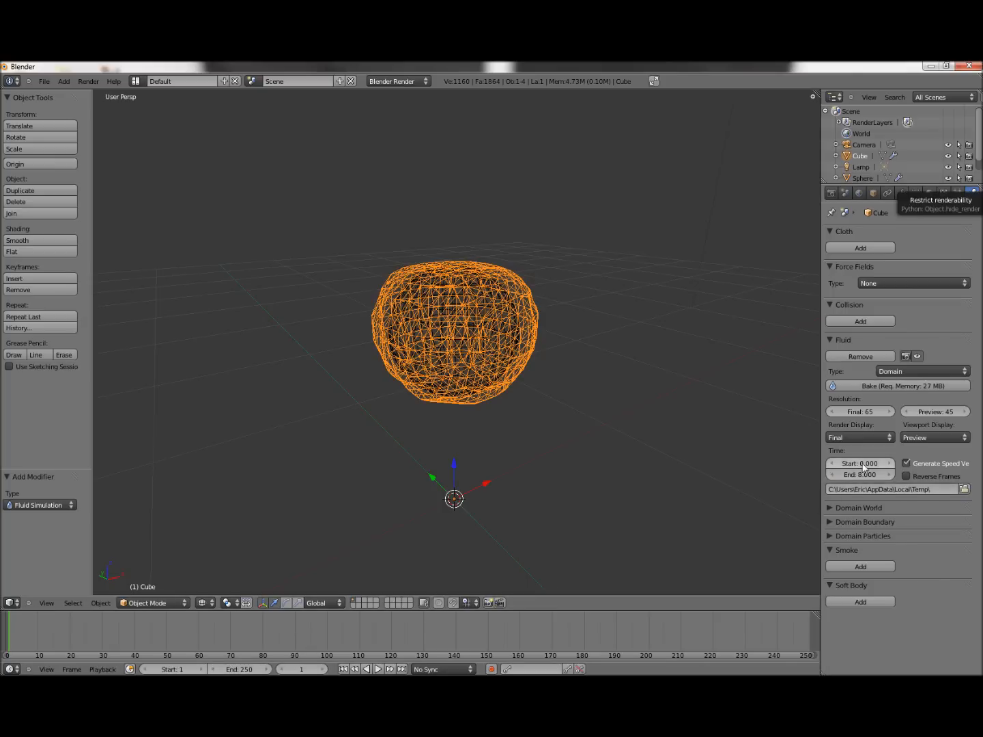
mouse_move(685, 366)
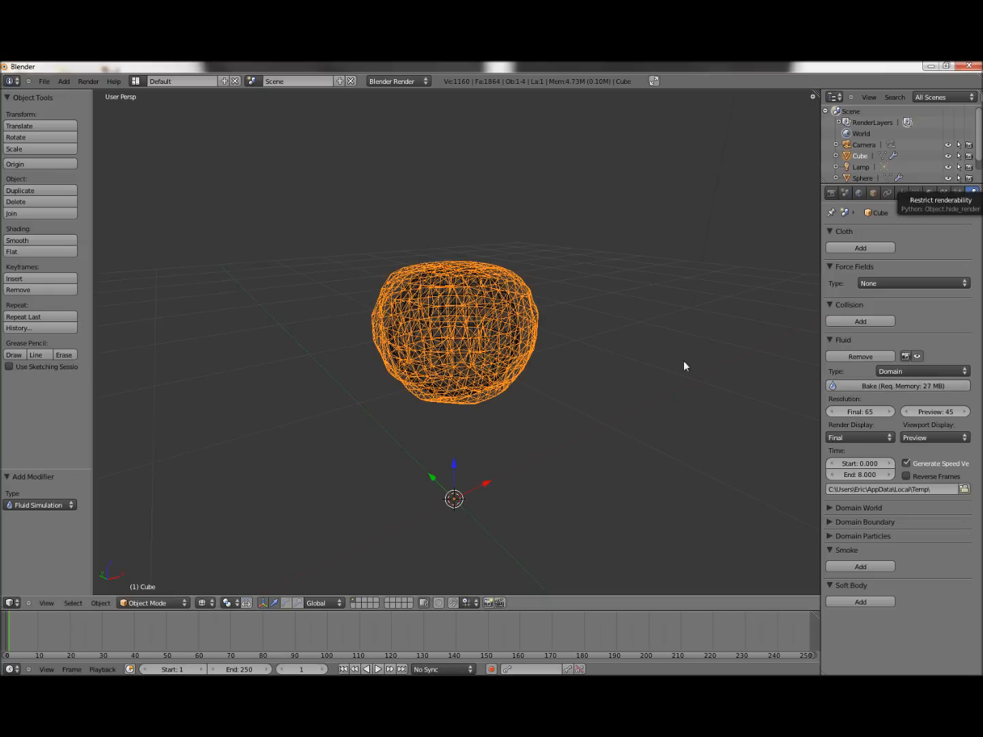
mouse_move(534, 325)
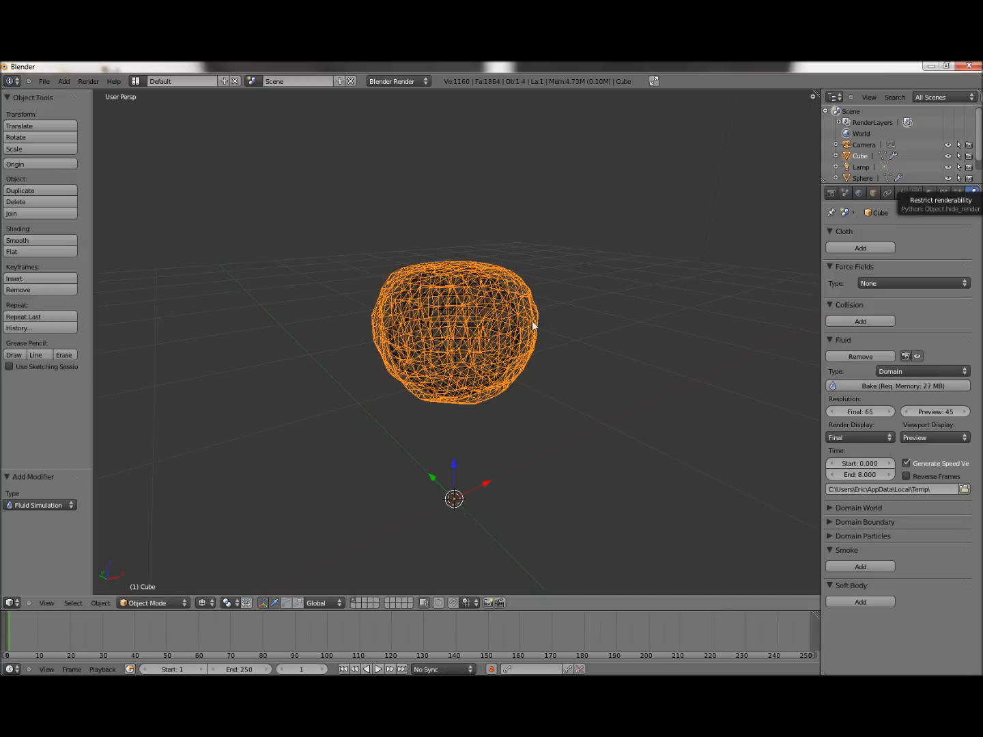
mouse_move(852, 388)
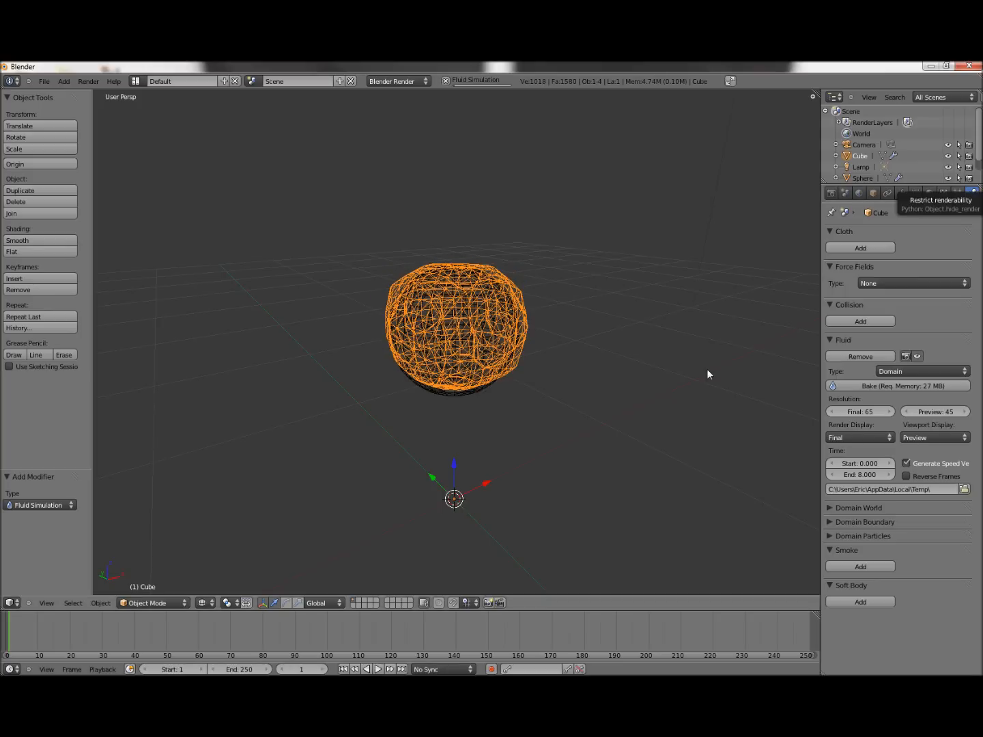
mouse_move(654, 361)
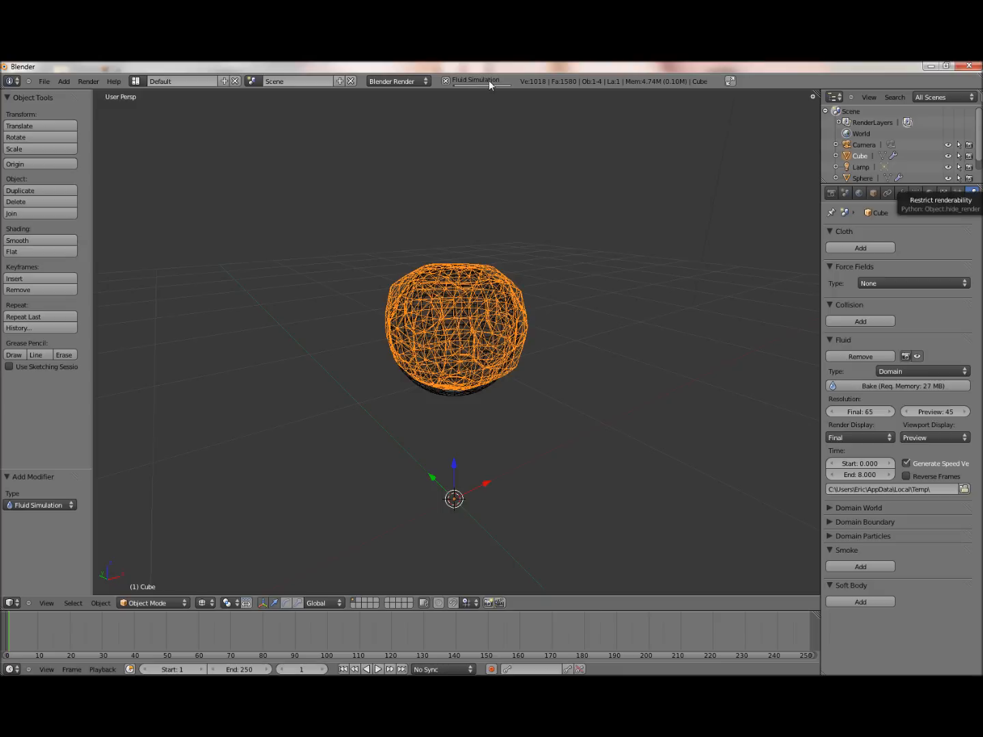
mouse_move(508, 93)
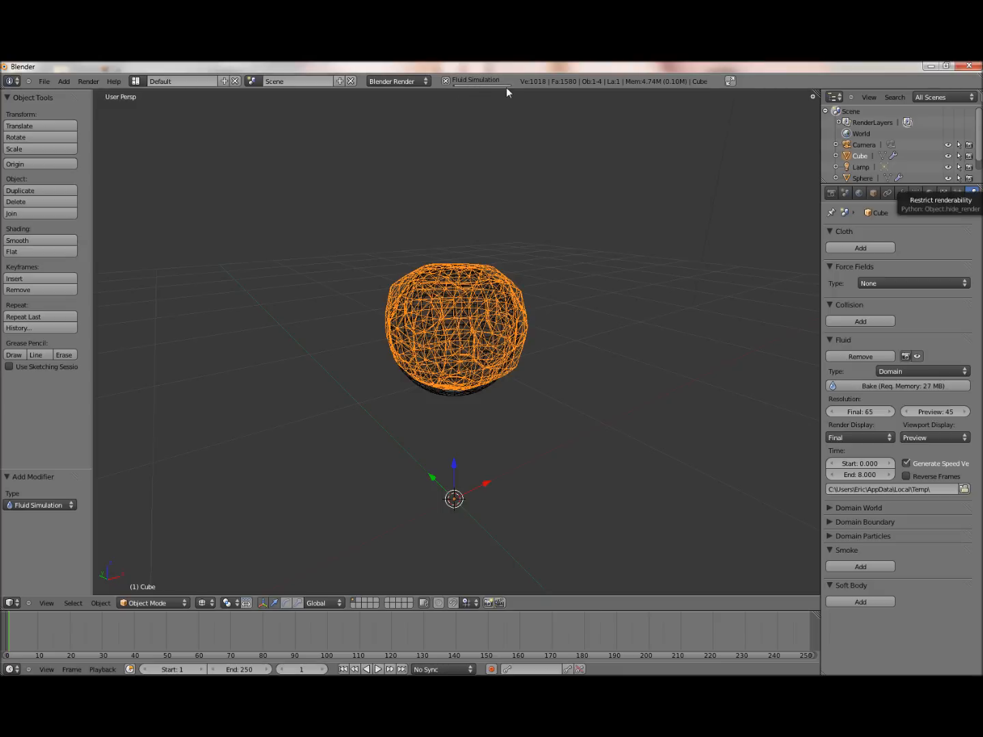
mouse_move(472, 156)
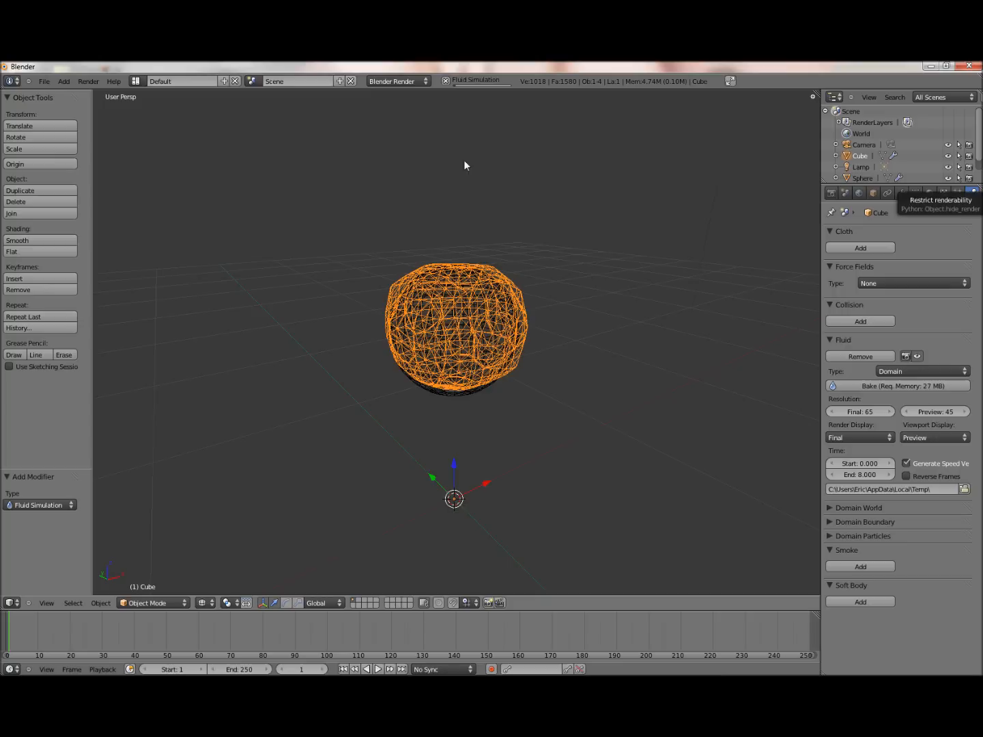
mouse_move(456, 161)
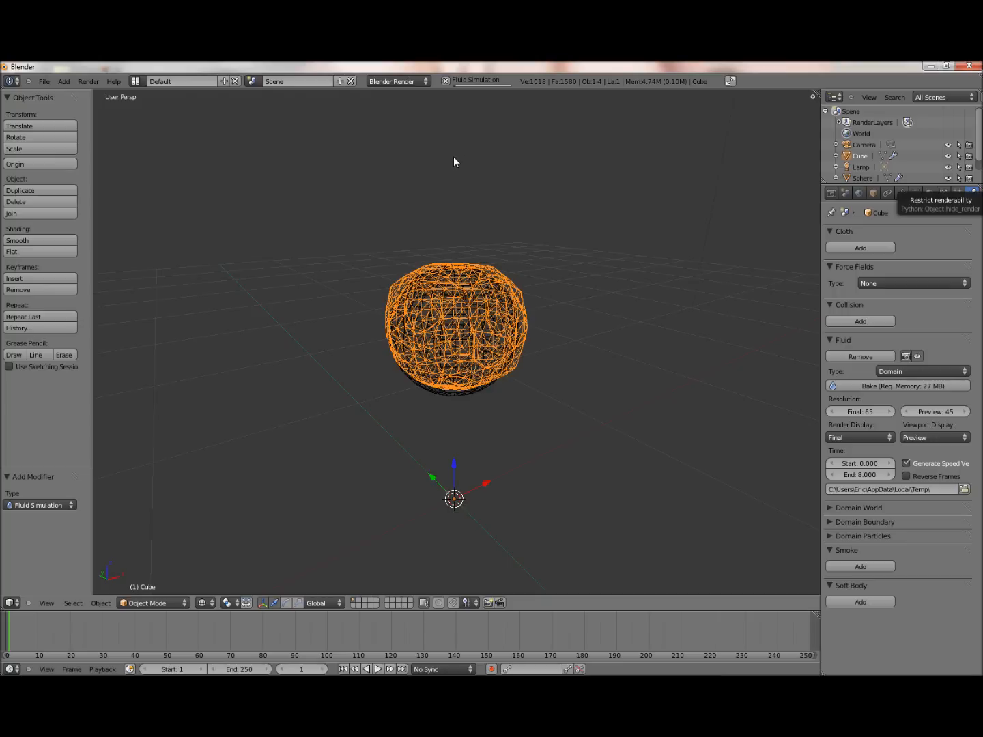
mouse_move(459, 123)
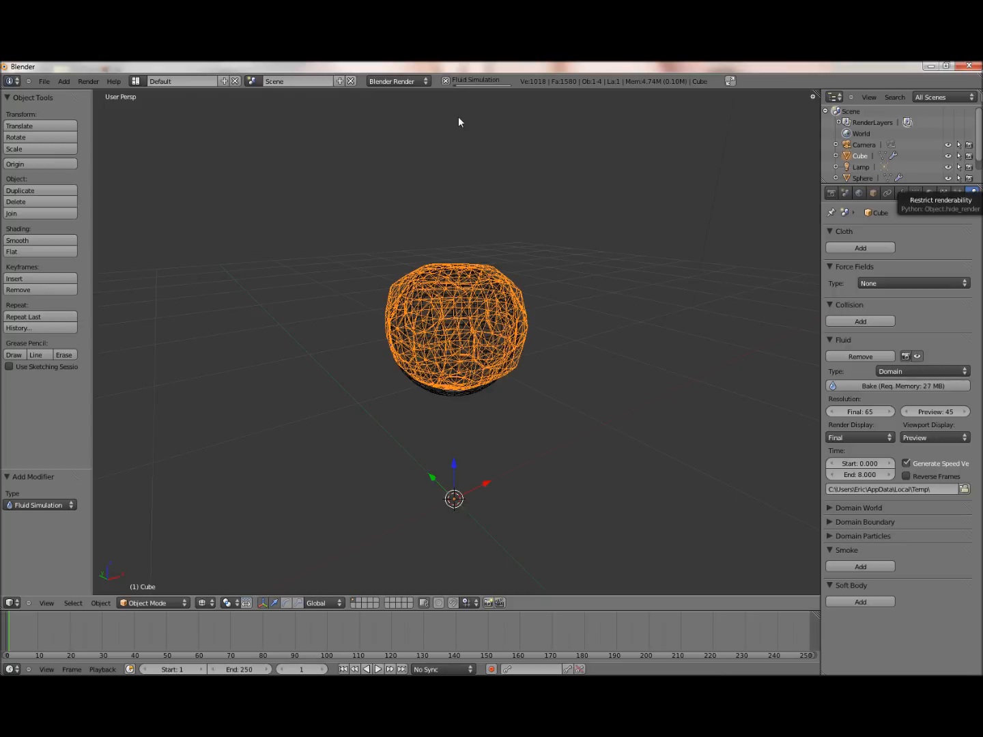
mouse_move(544, 244)
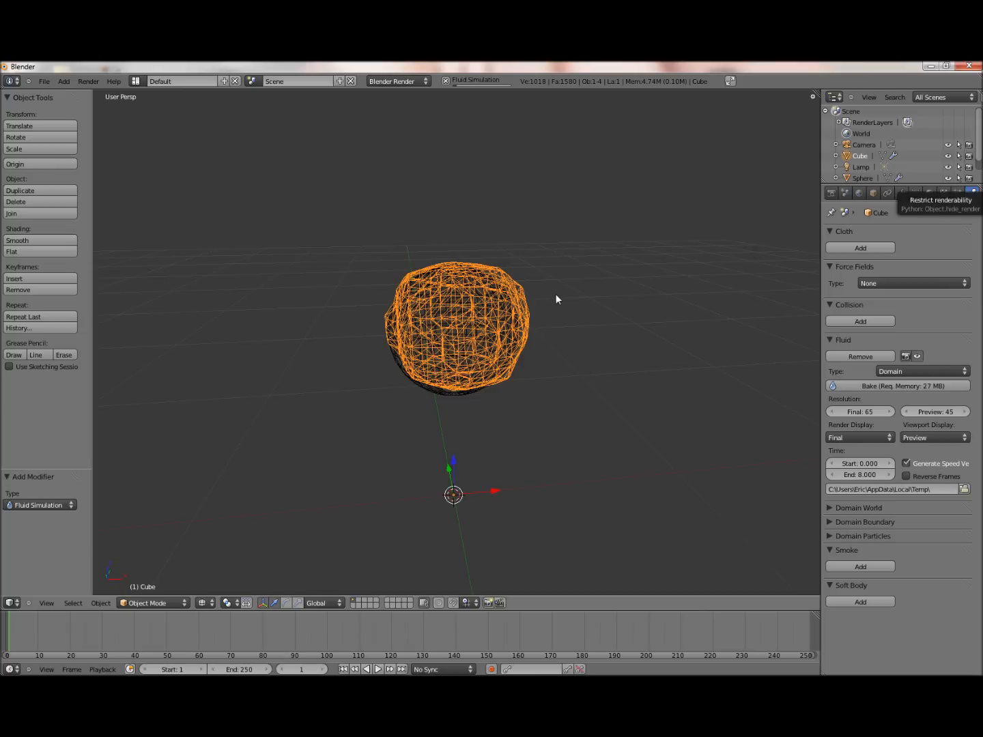
mouse_move(588, 322)
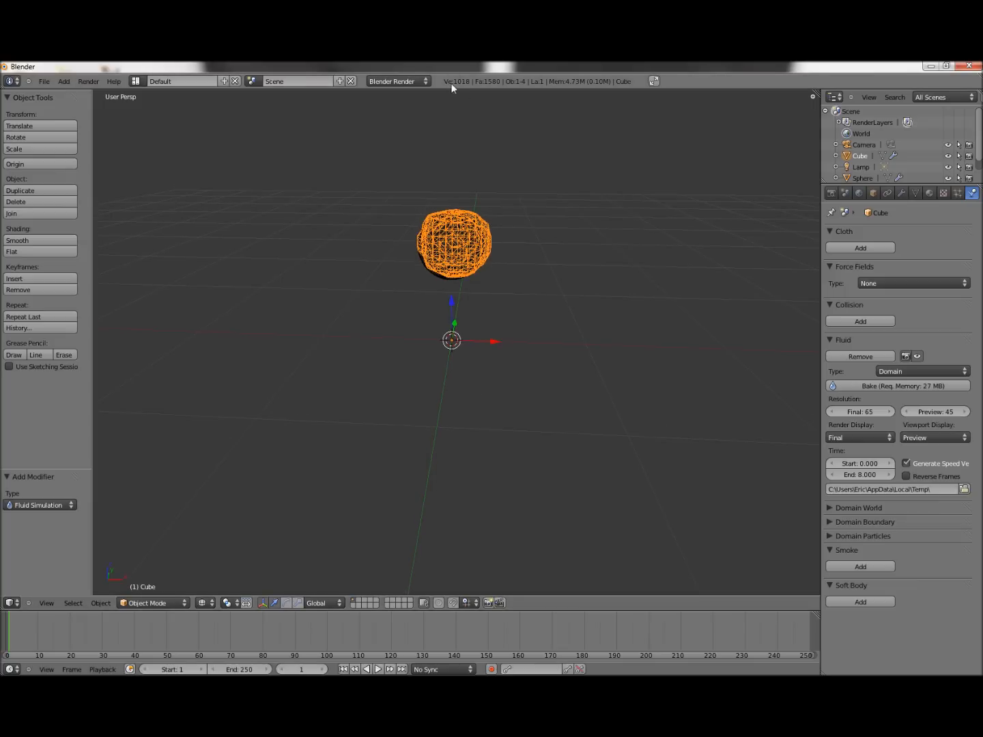
mouse_move(487, 150)
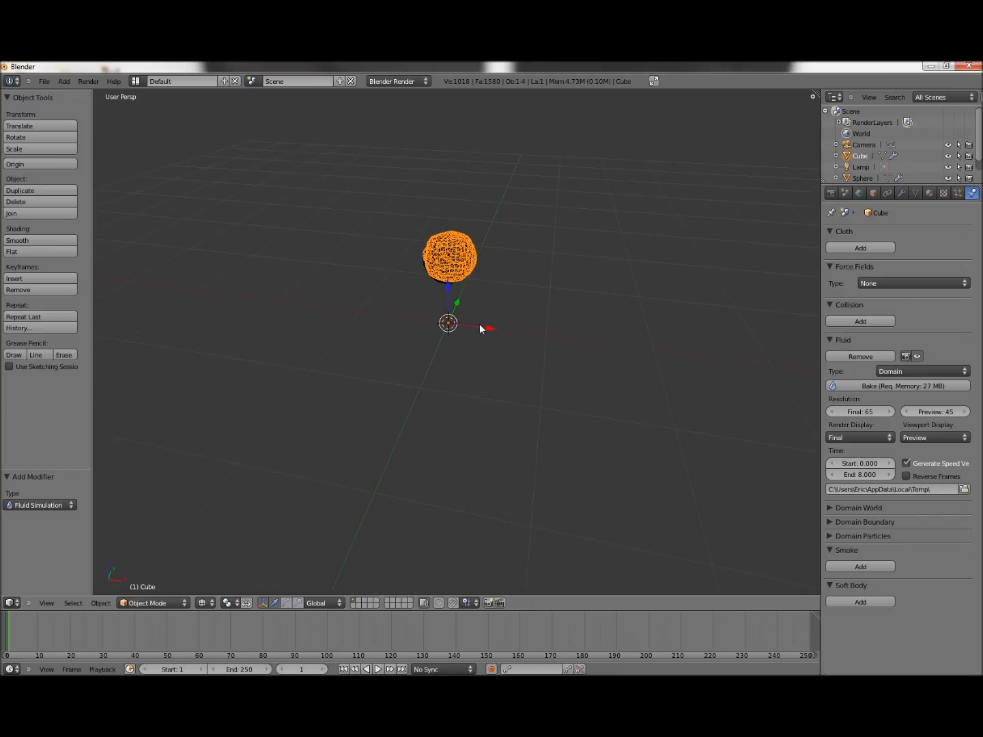
click(377, 669)
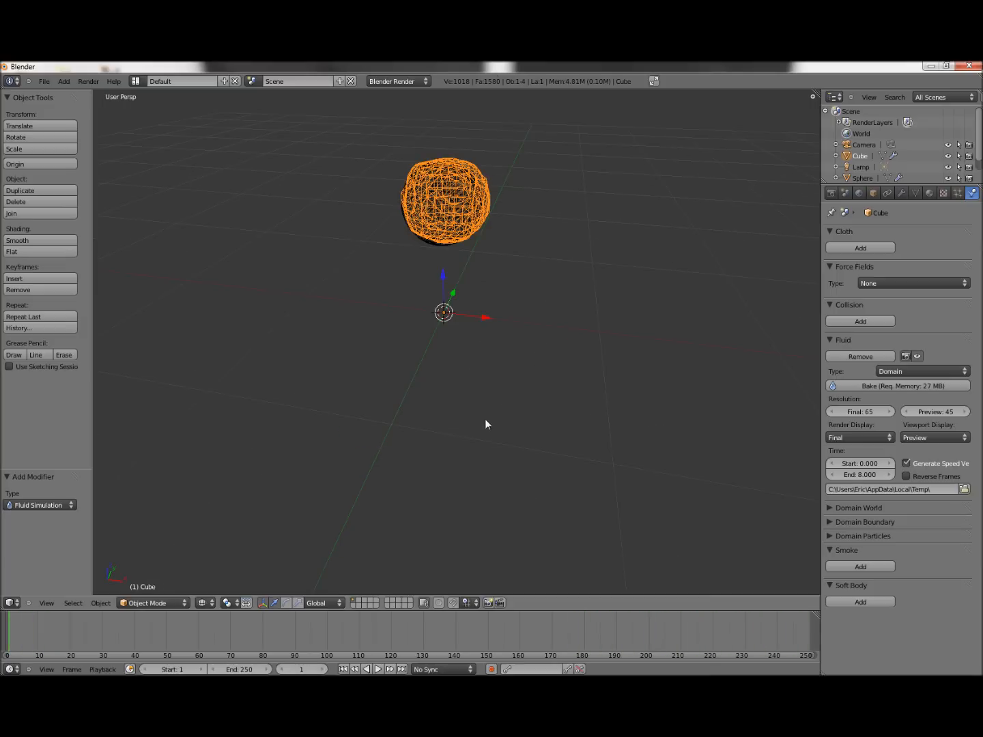
Scrub the timeline through frames 41, 47 and 33, settling on frame 29 with the splash
click(138, 631)
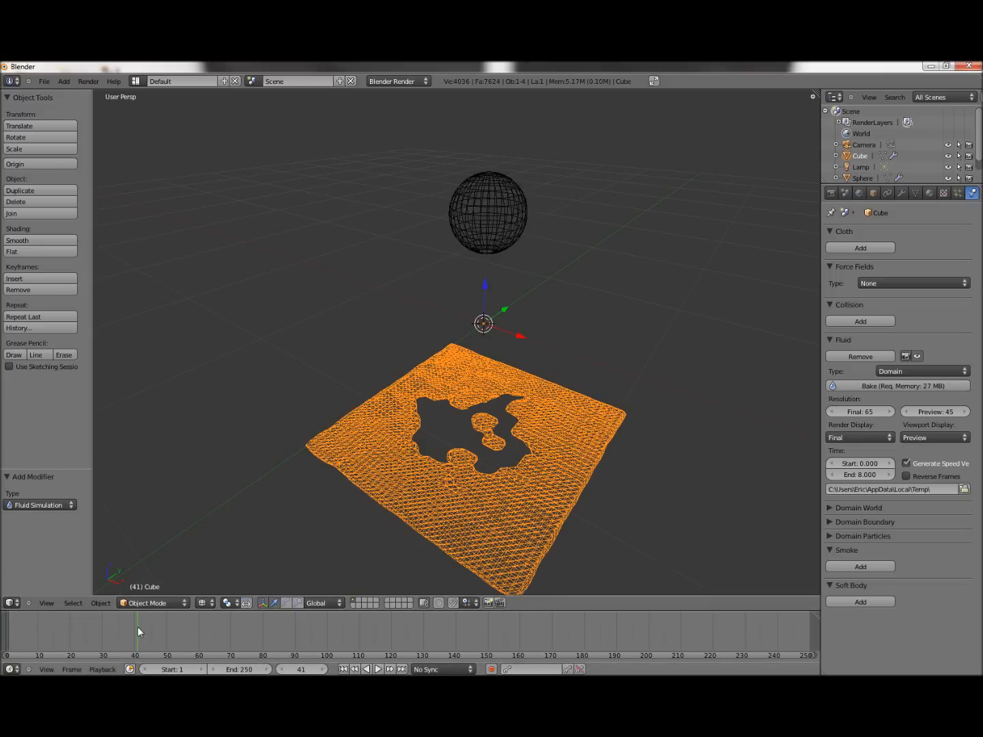
click(157, 621)
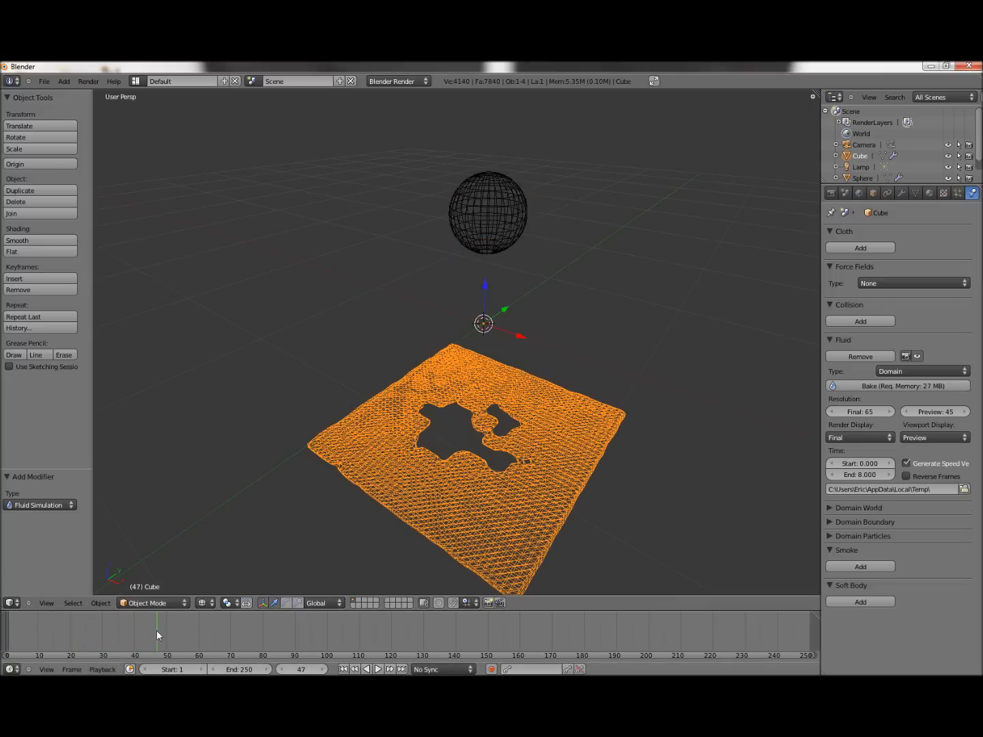
click(241, 626)
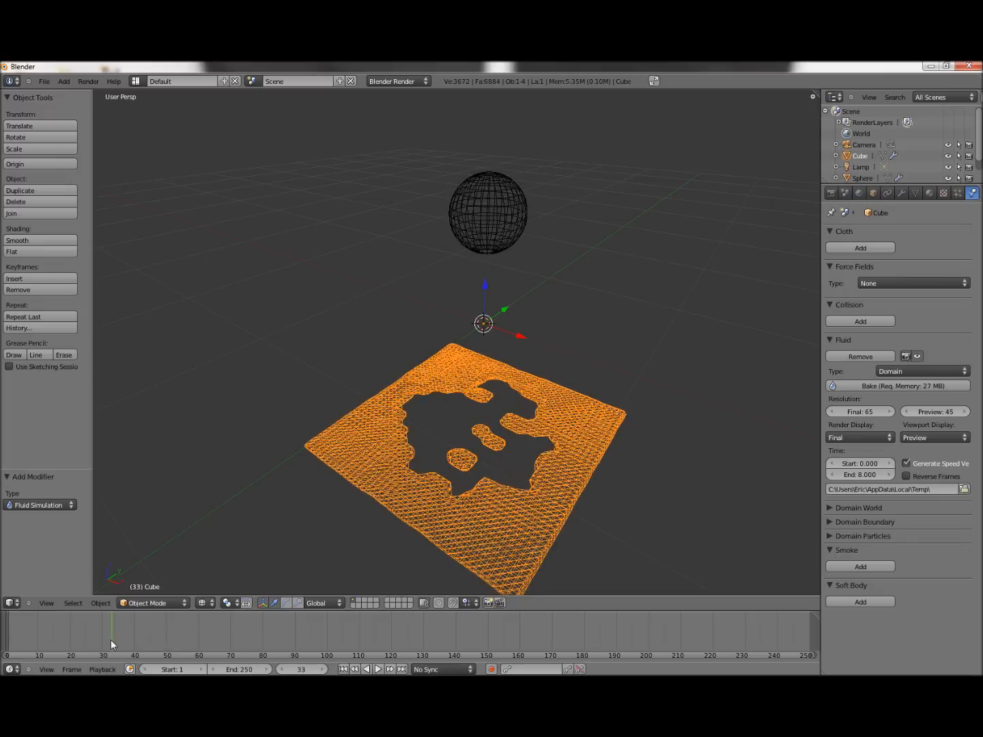
click(103, 634)
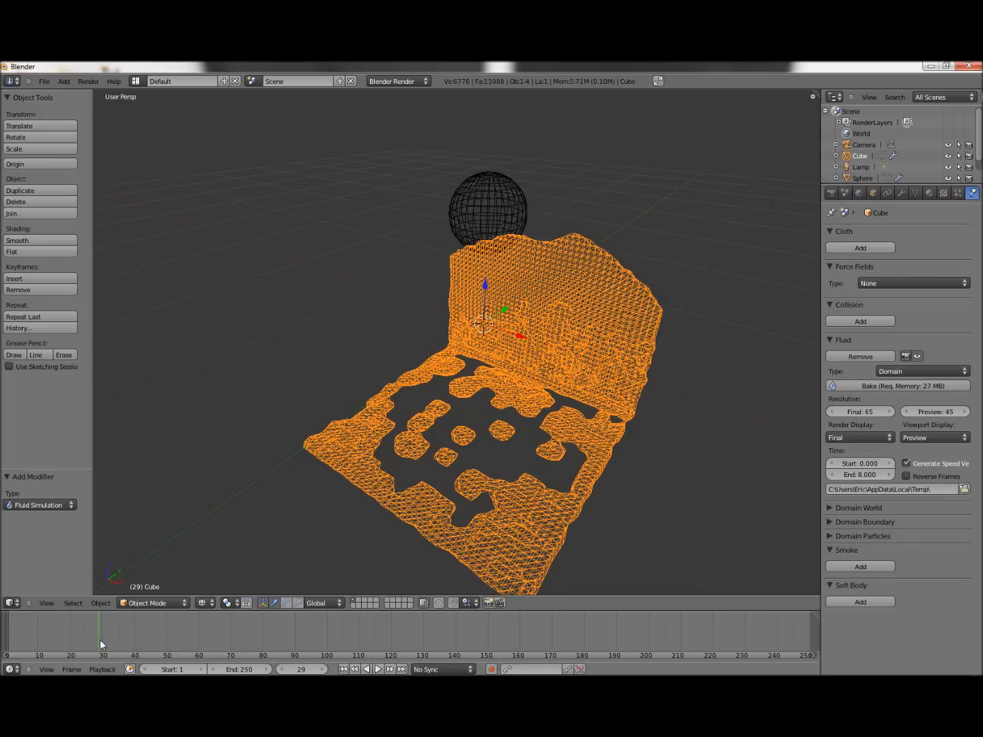
scroll(down, 3)
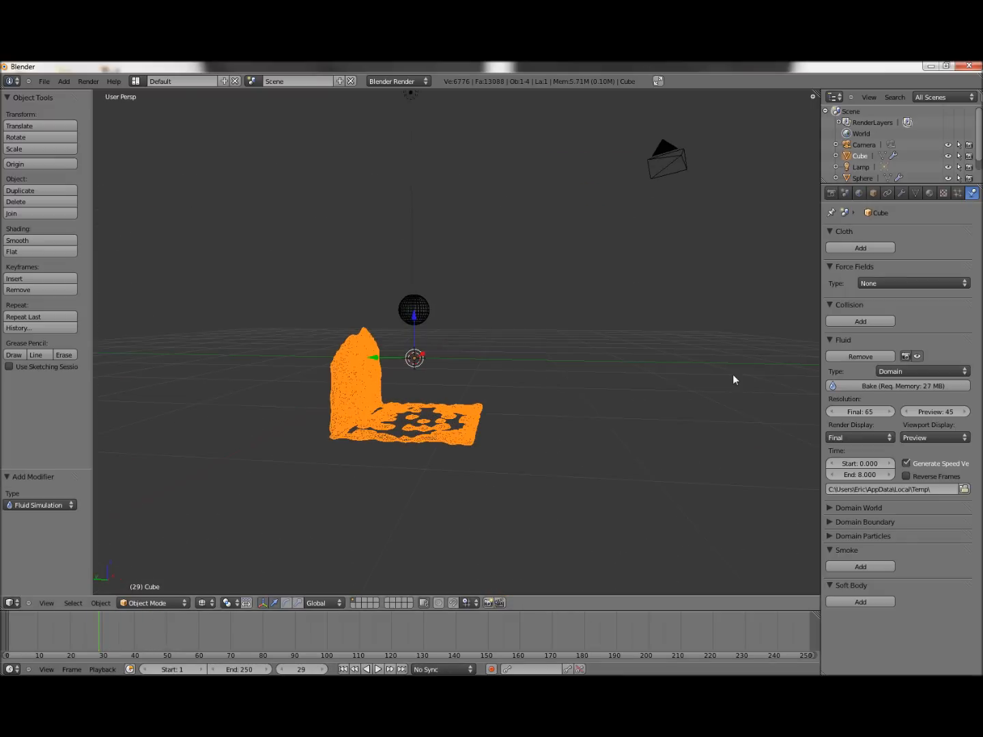
Render frame 29 showing the grey fluid splash against the wall
key(F12)
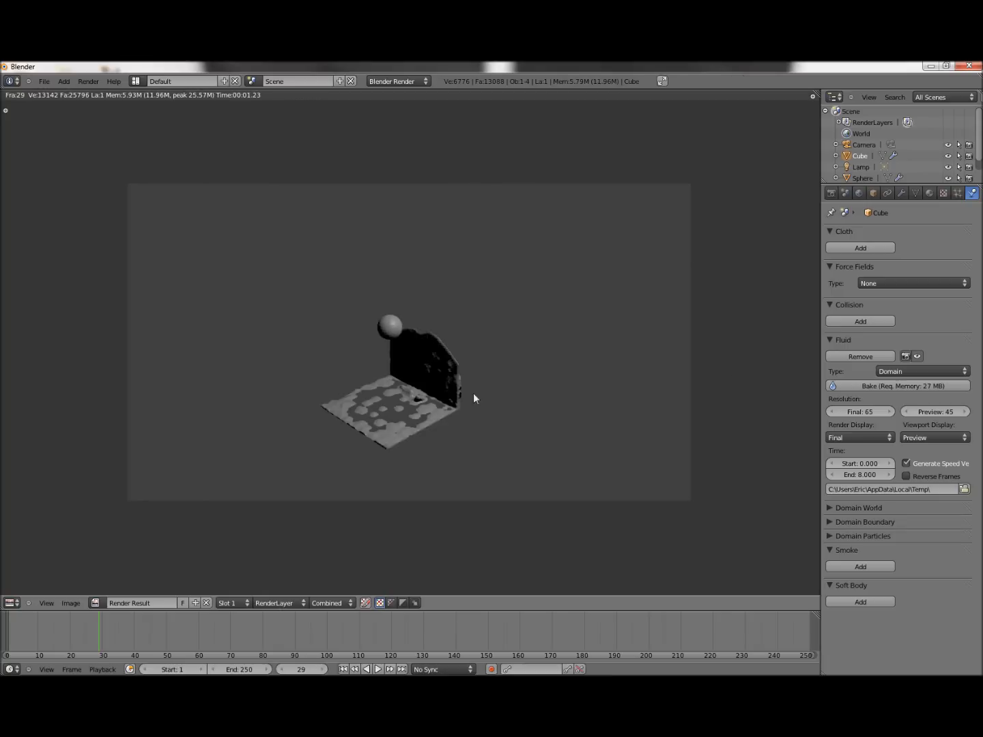
mouse_move(451, 401)
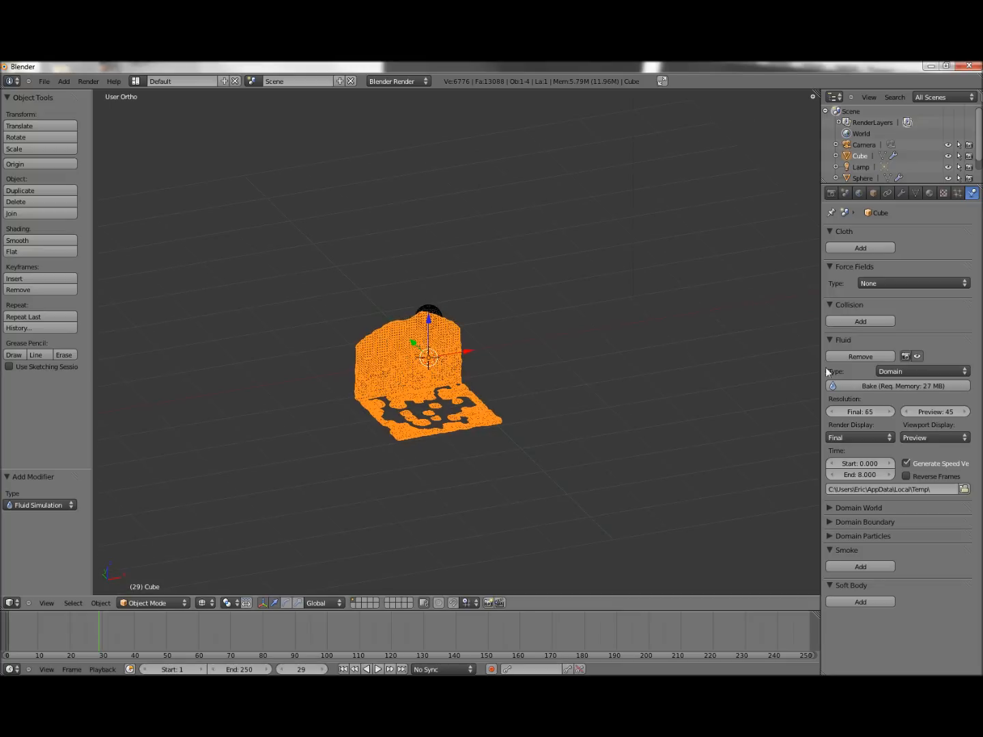
Enter Edit Mode on the domain cube and scroll the Tool Shelf to its Shading section
key(Tab)
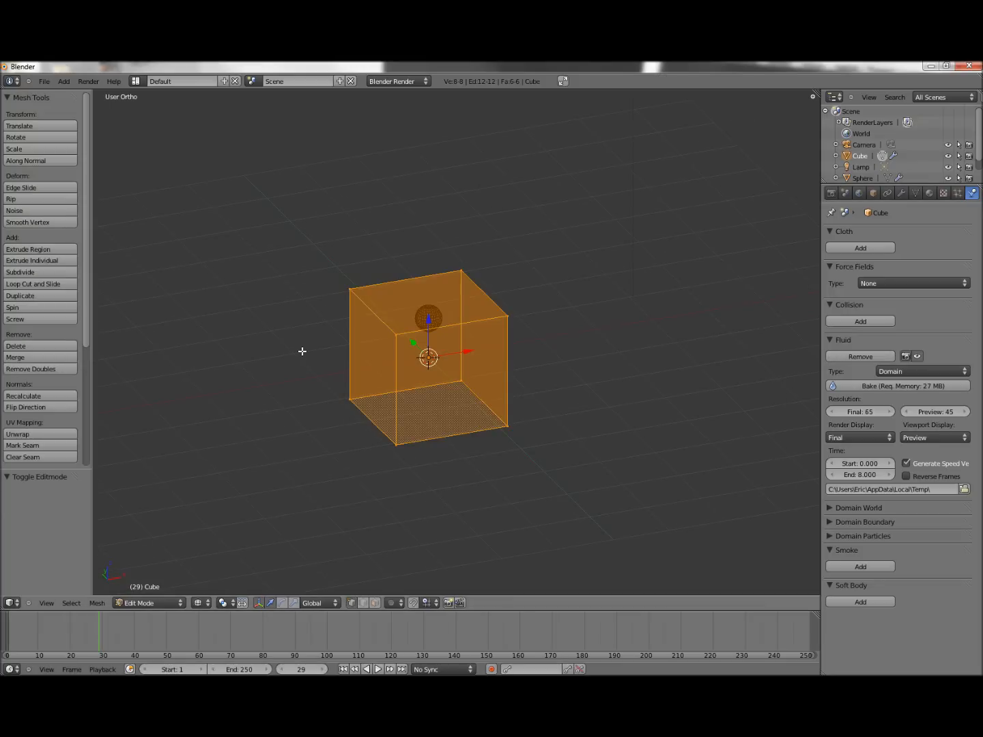
scroll(down, 3)
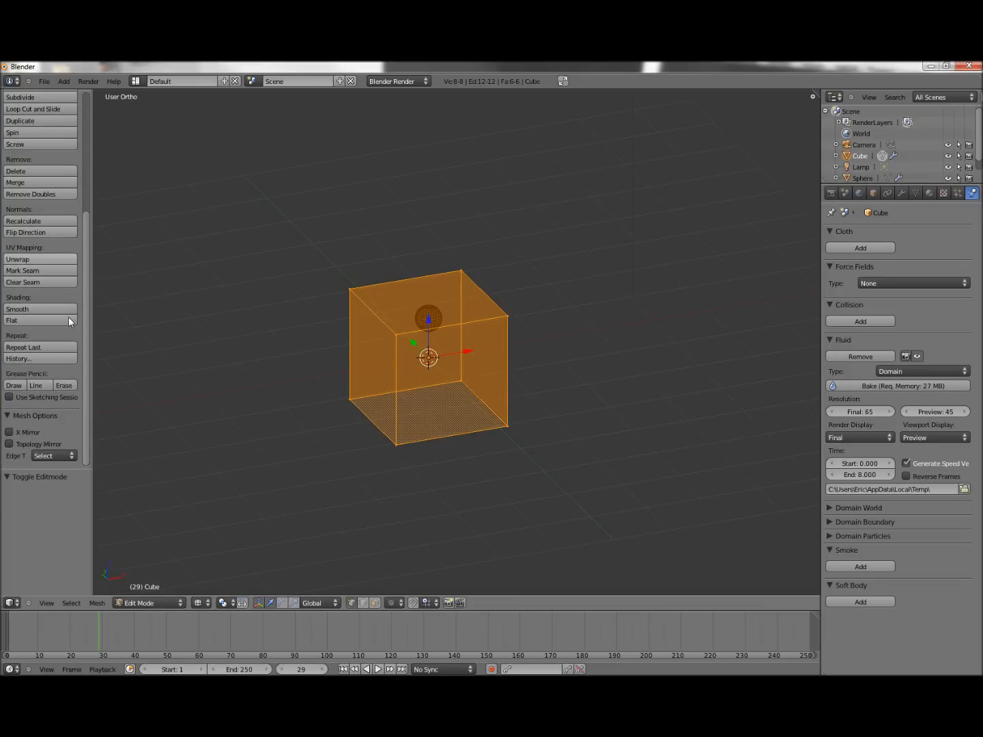
mouse_move(25, 301)
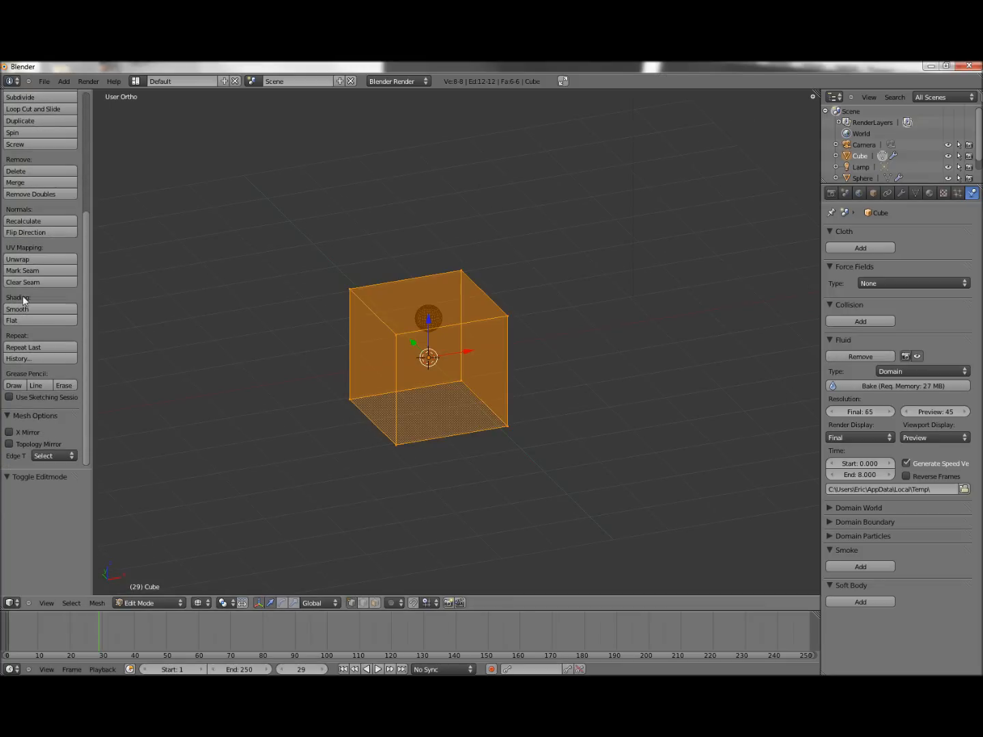
scroll(up, 3)
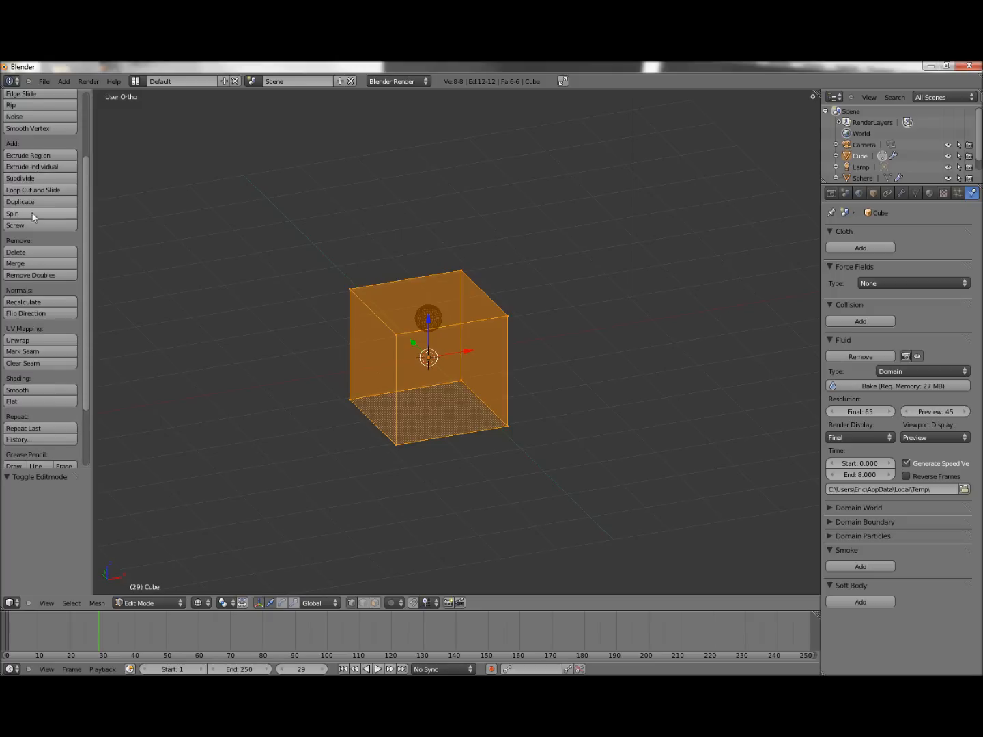
scroll(down, 3)
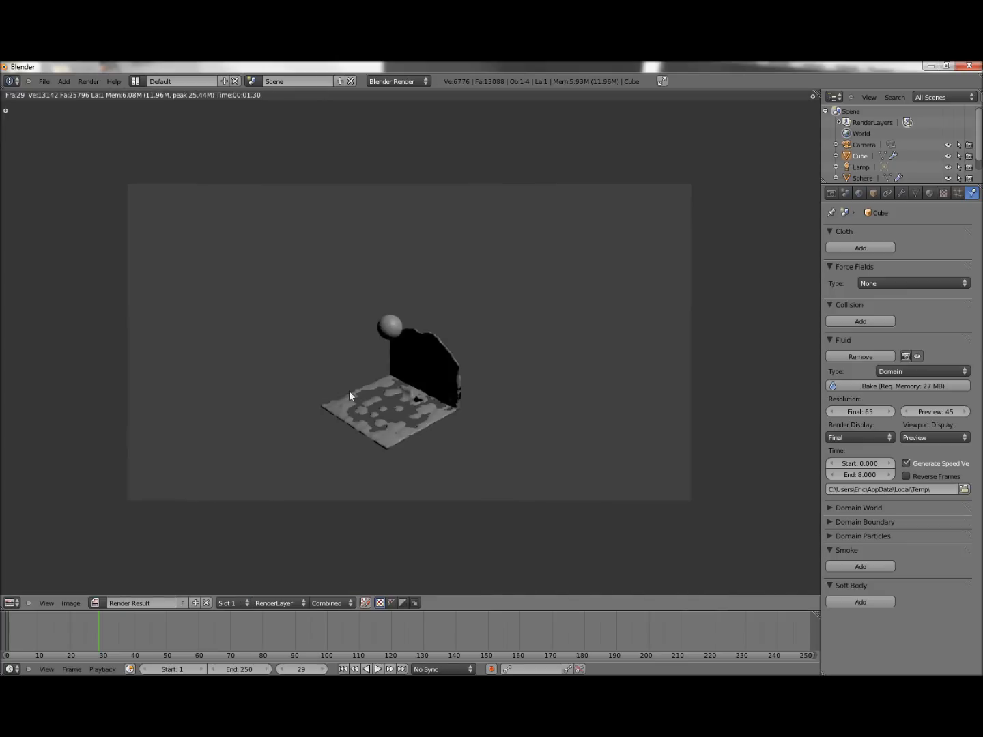
mouse_move(471, 382)
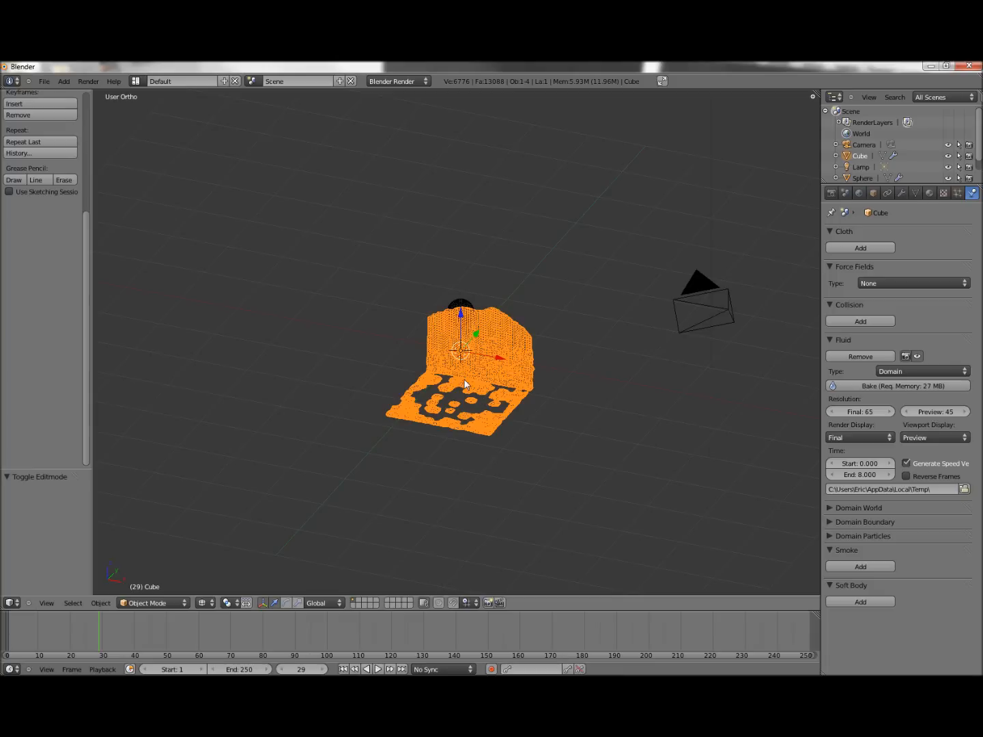
mouse_move(78, 617)
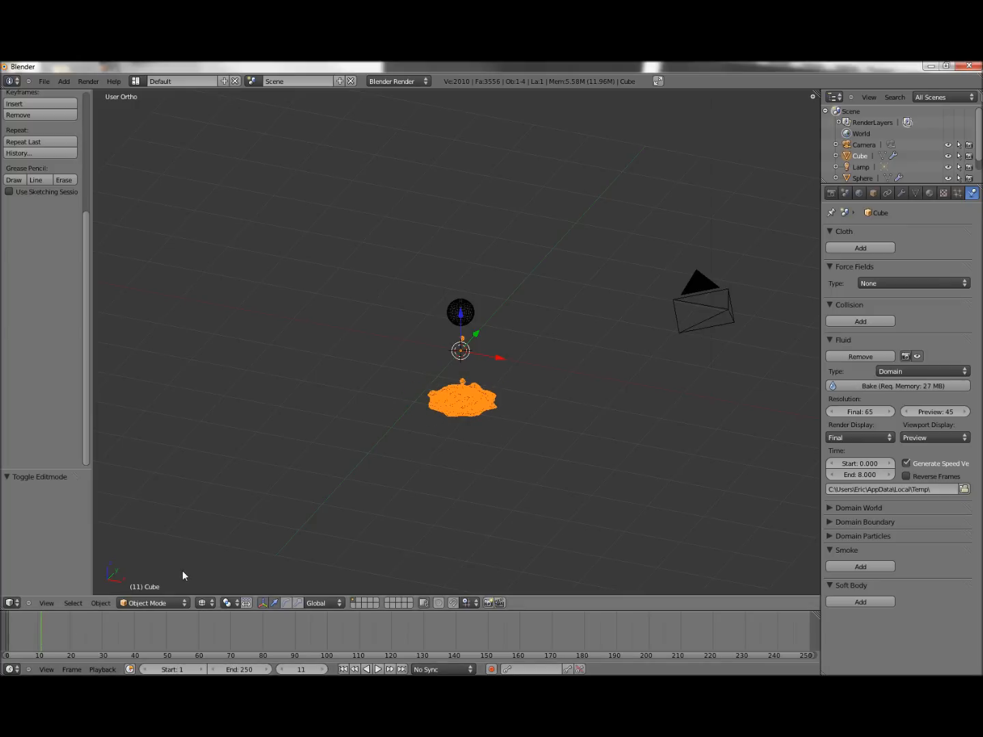
key(F12)
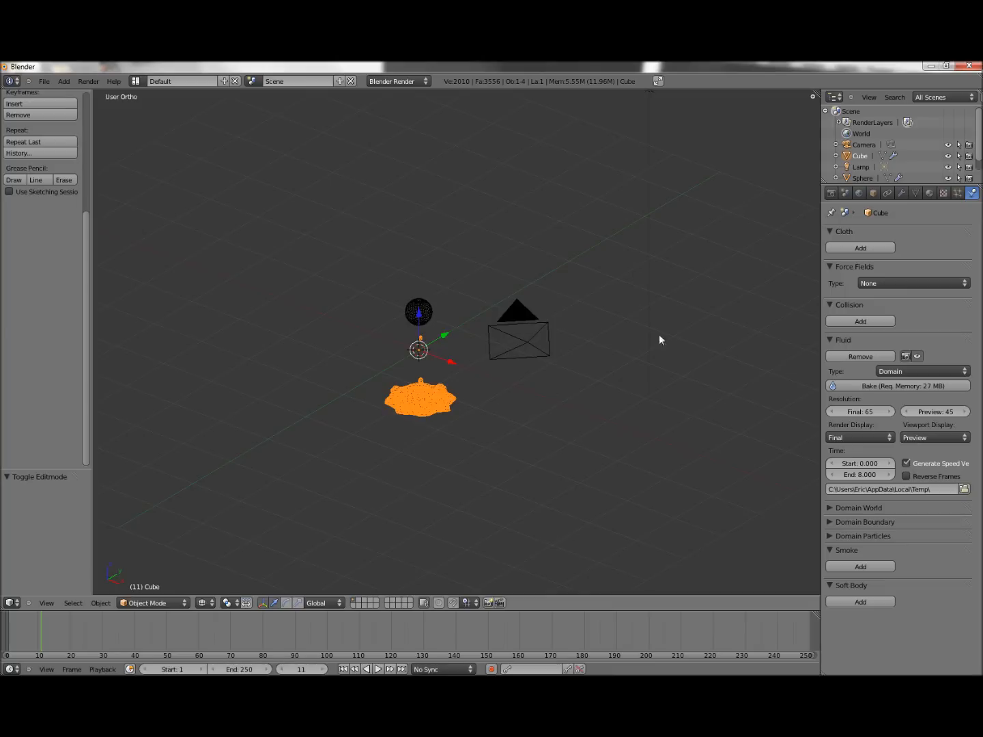
mouse_move(440, 380)
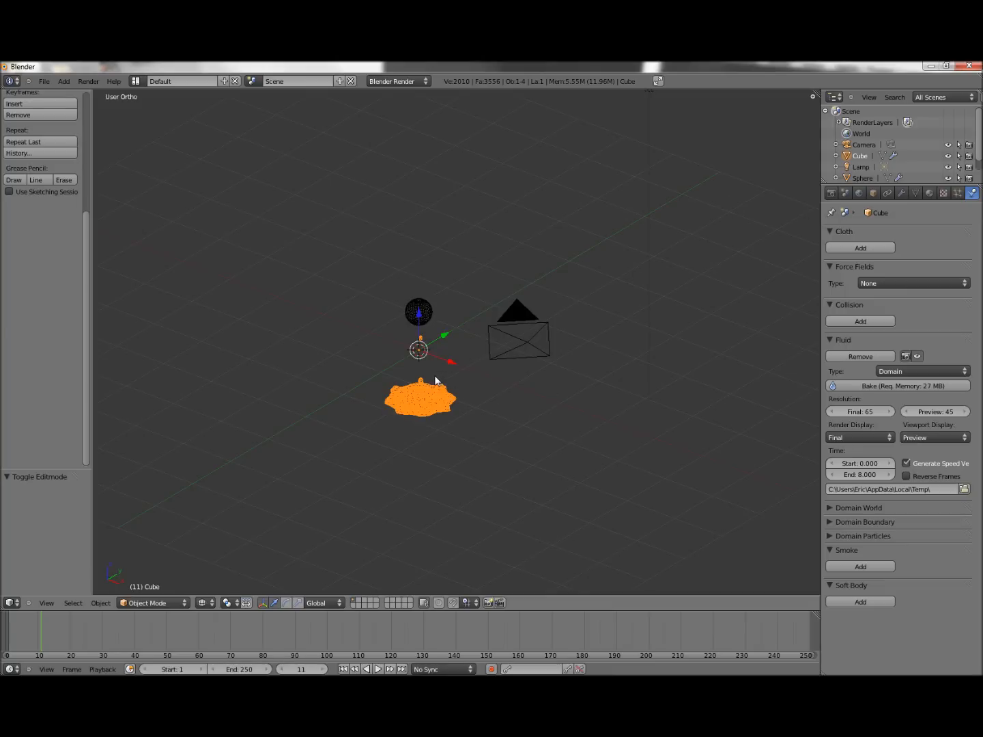
mouse_move(433, 379)
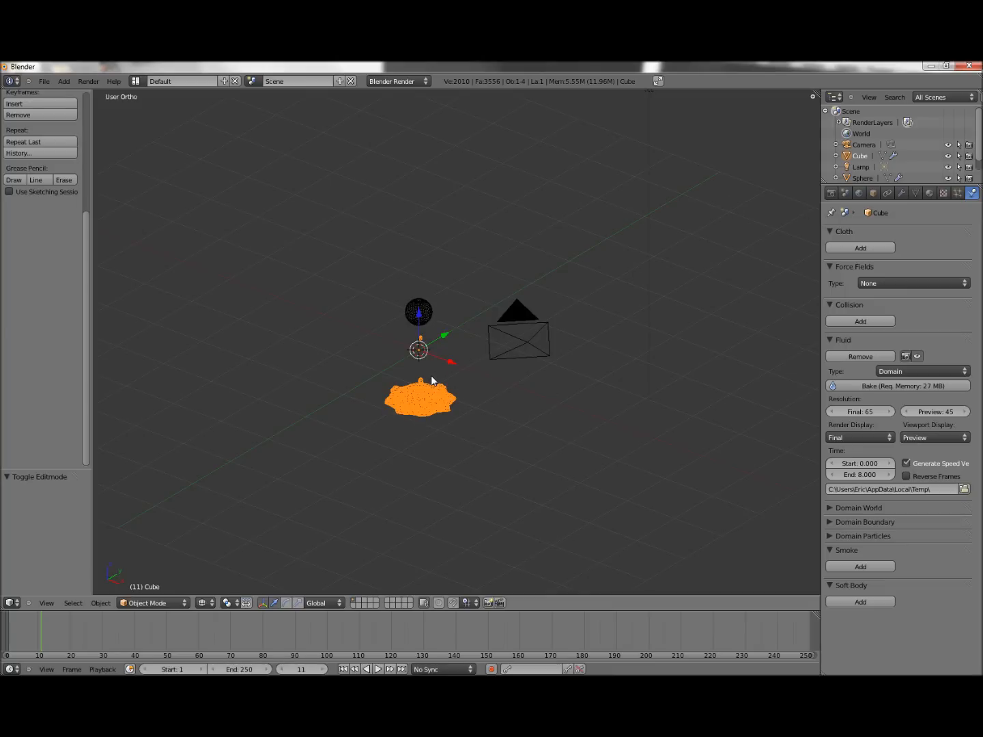
mouse_move(491, 356)
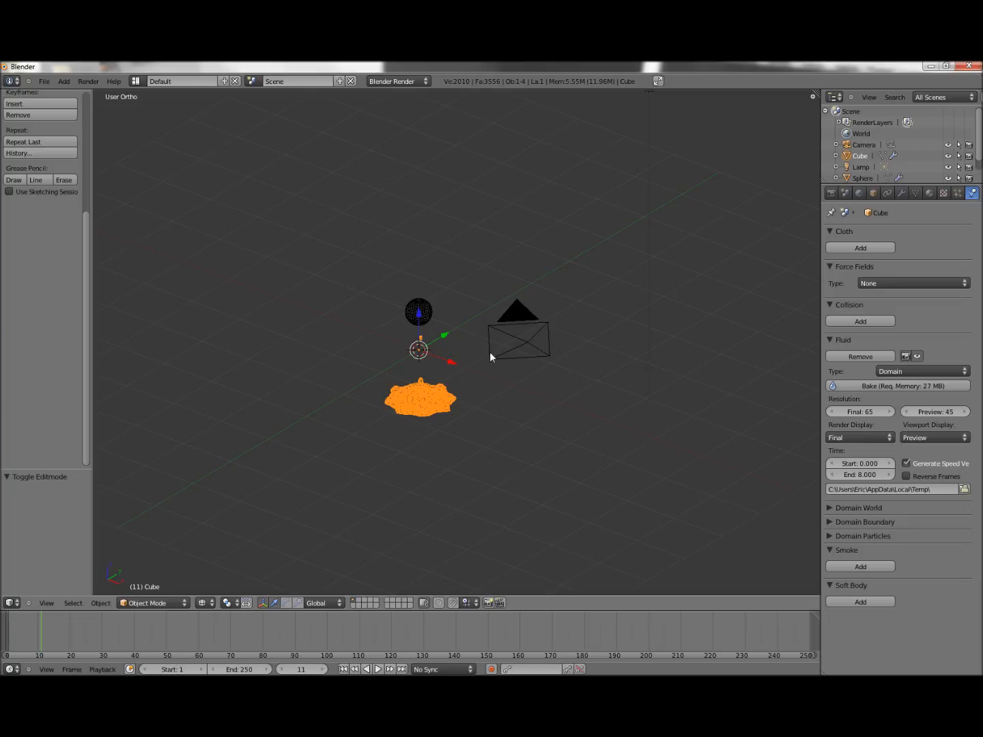
mouse_move(367, 393)
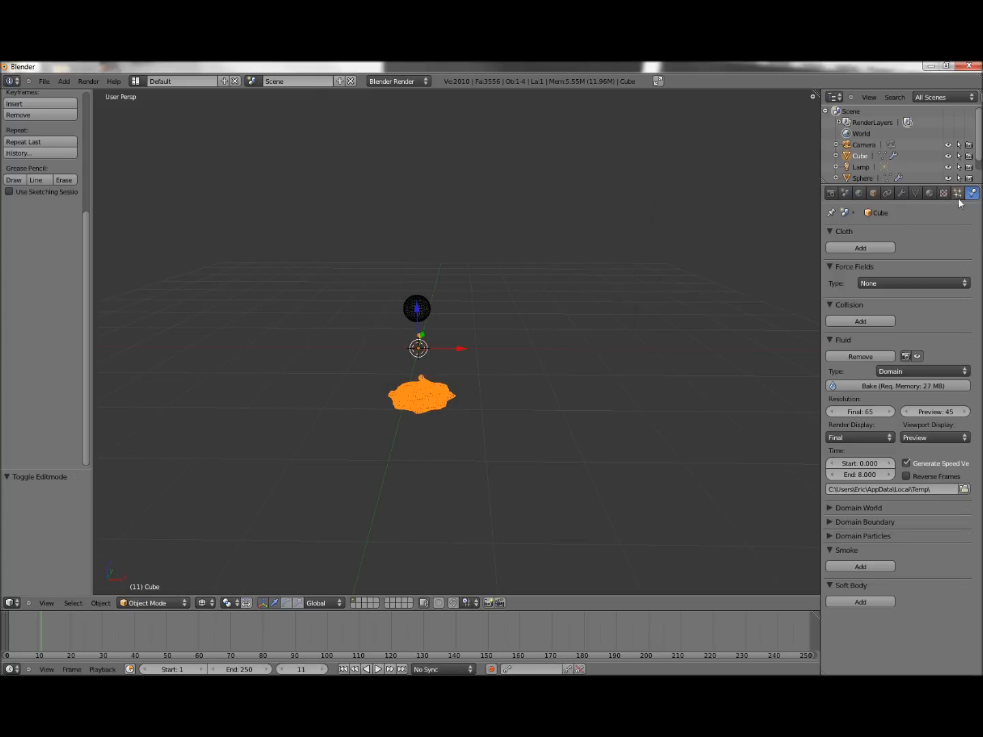
mouse_move(931, 194)
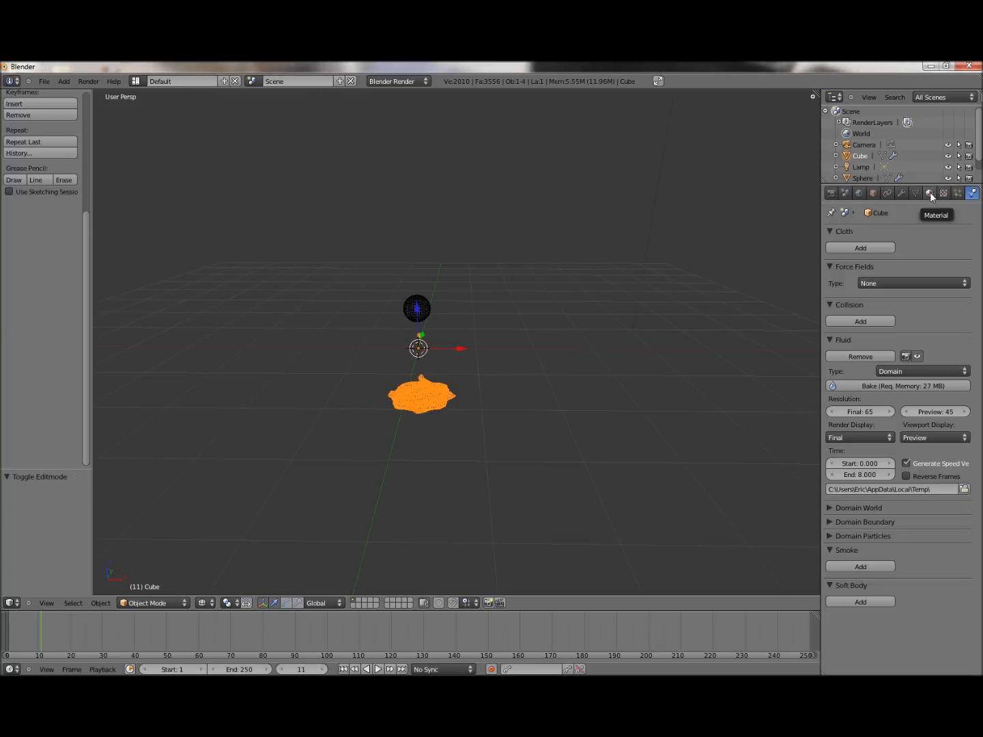
Enable raytraced transparency on the domain material with Alpha 0.100 and Fresnel 2.000
click(928, 193)
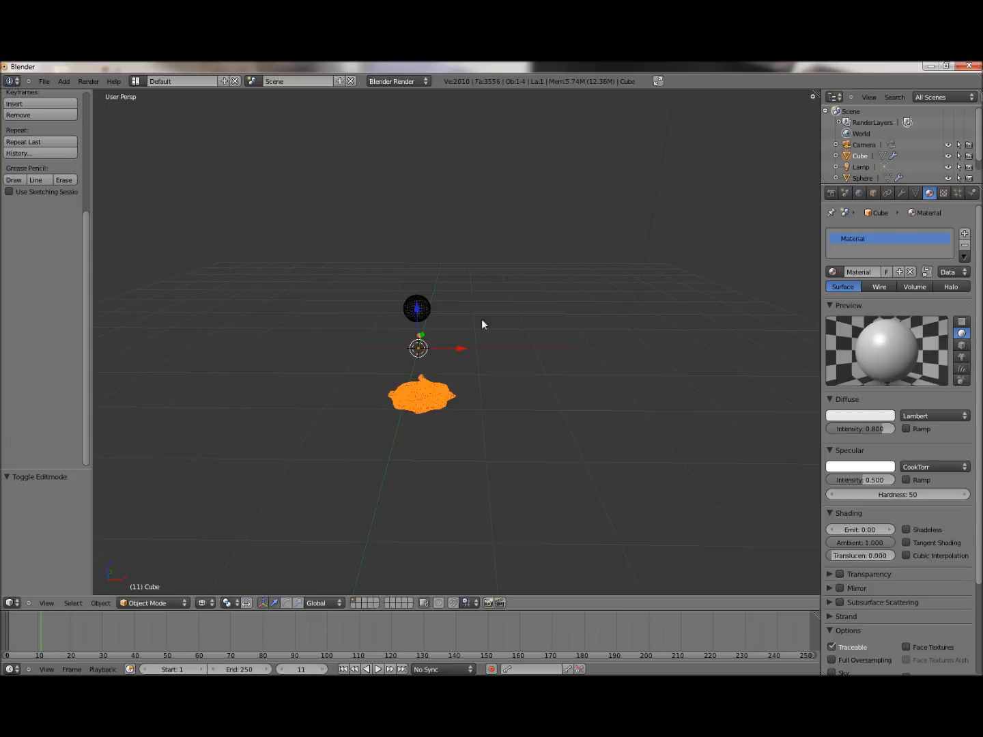
mouse_move(532, 368)
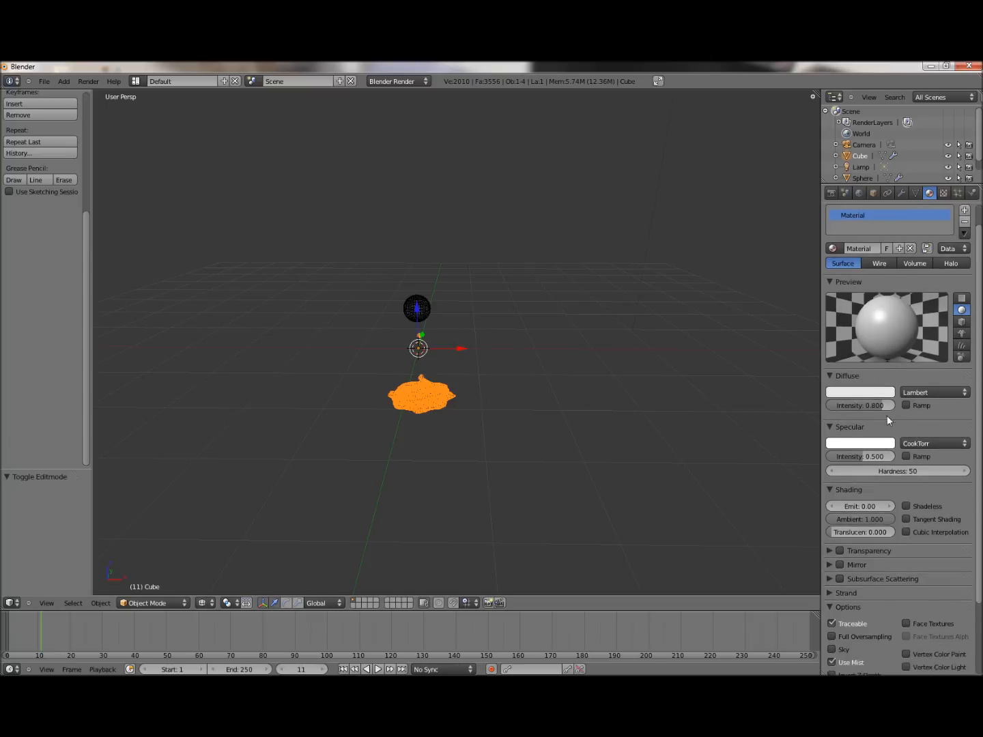
click(838, 504)
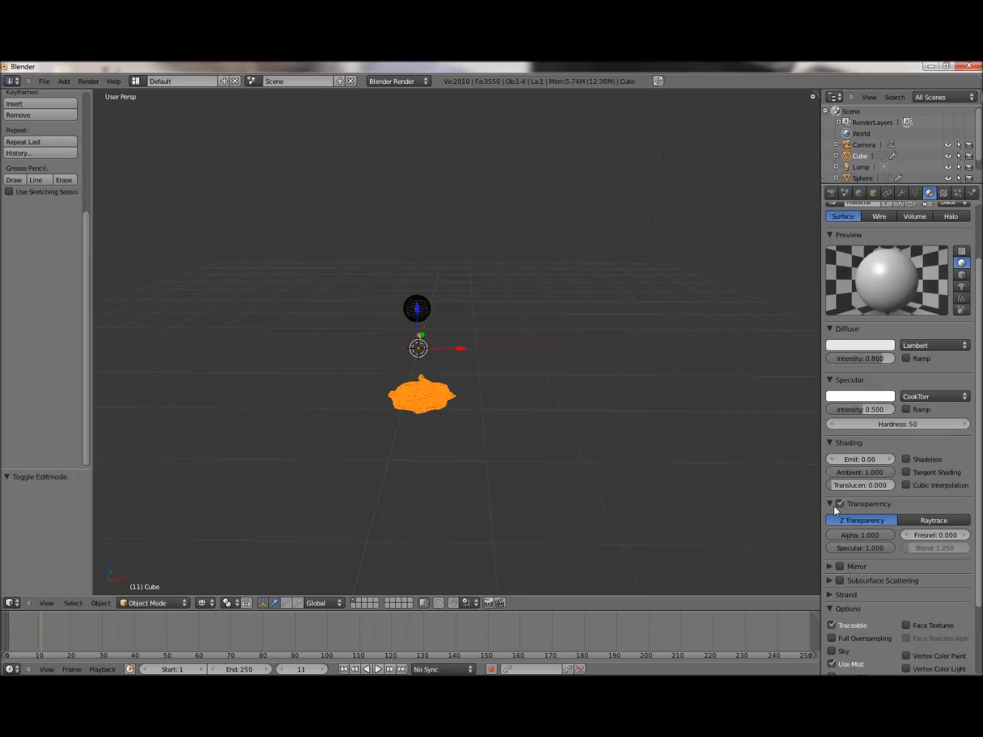
click(934, 520)
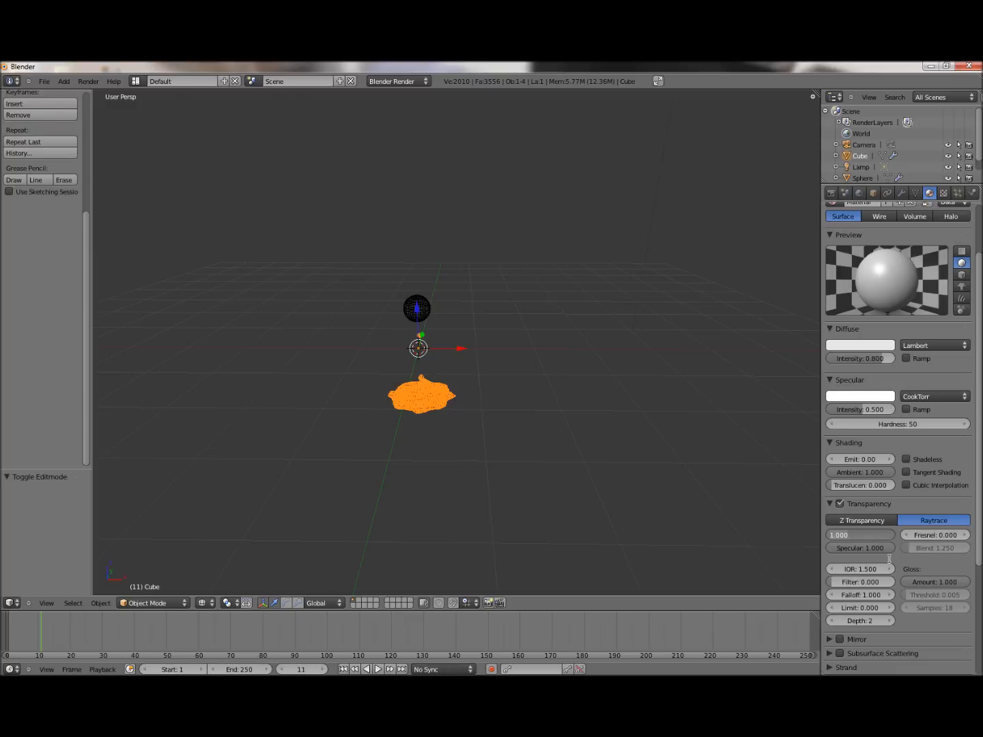
click(861, 535)
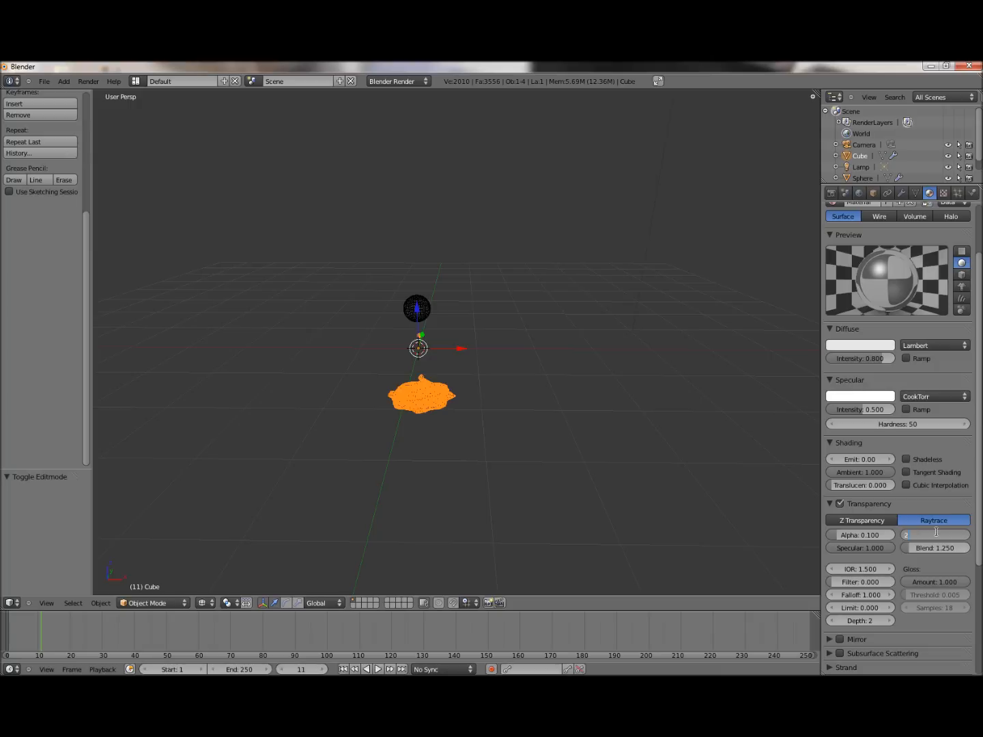
click(934, 536)
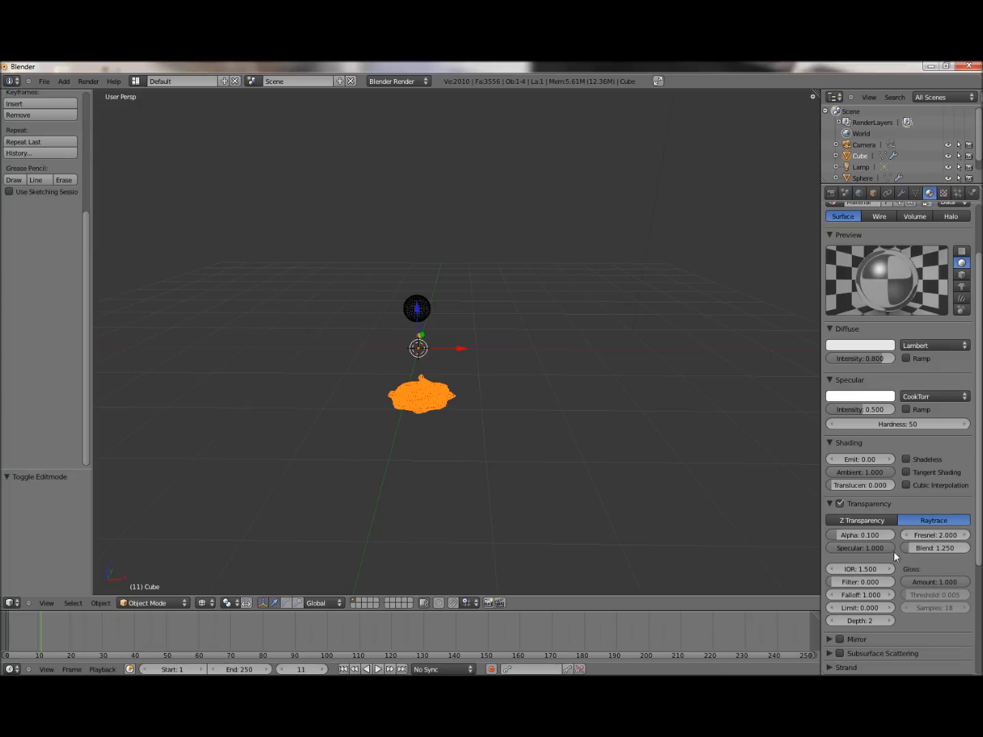
mouse_move(934, 535)
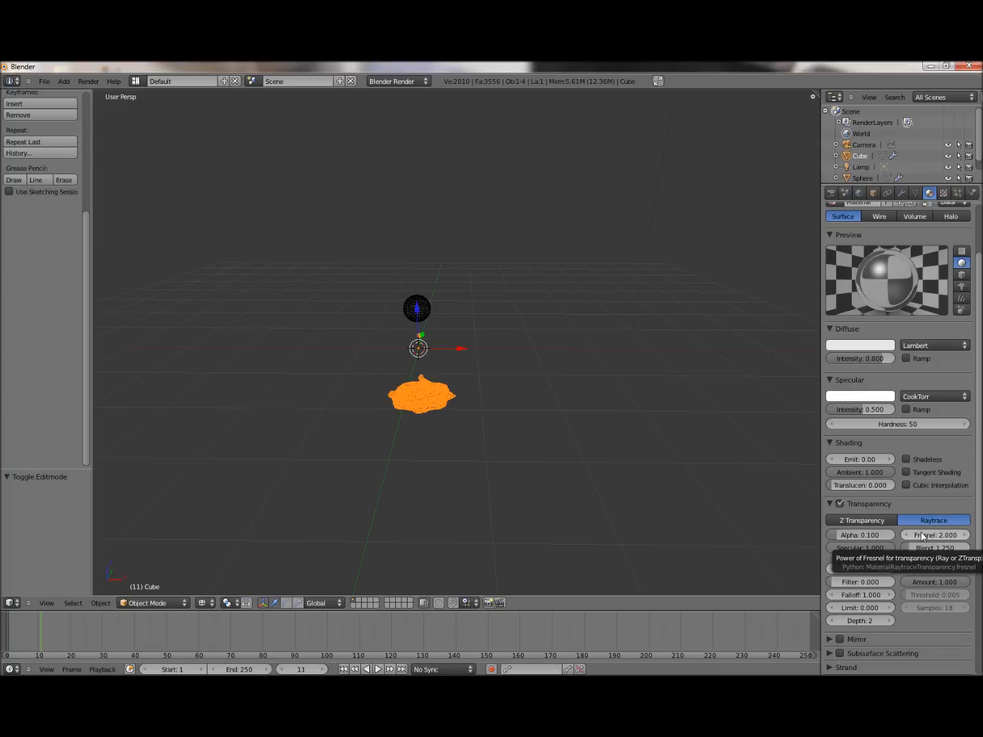
mouse_move(871, 267)
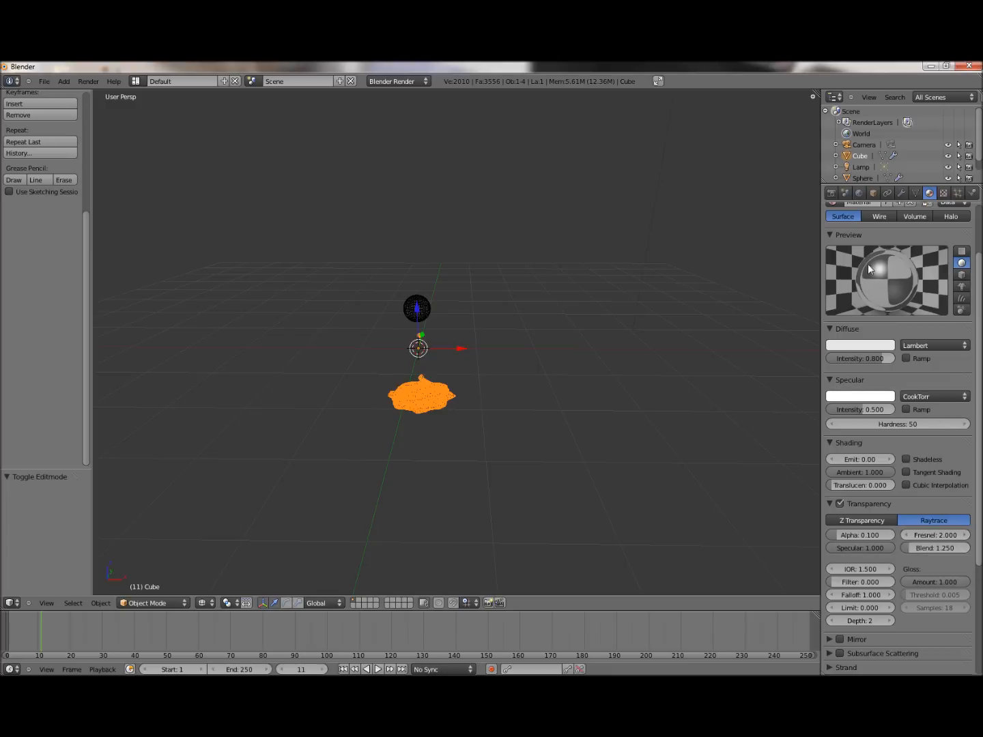
mouse_move(875, 265)
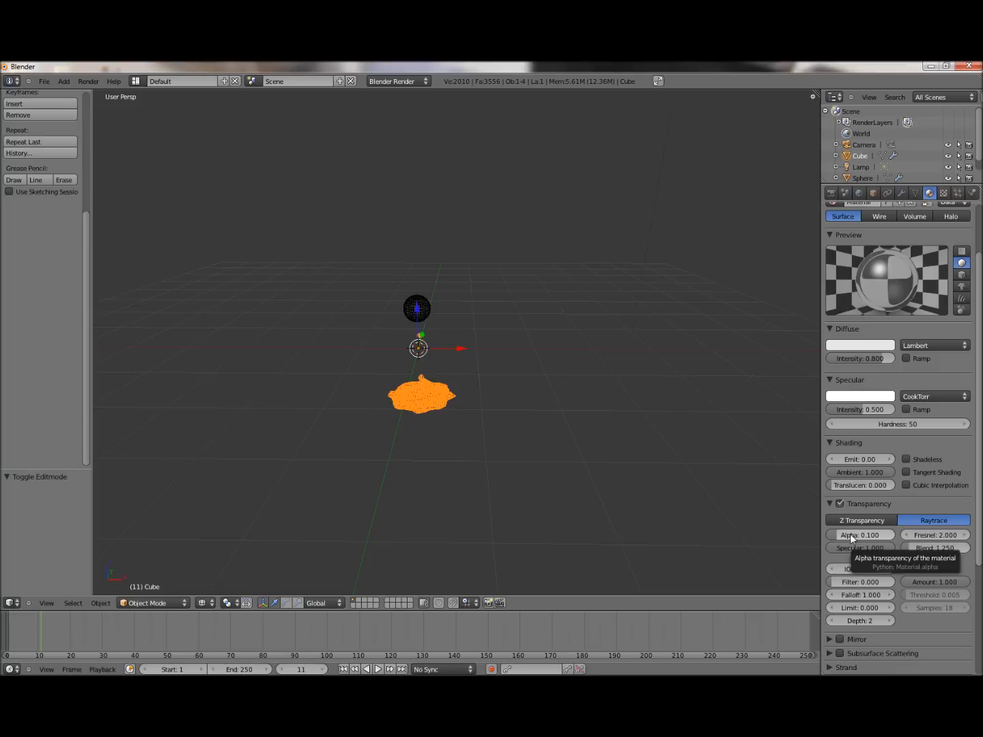
mouse_move(836, 536)
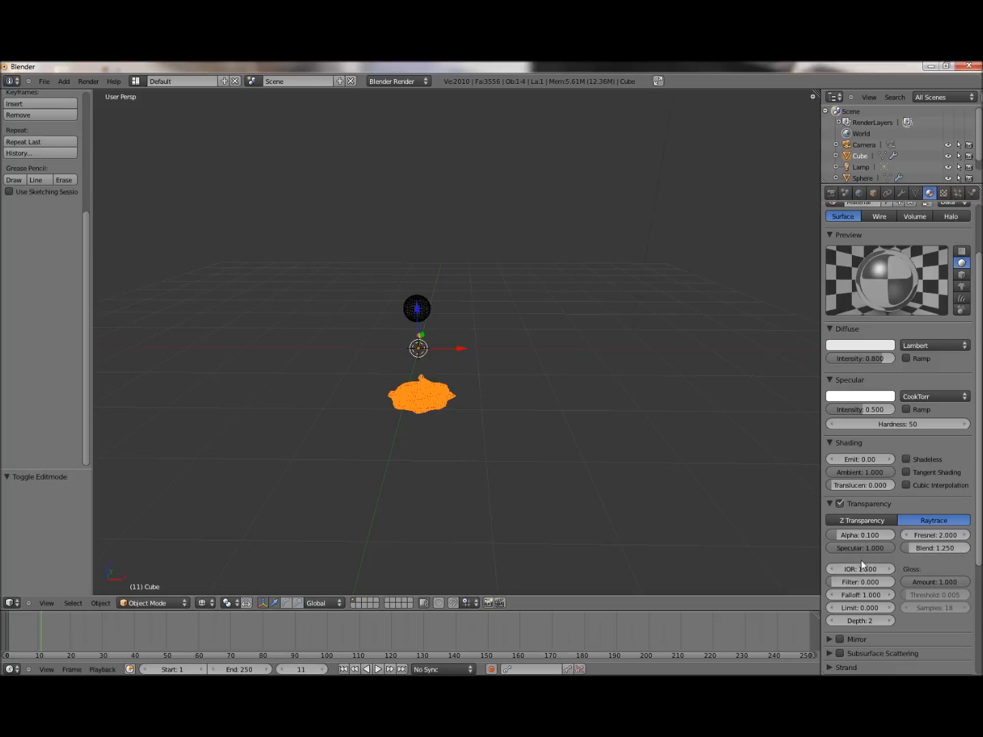
mouse_move(860, 568)
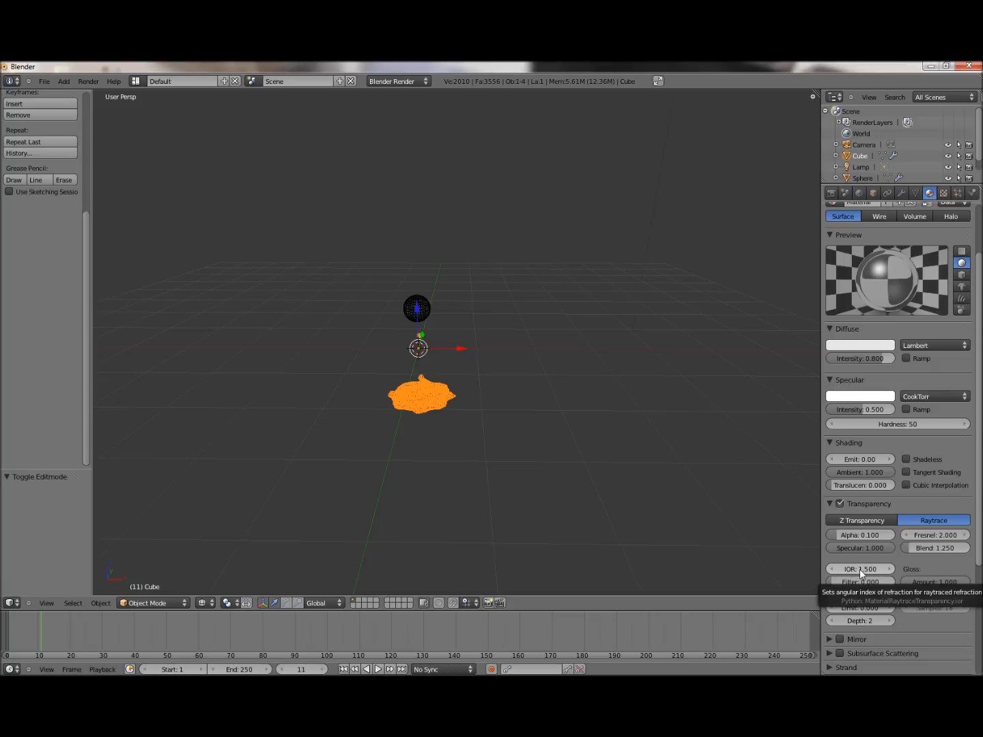
mouse_move(429, 275)
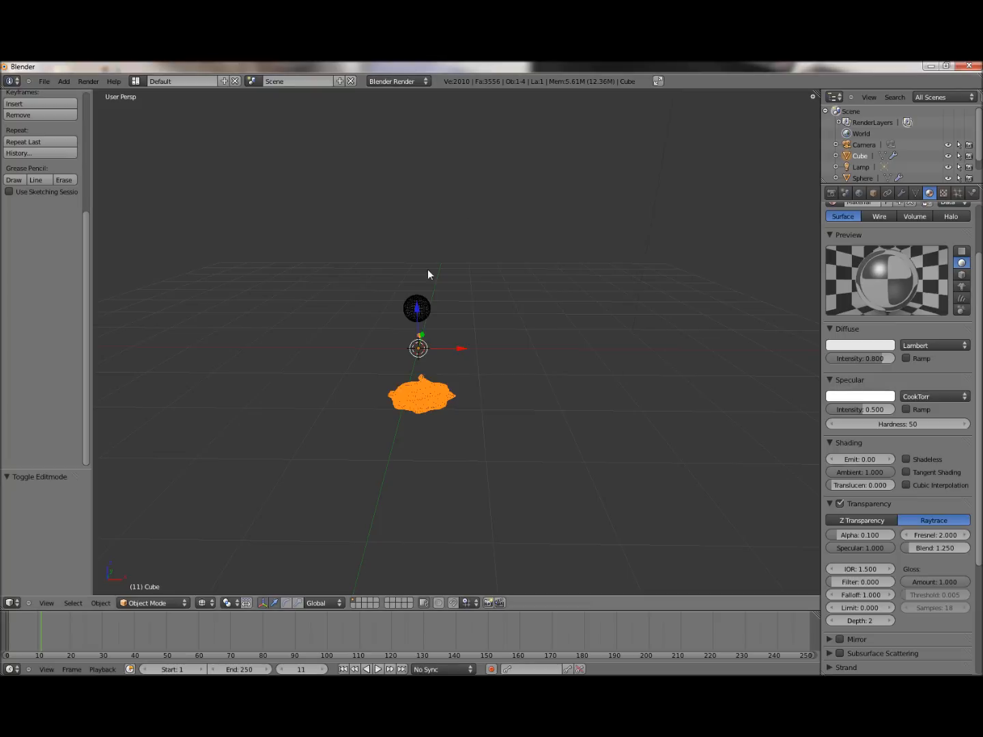
Place a plane beneath the blob and render a test image of the shadows on it
key(F12)
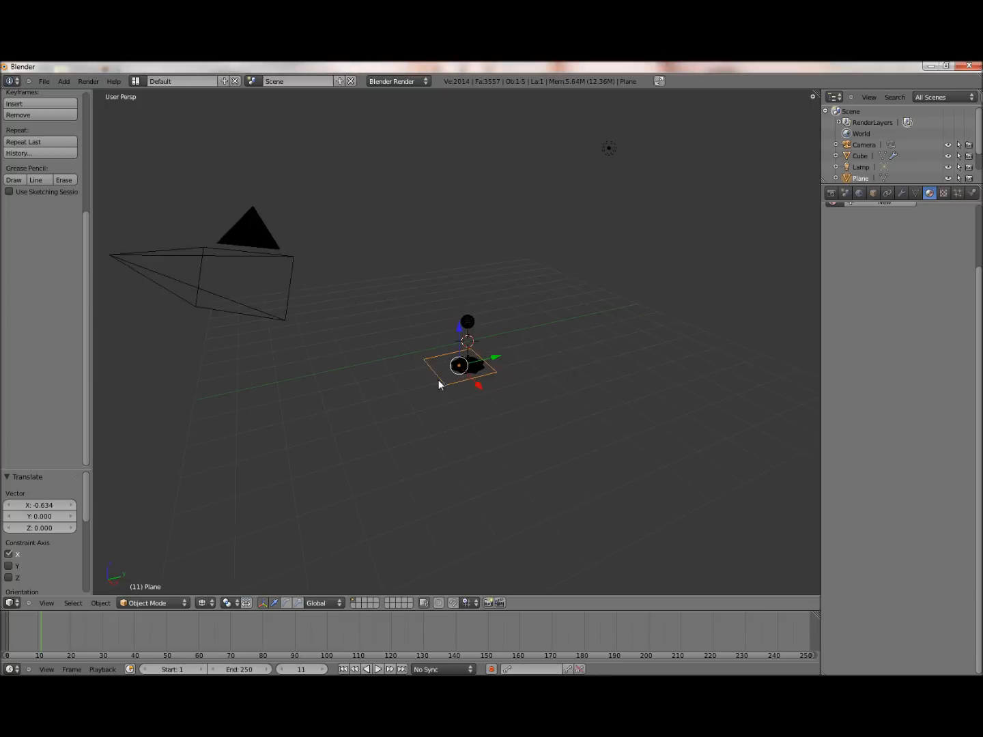
key(F12)
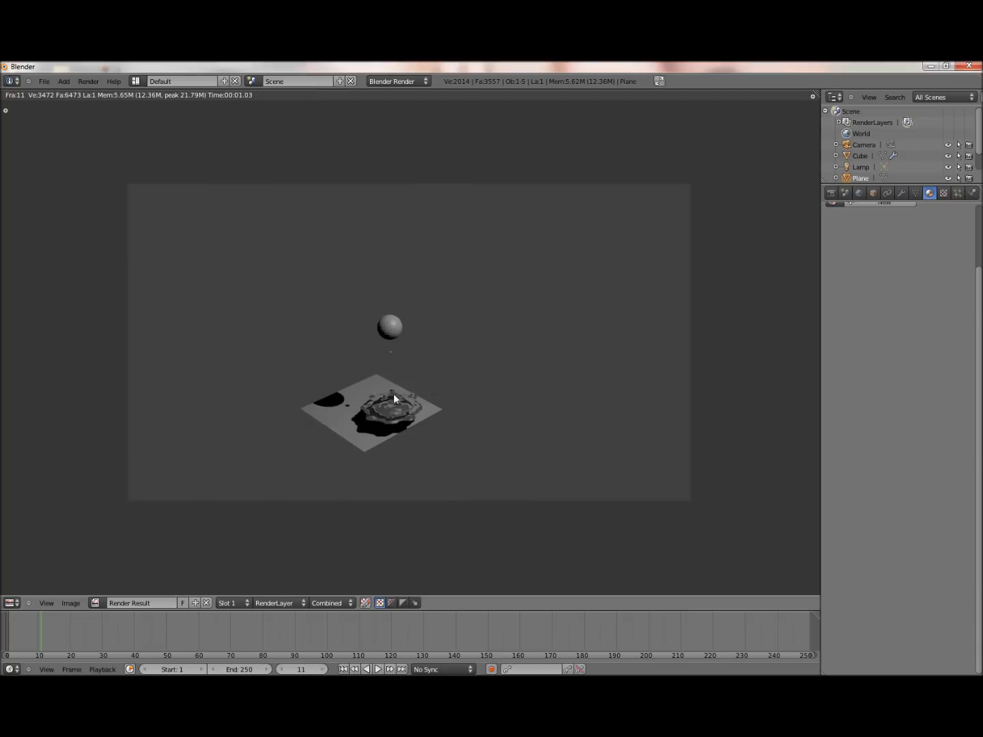
mouse_move(326, 381)
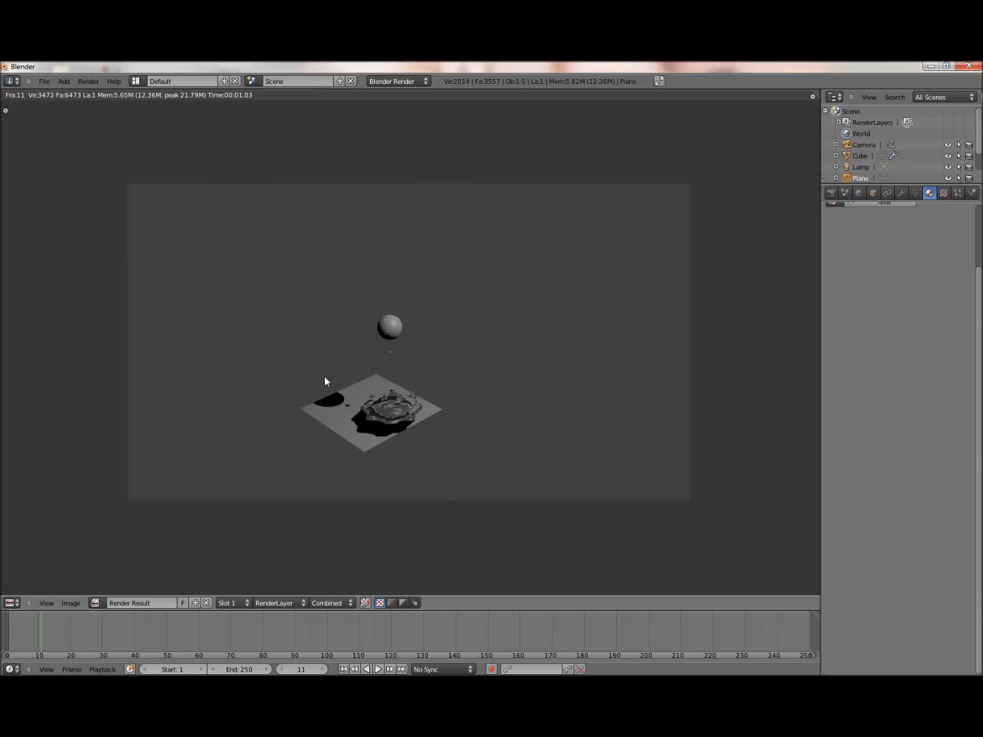
mouse_move(332, 411)
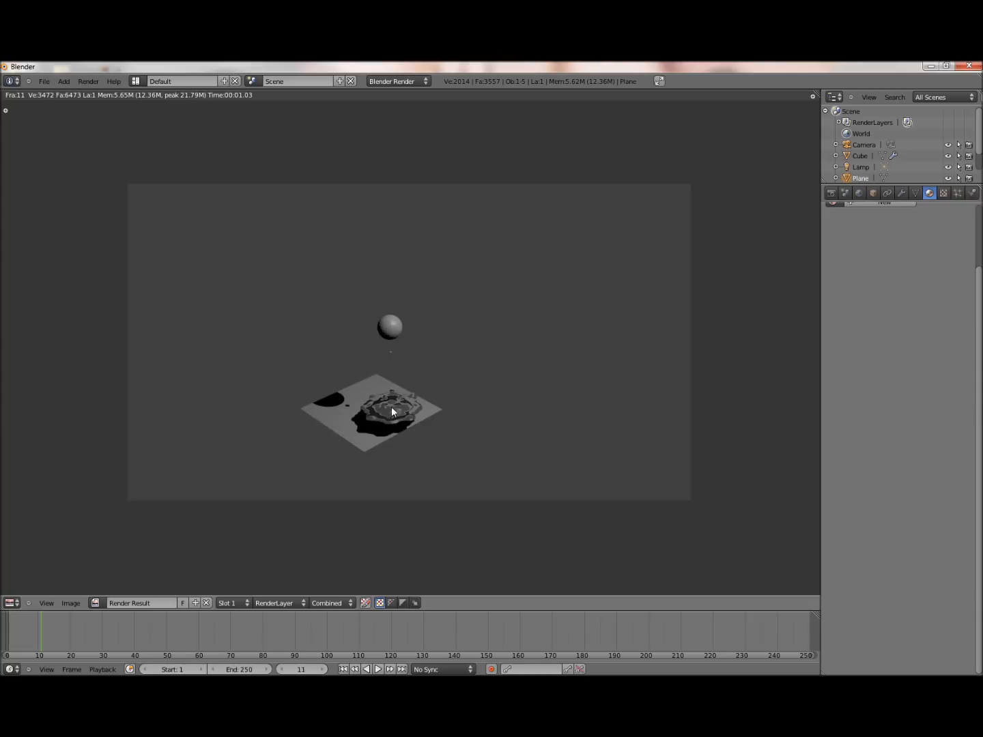
mouse_move(374, 440)
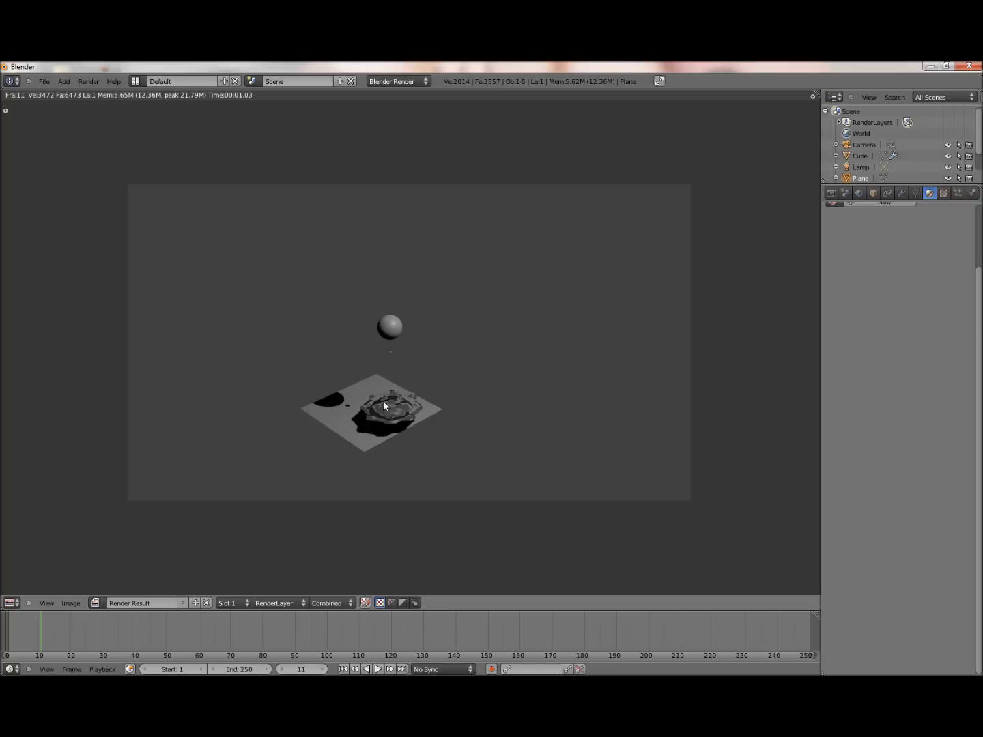
mouse_move(380, 382)
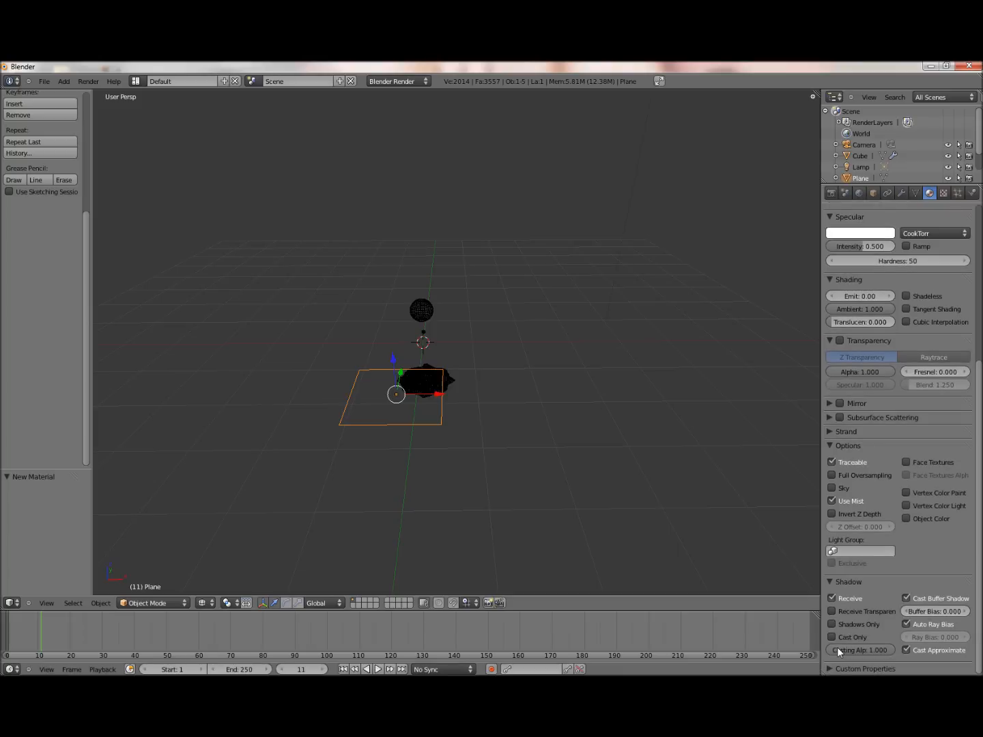
mouse_move(836, 611)
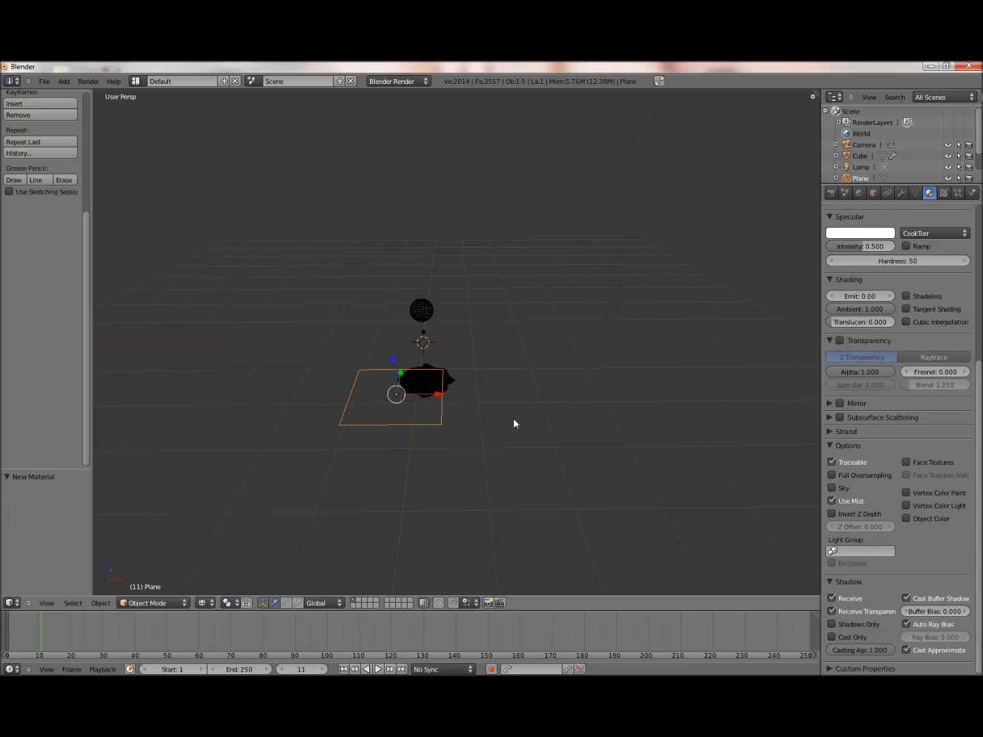
Re-render the scene (F12) so the plane shows the blob's transparent shadows
key(F12)
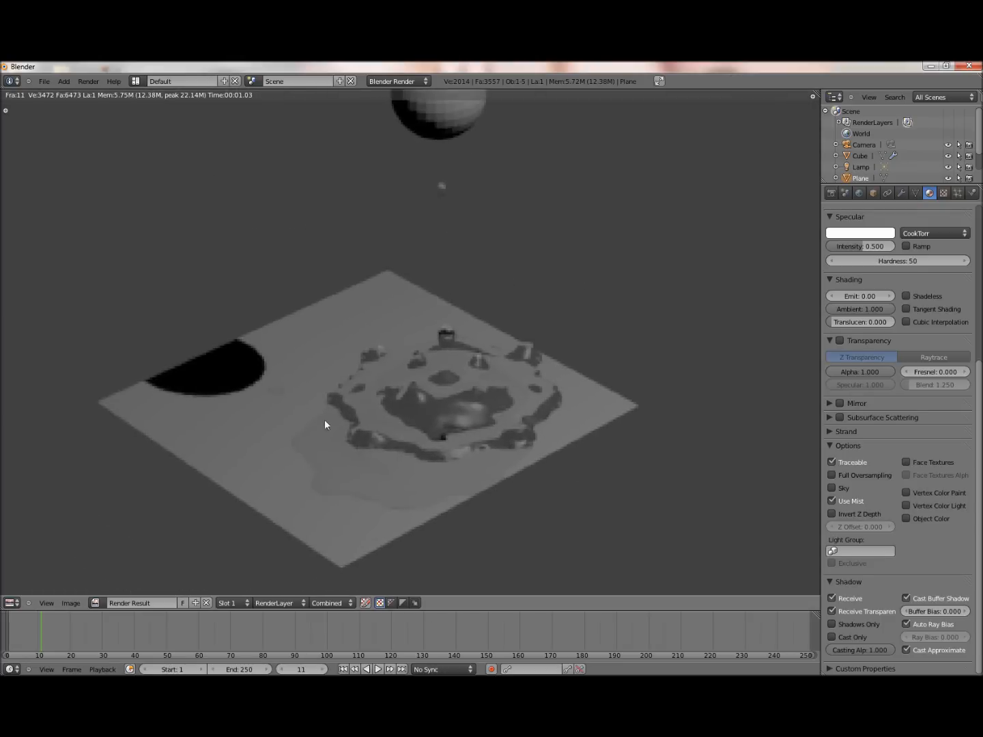
mouse_move(311, 481)
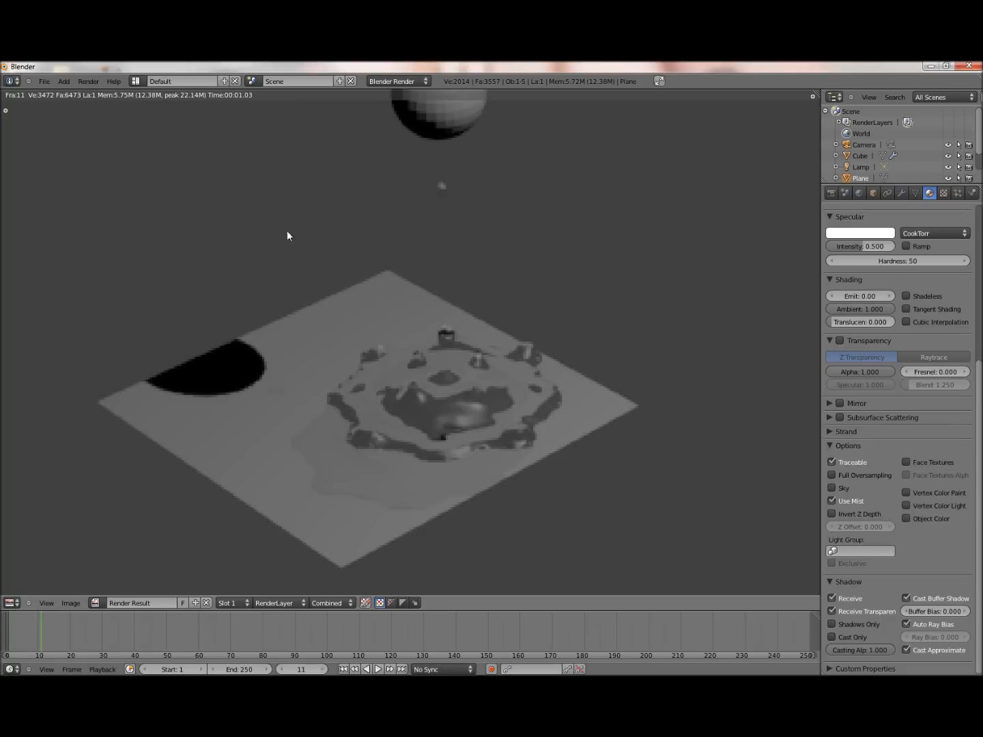
mouse_move(423, 398)
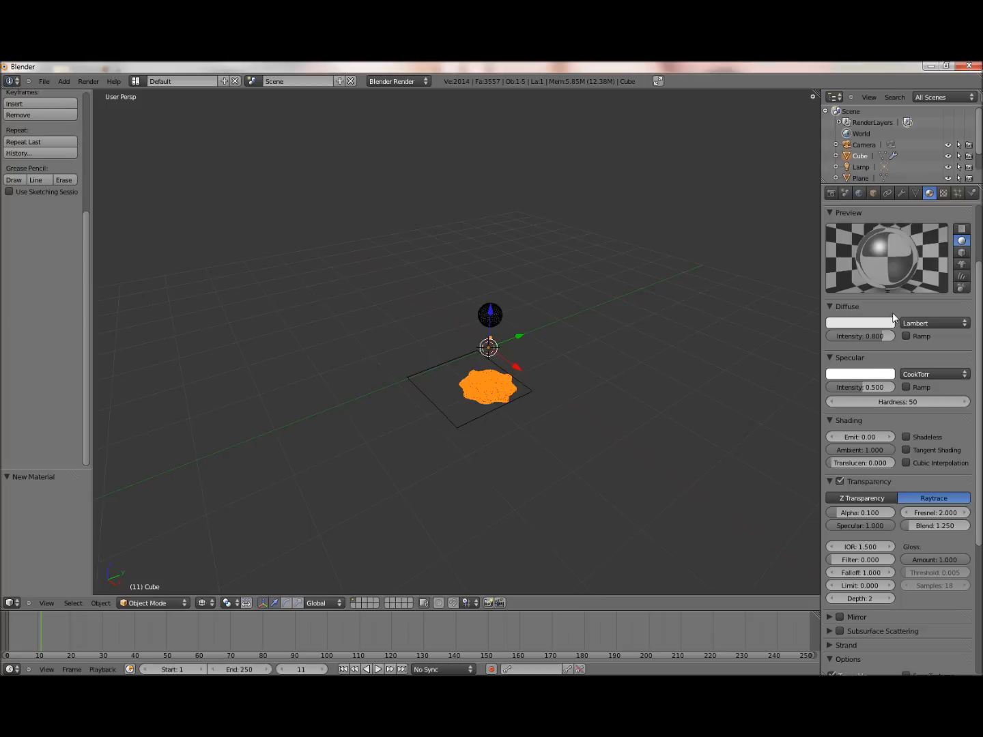
Pick a blue-violet diffuse colour (R 0.164, G 0, B 0.8) for the blob's material
click(860, 322)
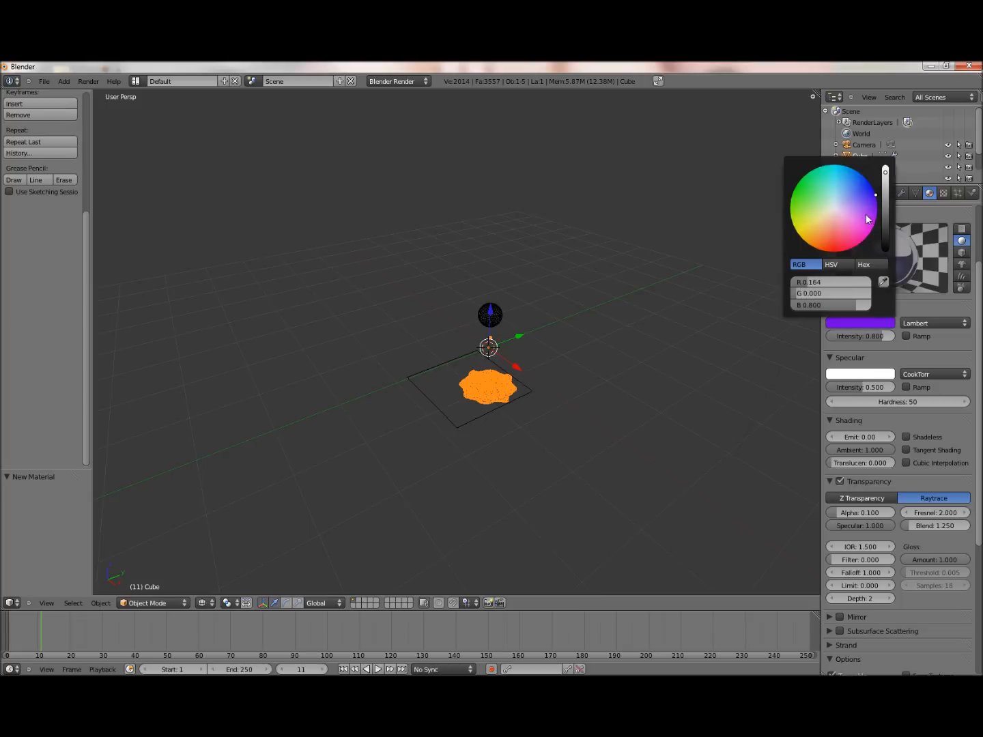
mouse_move(781, 304)
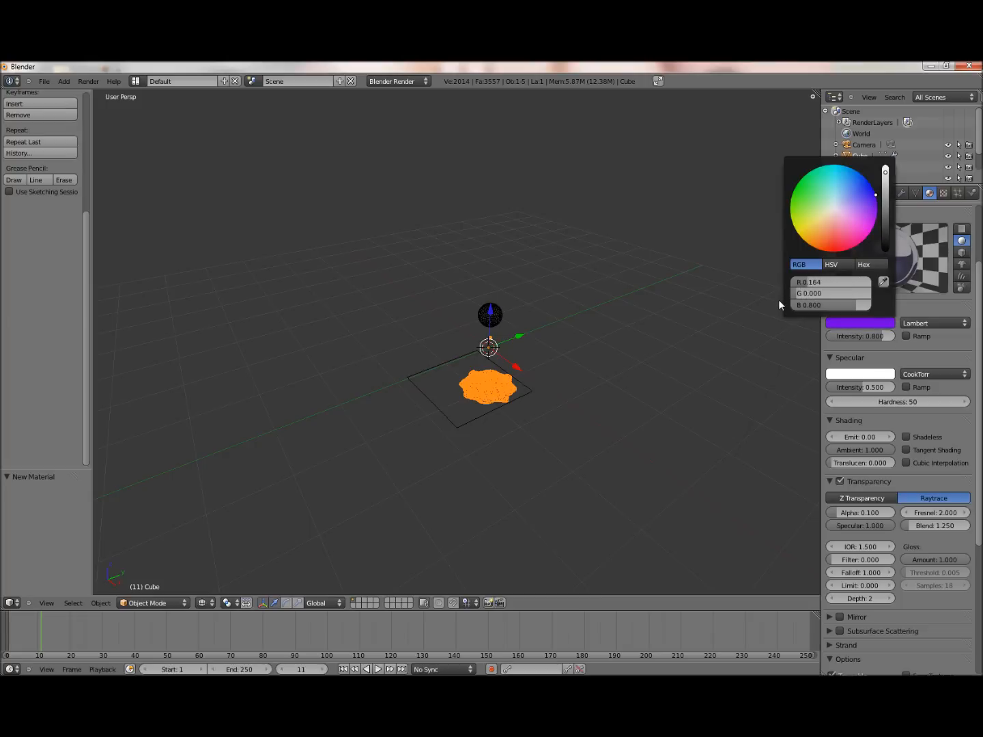